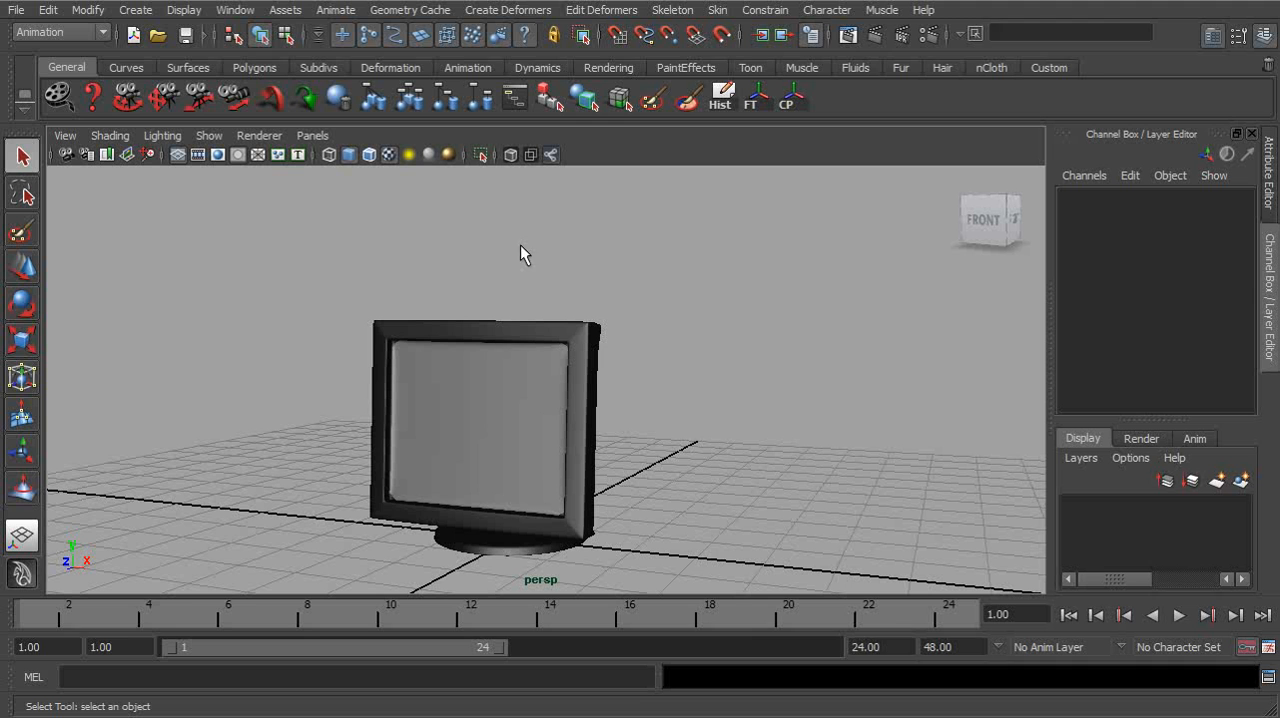
{"action": "mouse_move", "coordinate": [648, 360]}
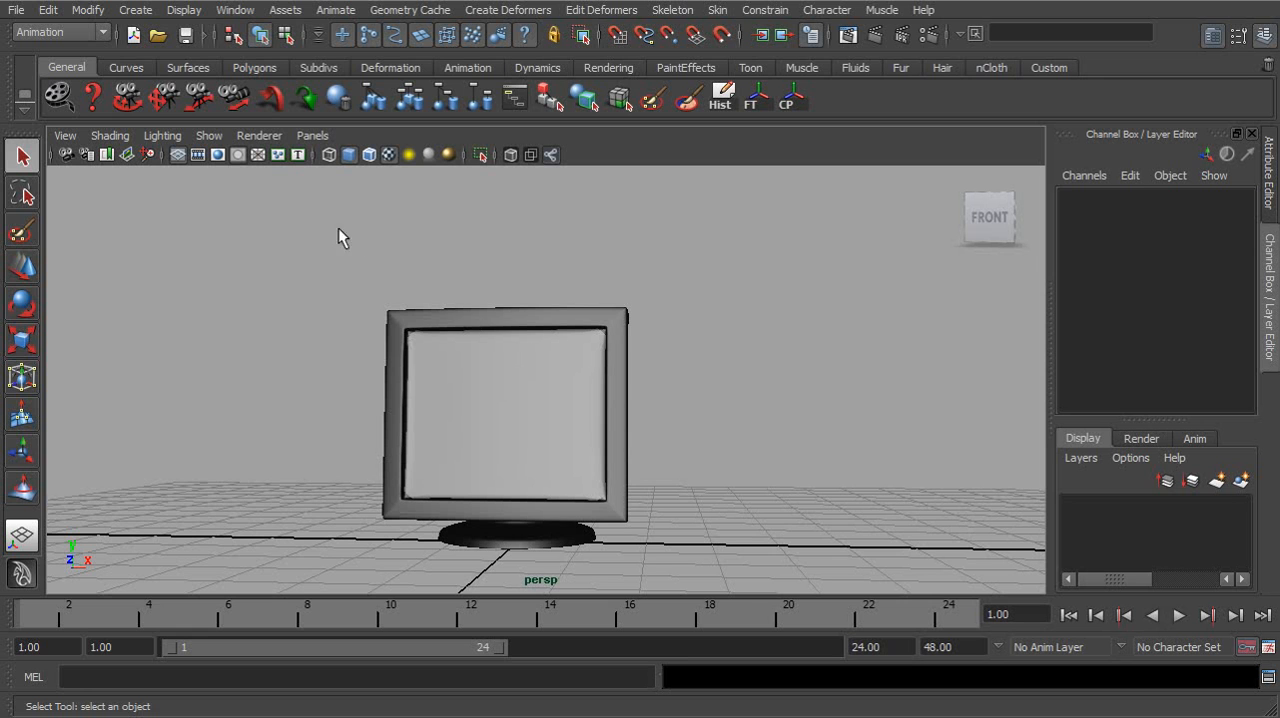
{"action": "mouse_move", "coordinate": [700, 322]}
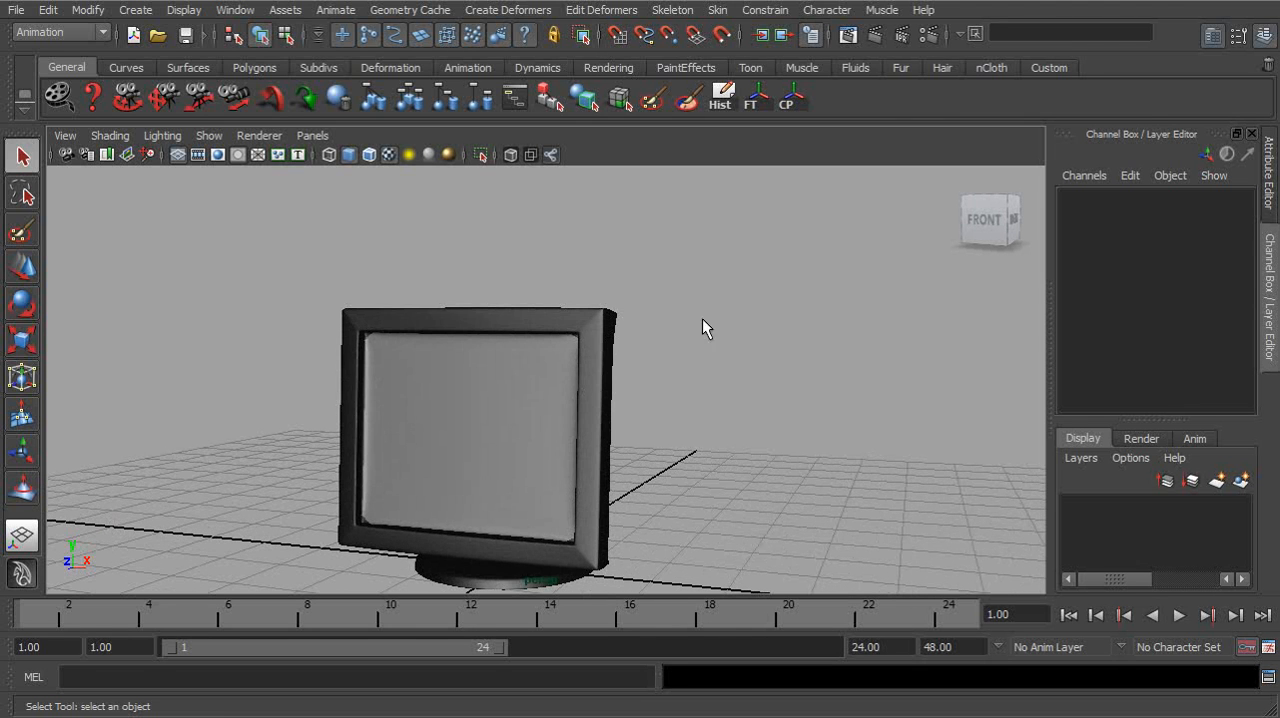
{"action": "mouse_move", "coordinate": [730, 304]}
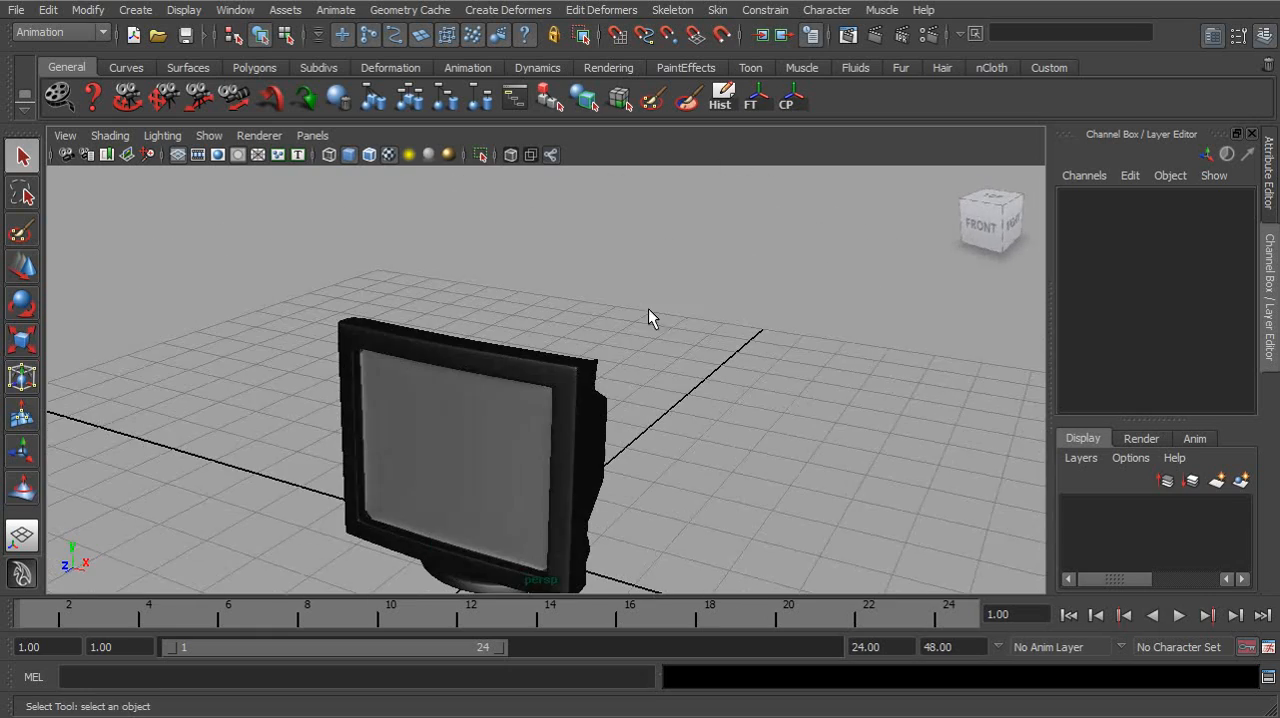
Select the monitor model and open the Create Deformers > Lattice option box
{"action": "left_click_drag", "start_coordinate": [650, 318], "coordinate": [554, 383]}
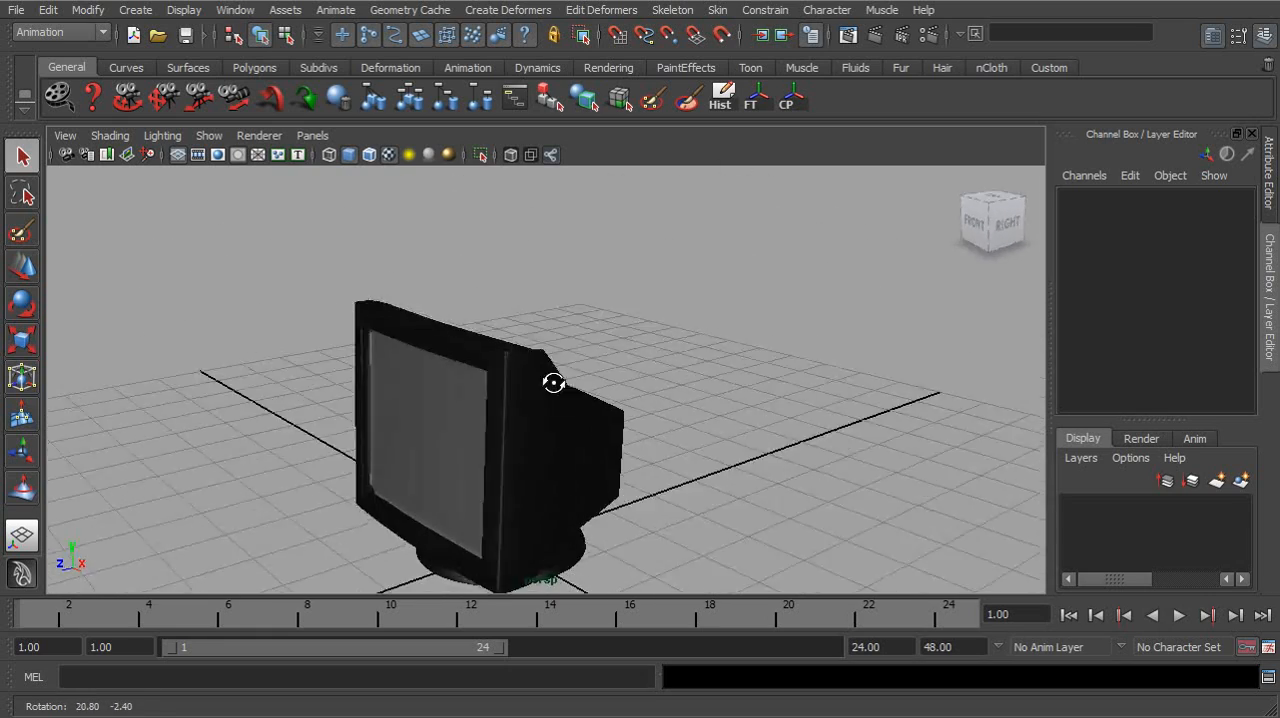
{"action": "left_click_drag", "start_coordinate": [554, 383], "coordinate": [546, 378]}
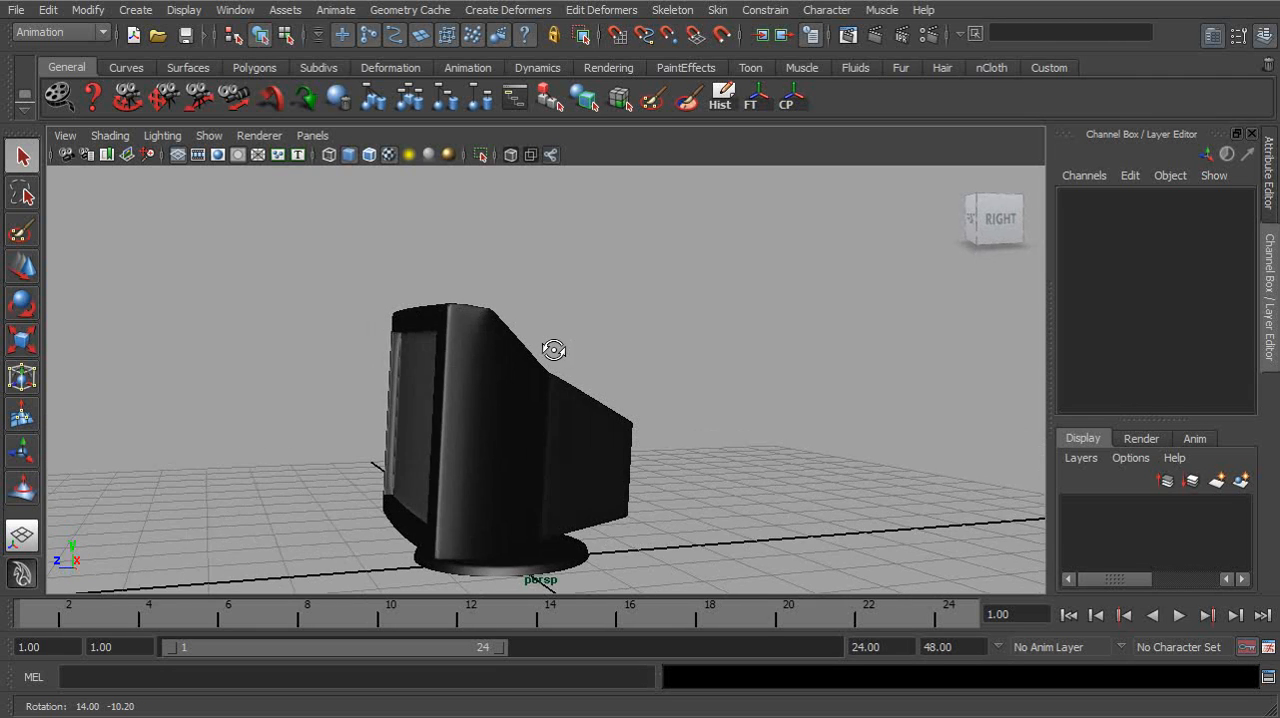
{"action": "left_click_drag", "start_coordinate": [555, 350], "coordinate": [645, 358]}
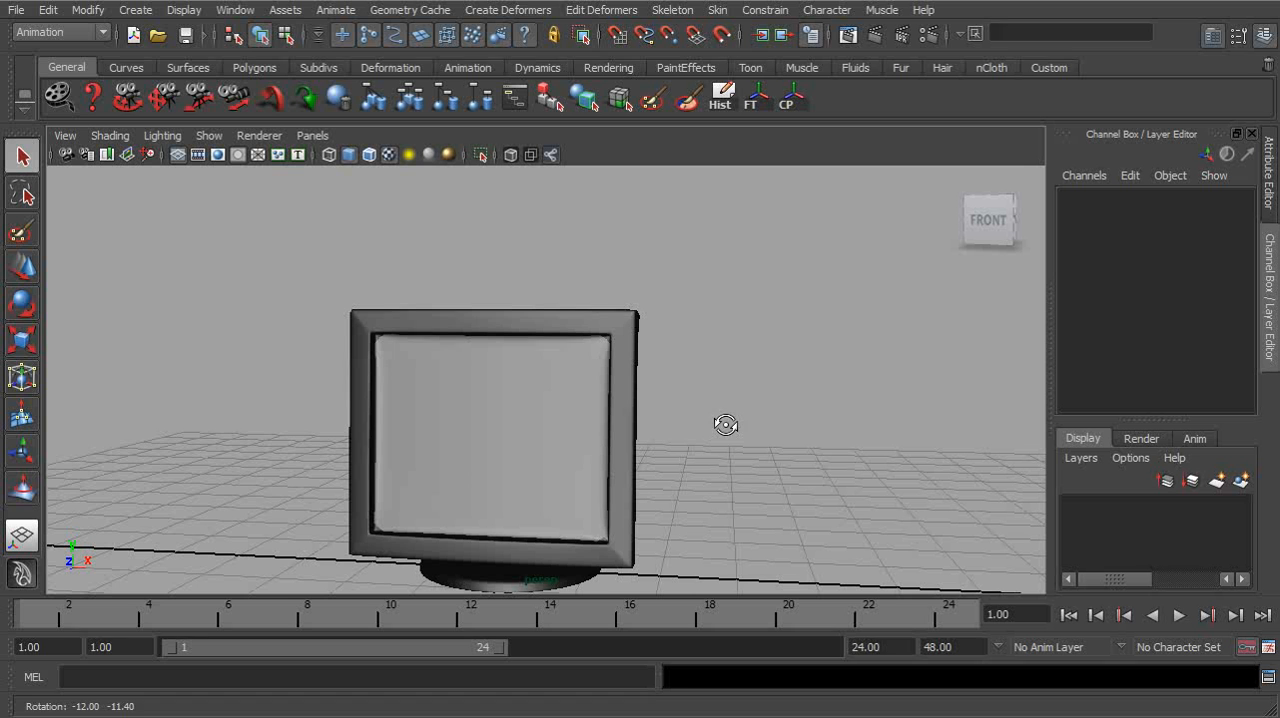
{"action": "mouse_move", "coordinate": [695, 386]}
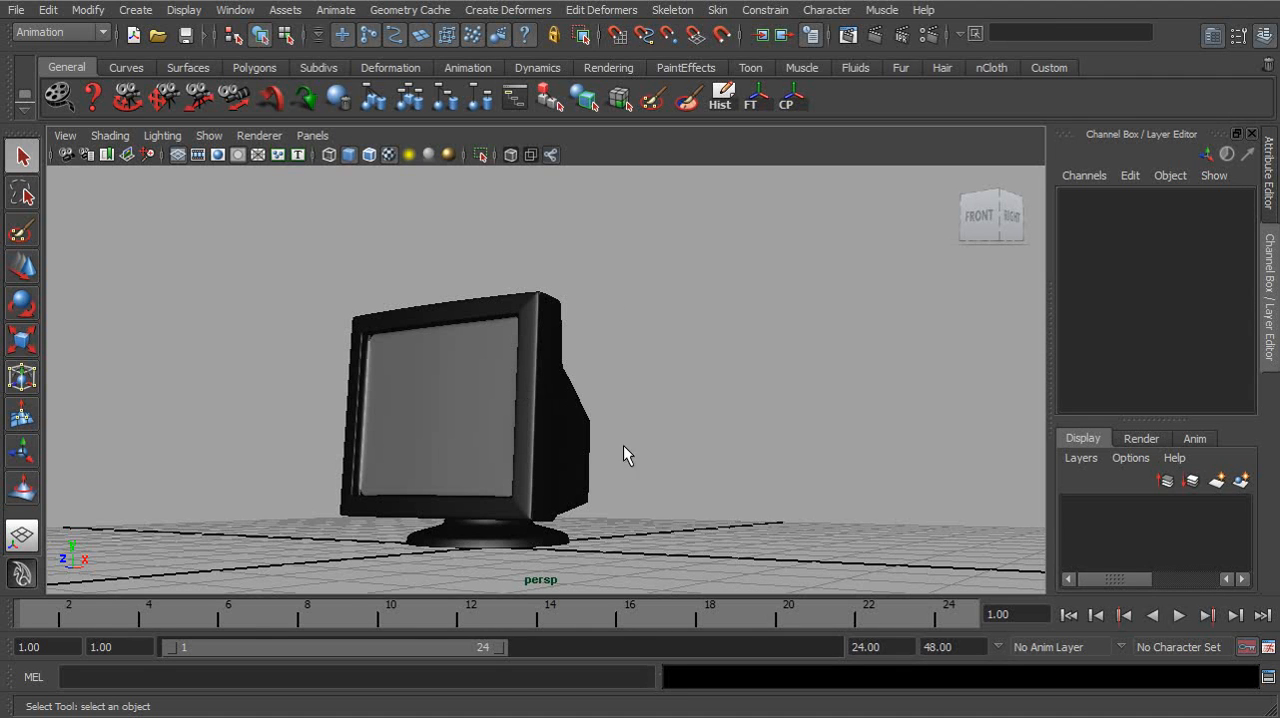
{"action": "mouse_move", "coordinate": [647, 385]}
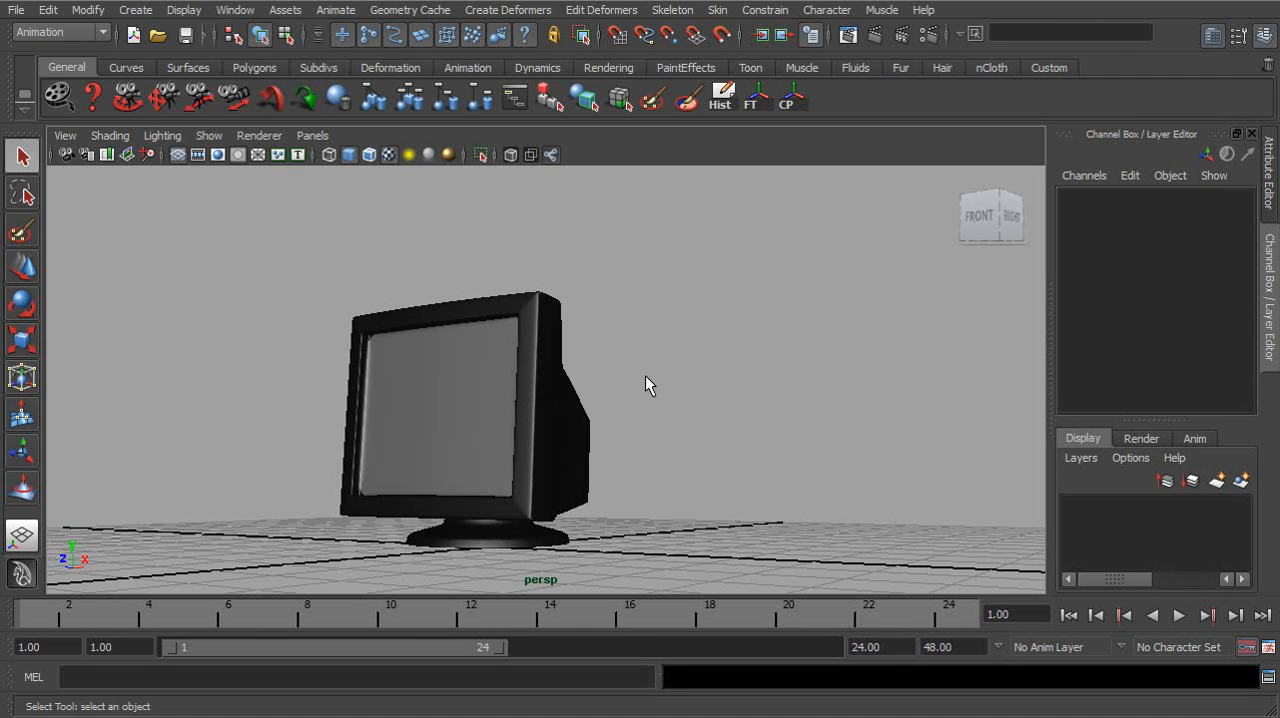
{"action": "left_click", "coordinate": [460, 410]}
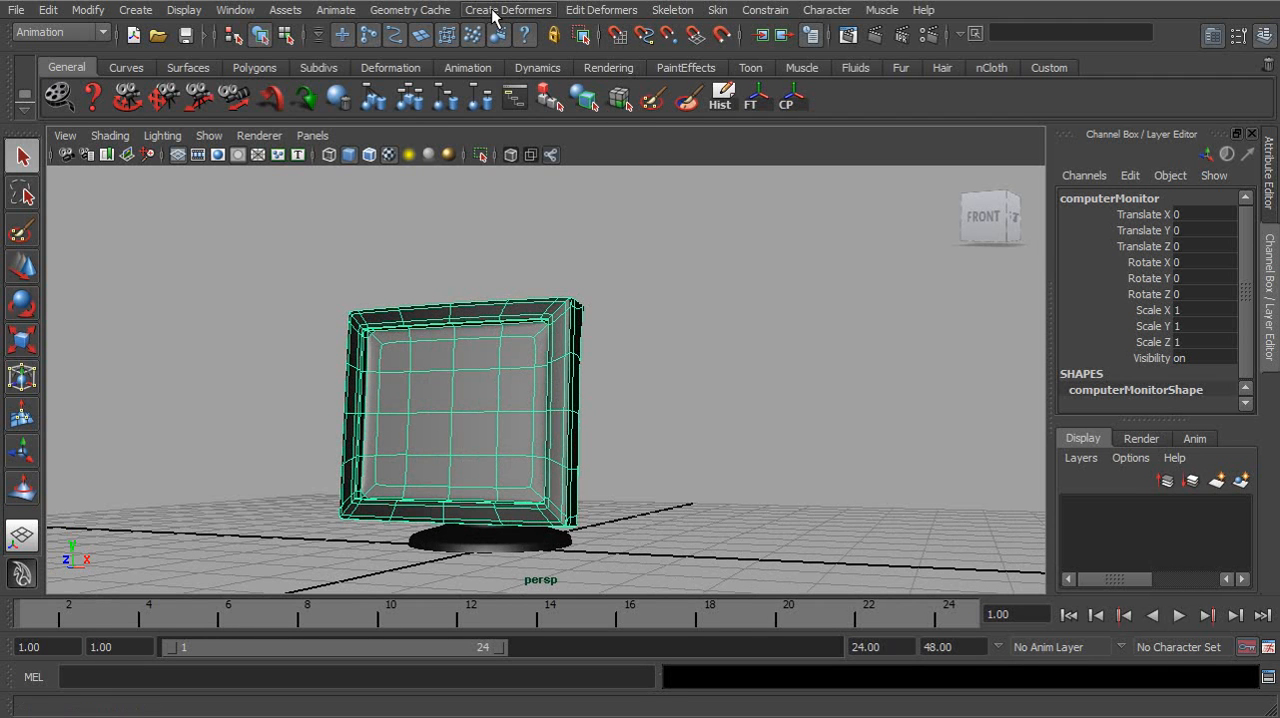
{"action": "left_click", "coordinate": [508, 10]}
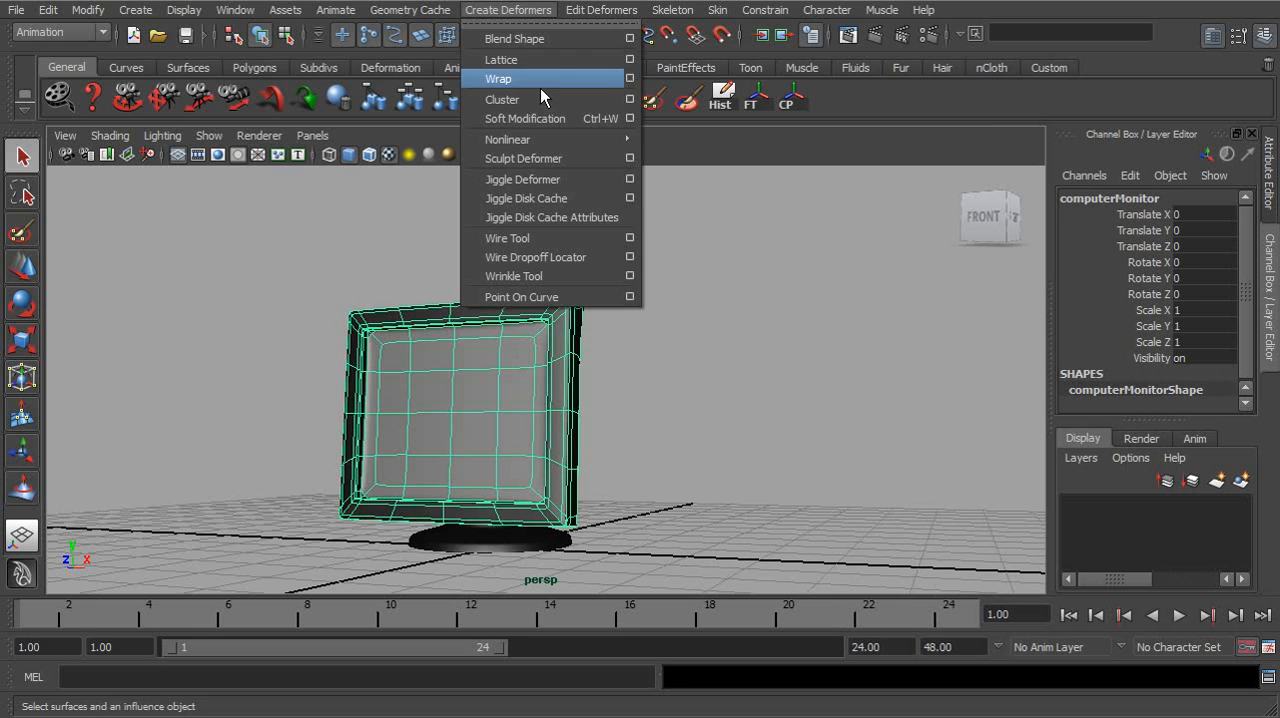
{"action": "left_click", "coordinate": [630, 59]}
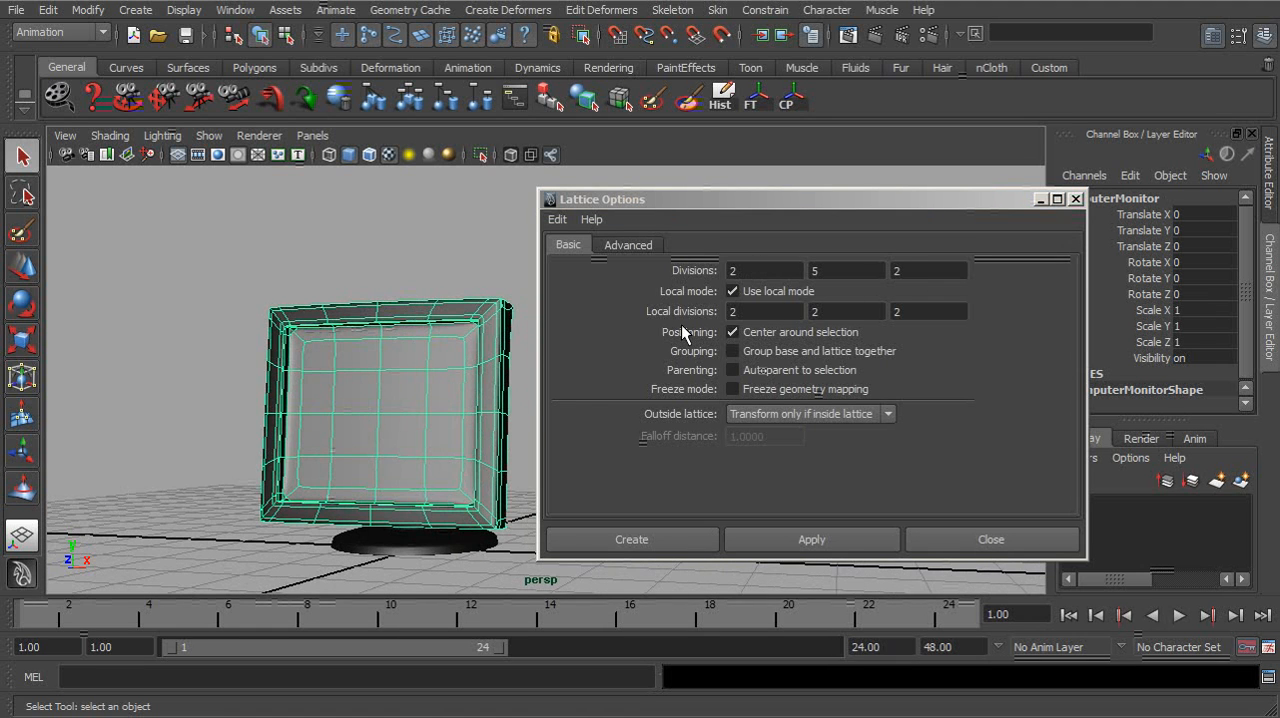
{"action": "left_click", "coordinate": [928, 271]}
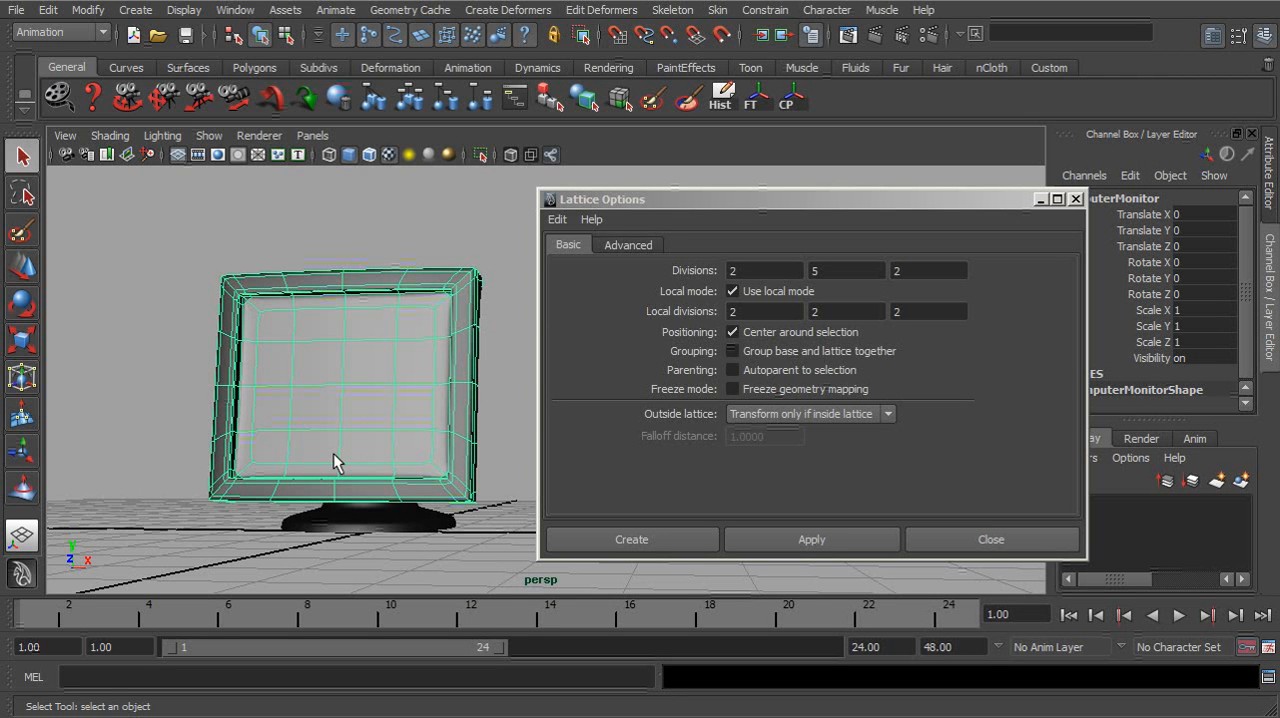
{"action": "left_click_drag", "start_coordinate": [335, 460], "coordinate": [415, 390]}
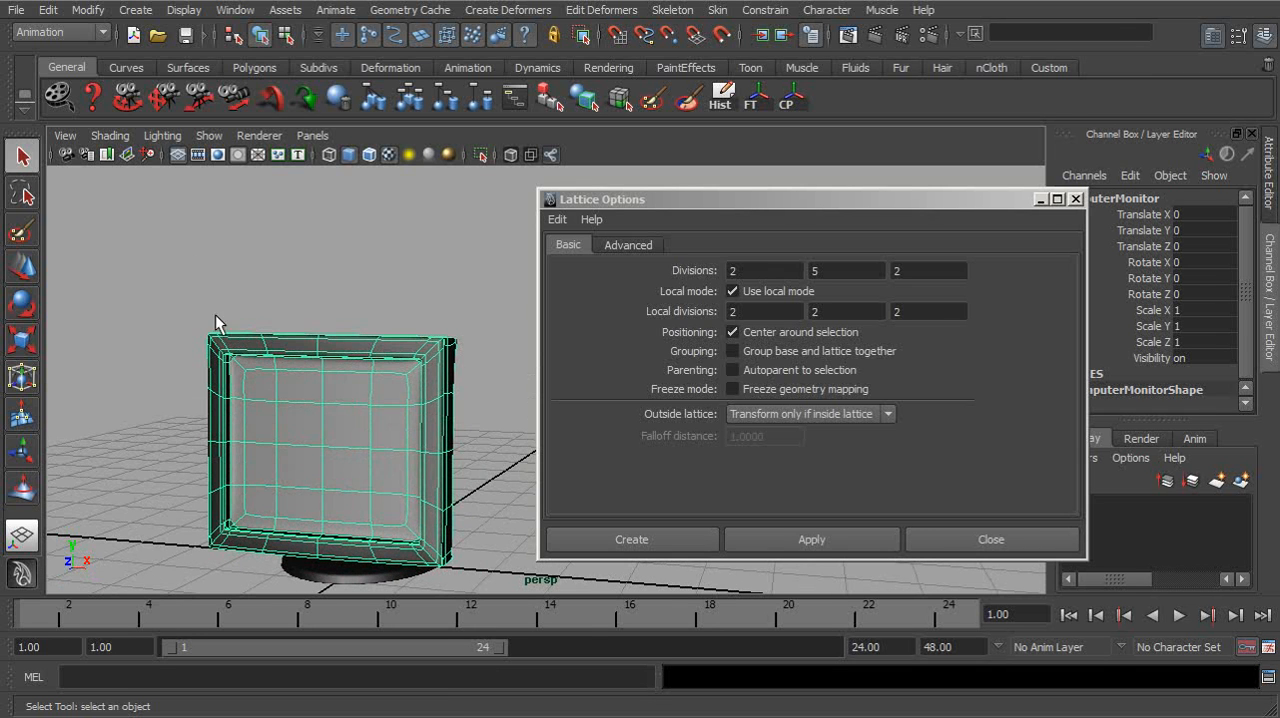
{"action": "mouse_move", "coordinate": [390, 340]}
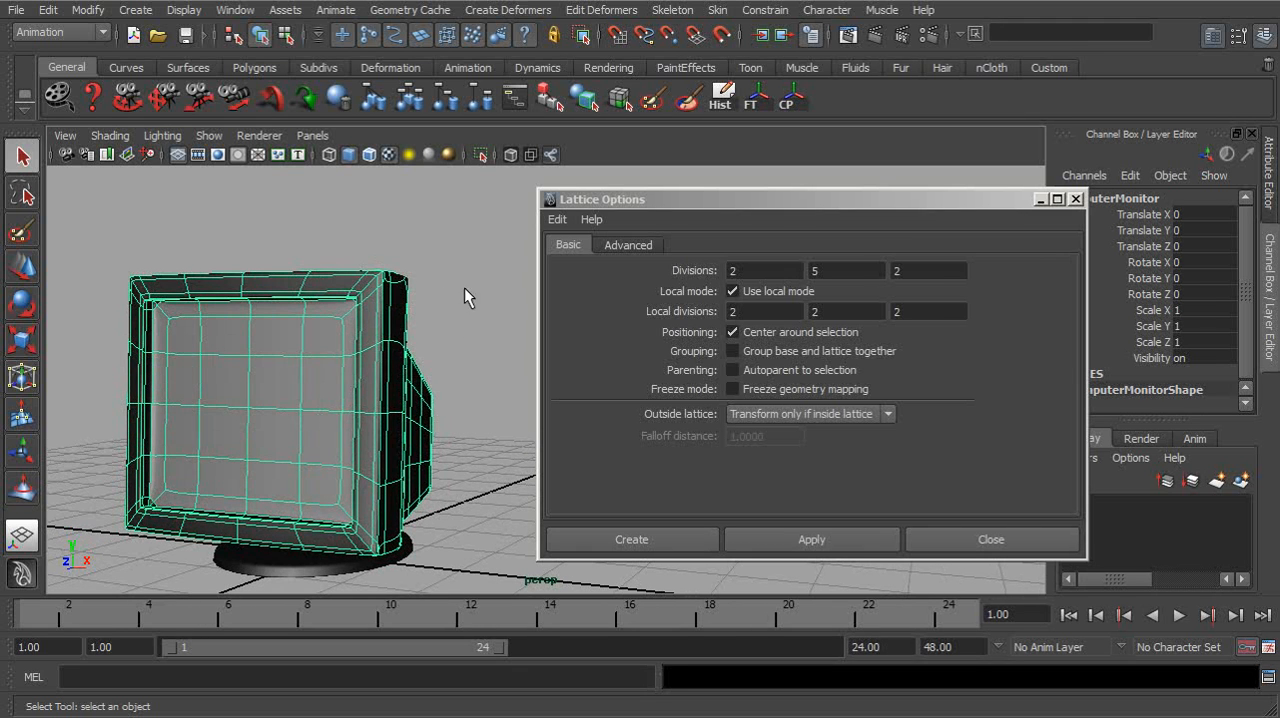
{"action": "mouse_move", "coordinate": [447, 334]}
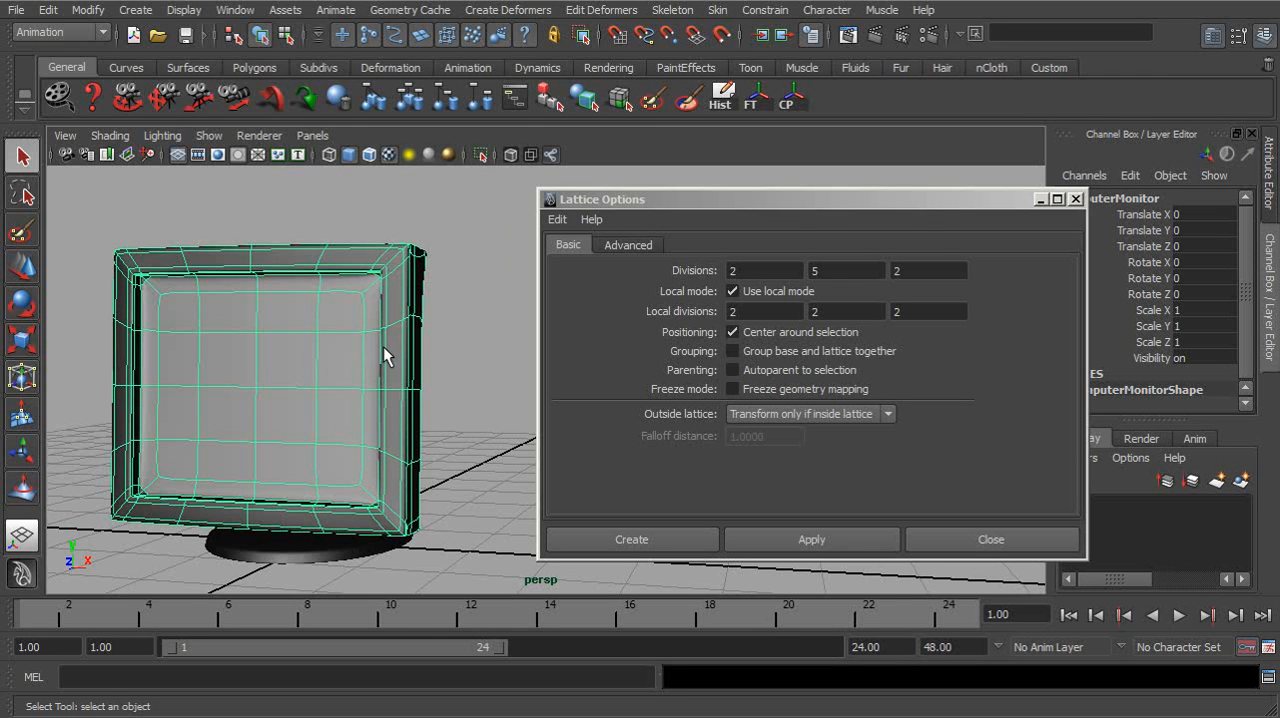
{"action": "mouse_move", "coordinate": [361, 379]}
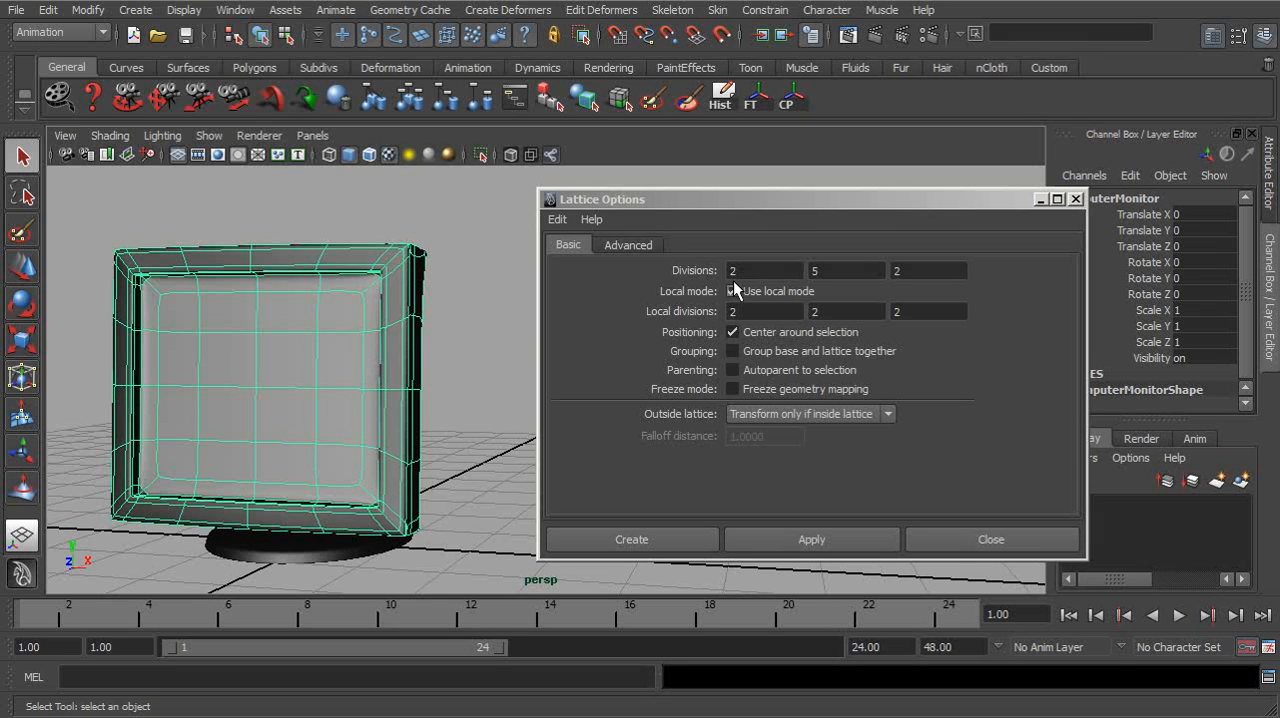
{"action": "left_click", "coordinate": [732, 291]}
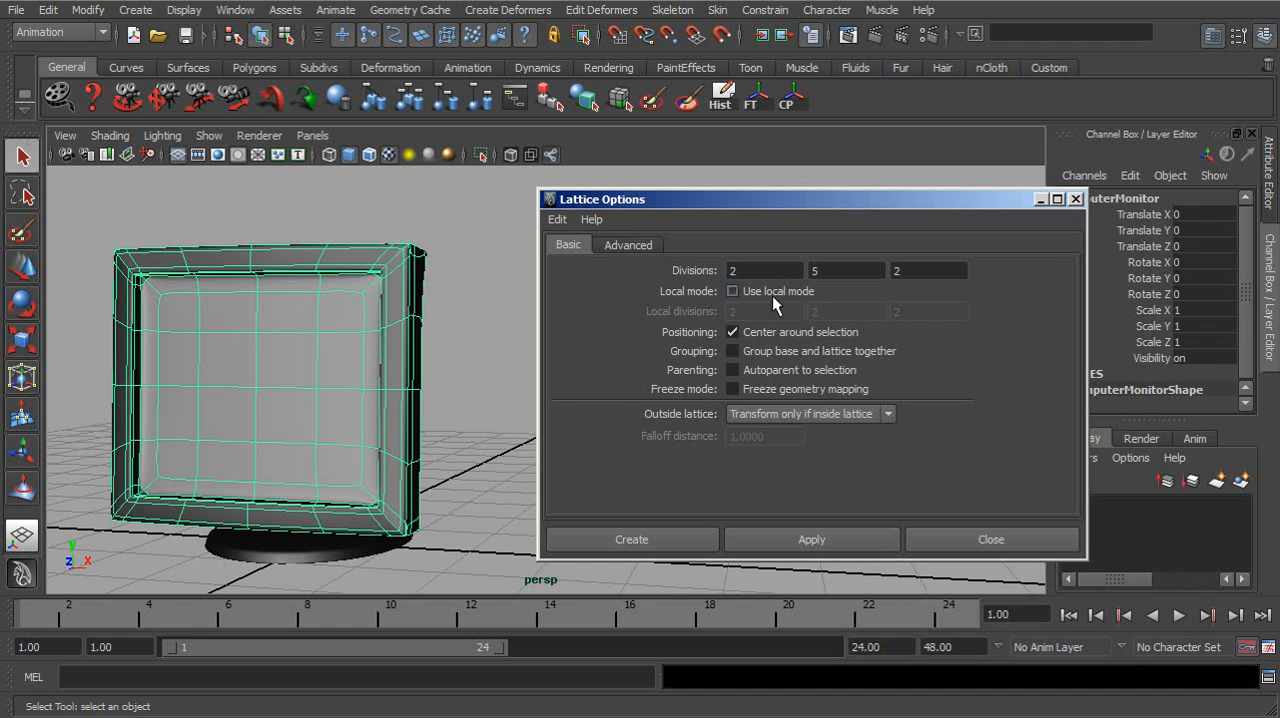
{"action": "left_click", "coordinate": [732, 291]}
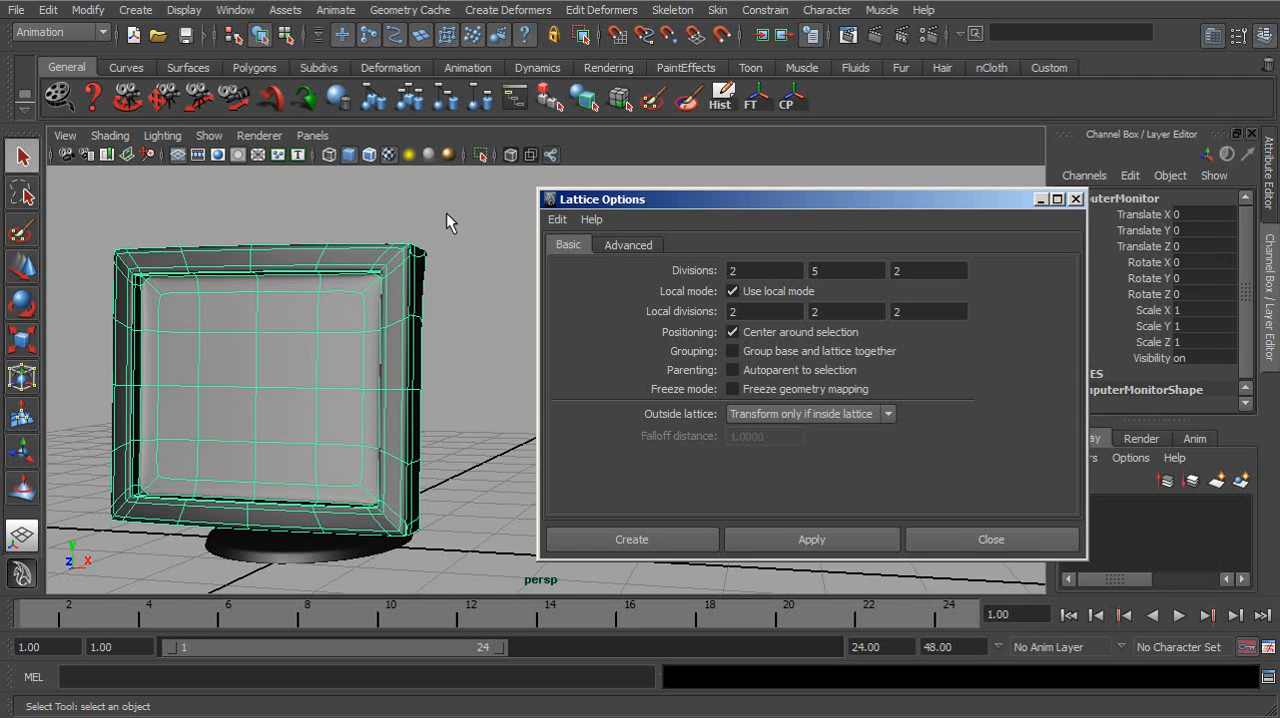
{"action": "mouse_move", "coordinate": [800, 350]}
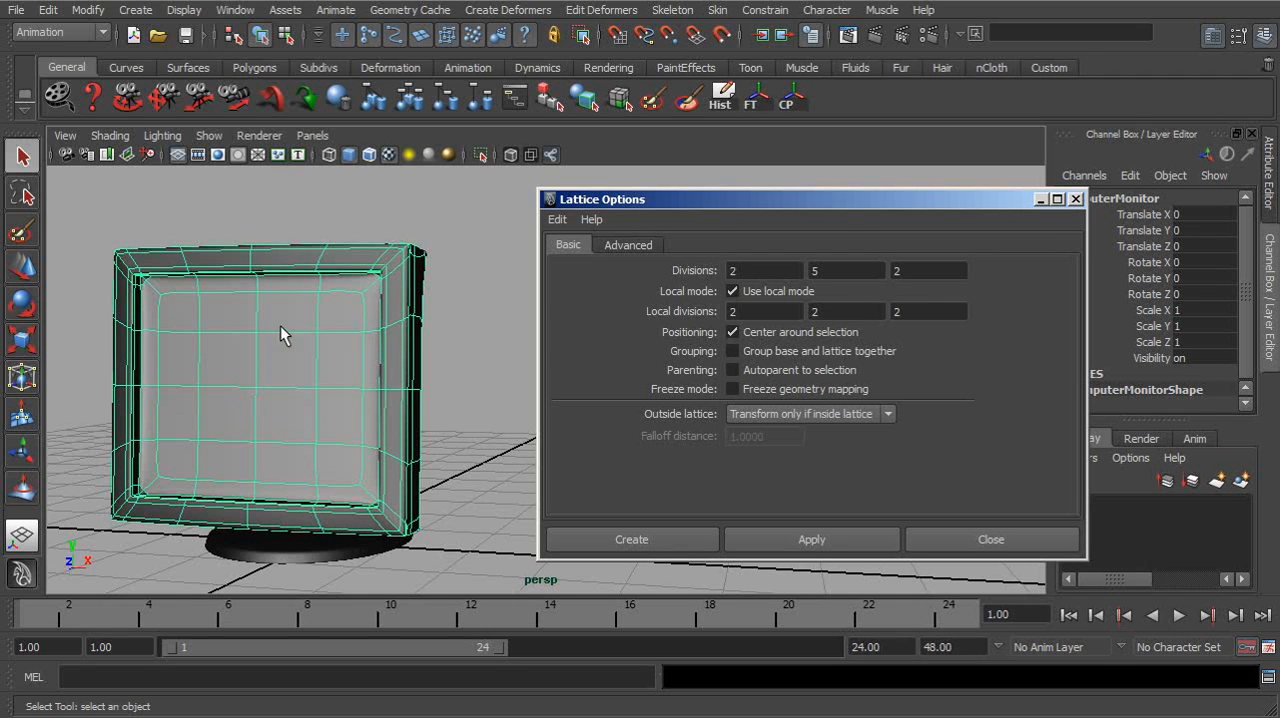
{"action": "mouse_move", "coordinate": [295, 368]}
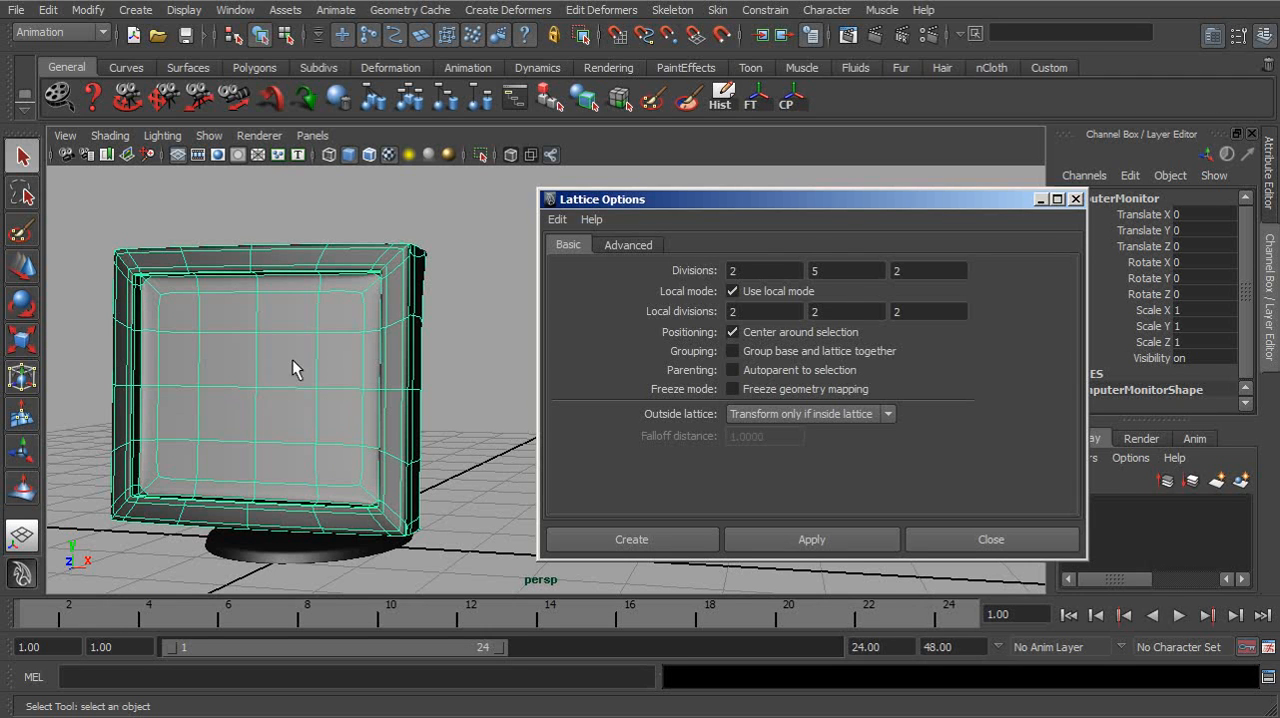
{"action": "left_click", "coordinate": [732, 331]}
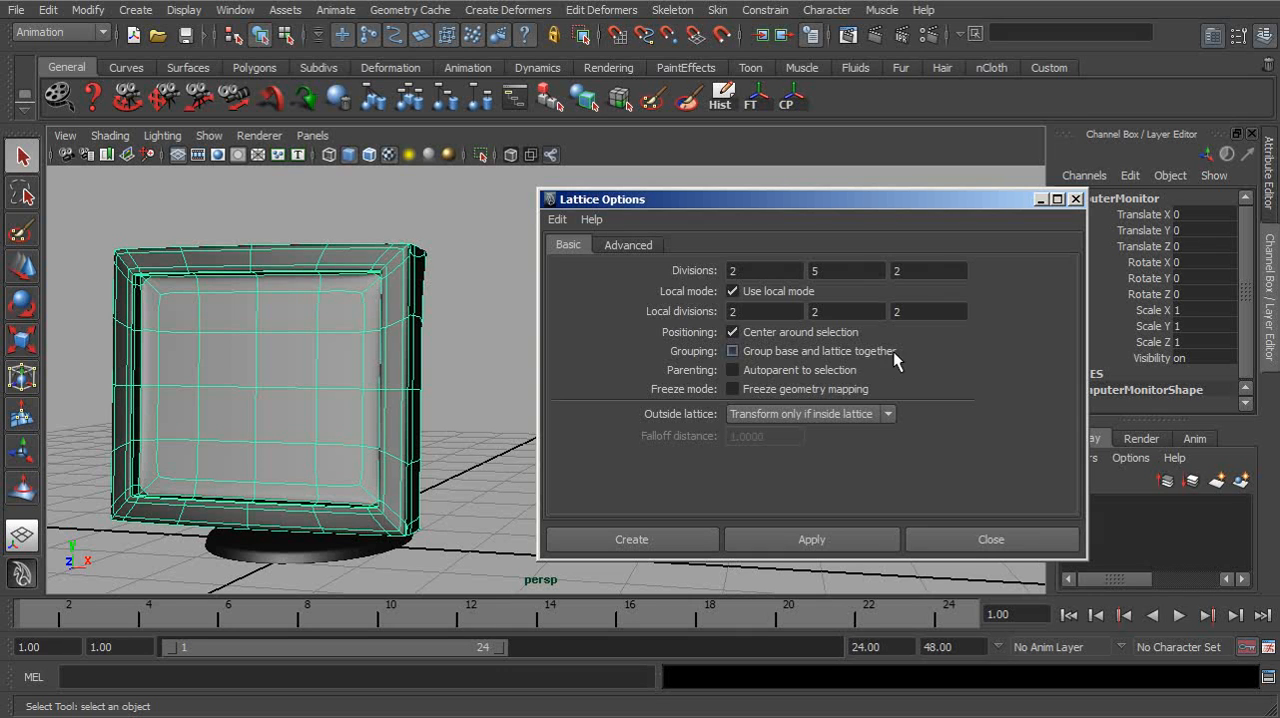
{"action": "left_click", "coordinate": [732, 351]}
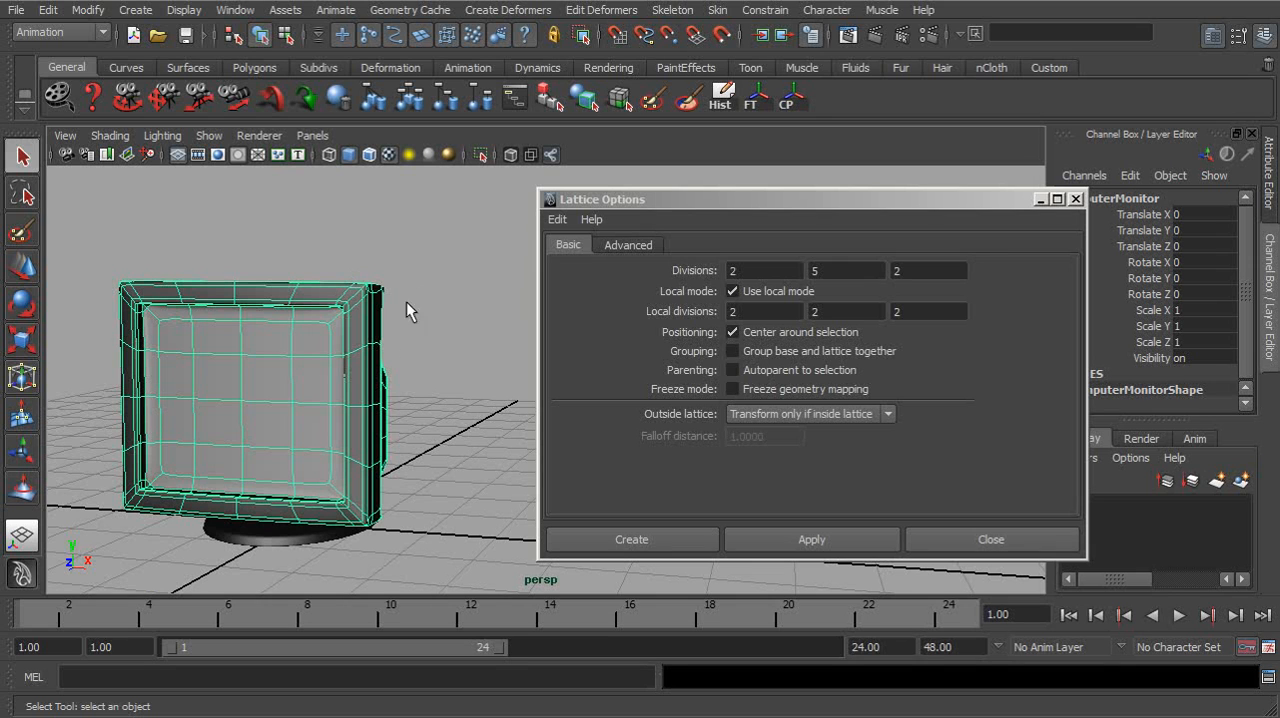
{"action": "mouse_move", "coordinate": [402, 352]}
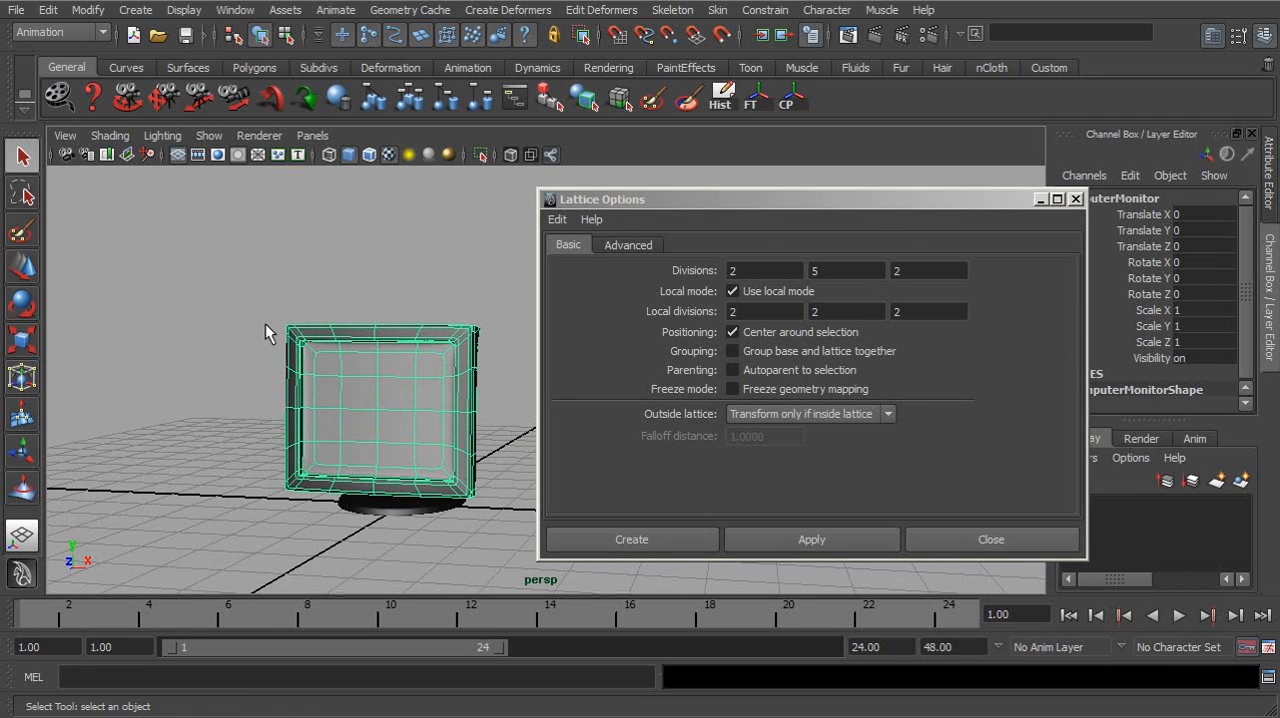
{"action": "mouse_move", "coordinate": [390, 360]}
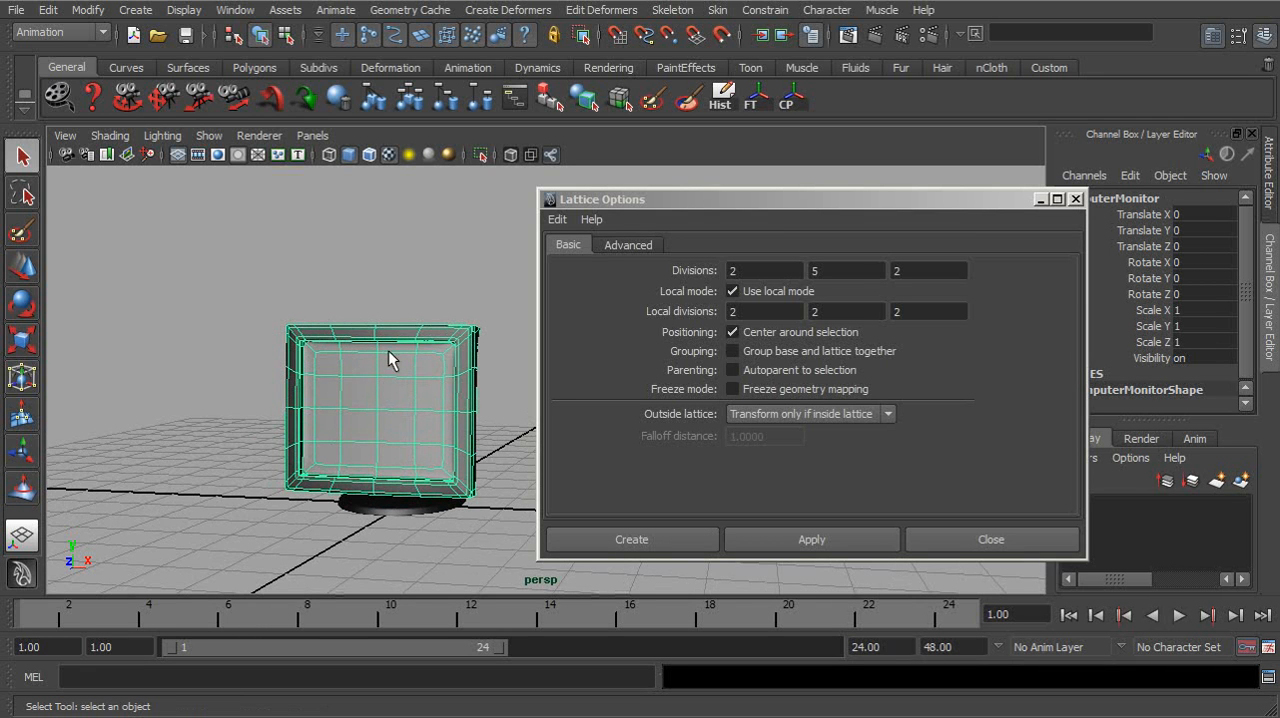
{"action": "left_click_drag", "start_coordinate": [390, 360], "coordinate": [375, 400]}
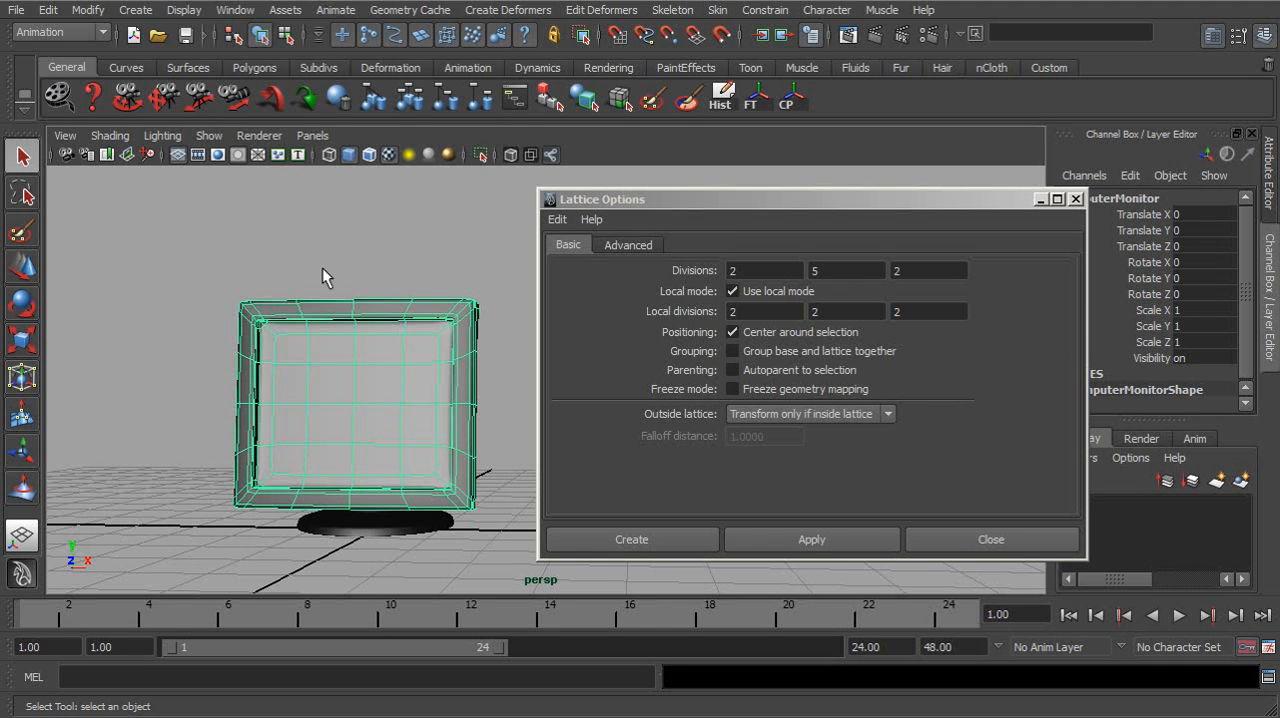
{"action": "mouse_move", "coordinate": [430, 360]}
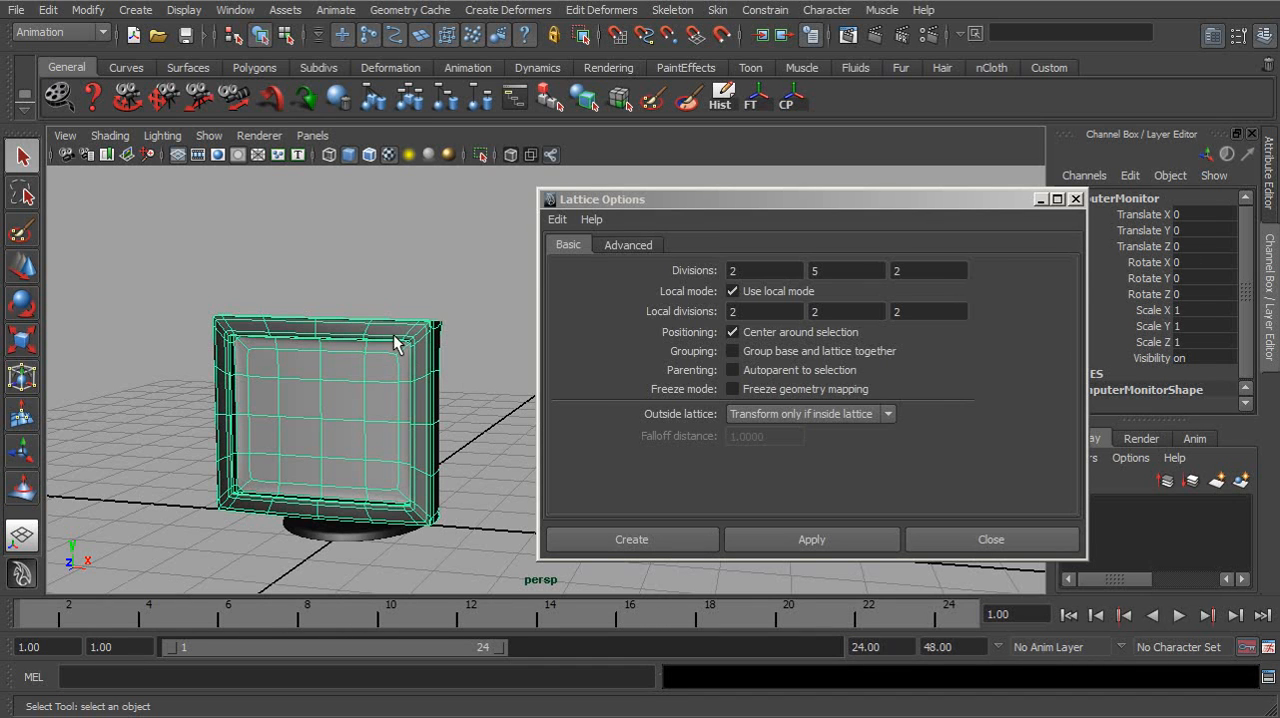
{"action": "mouse_move", "coordinate": [489, 299]}
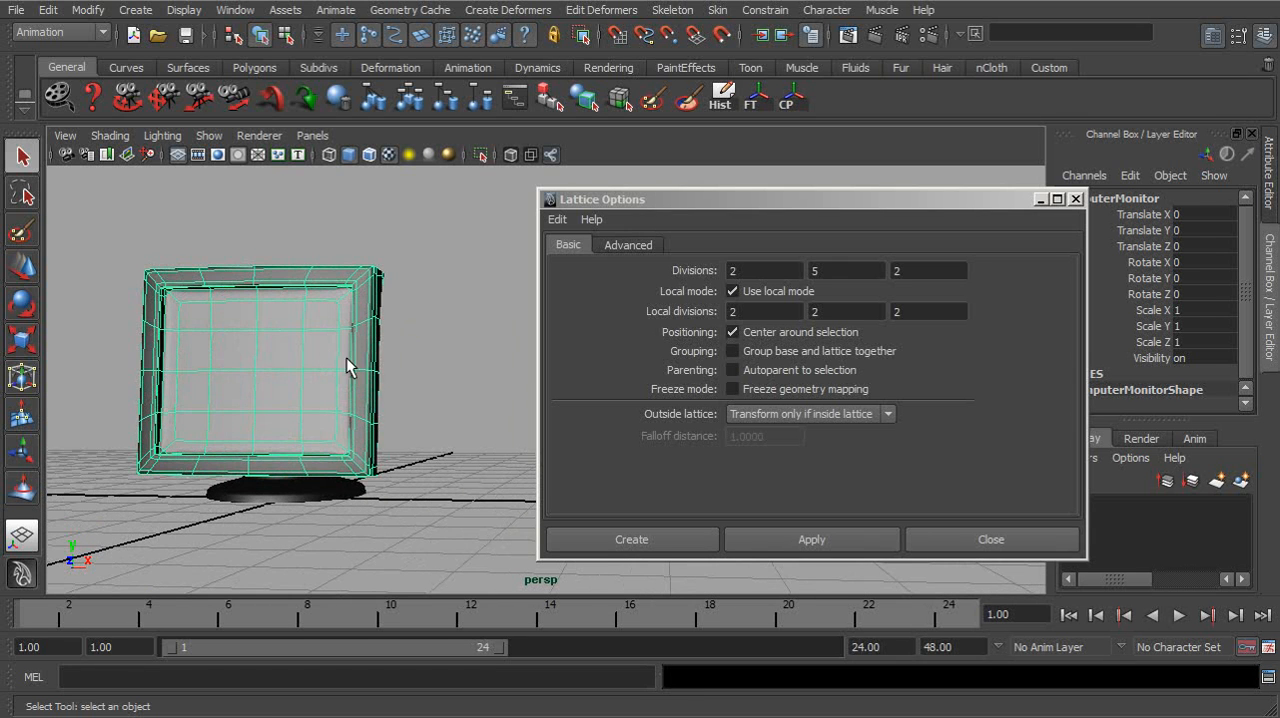
{"action": "mouse_move", "coordinate": [458, 378]}
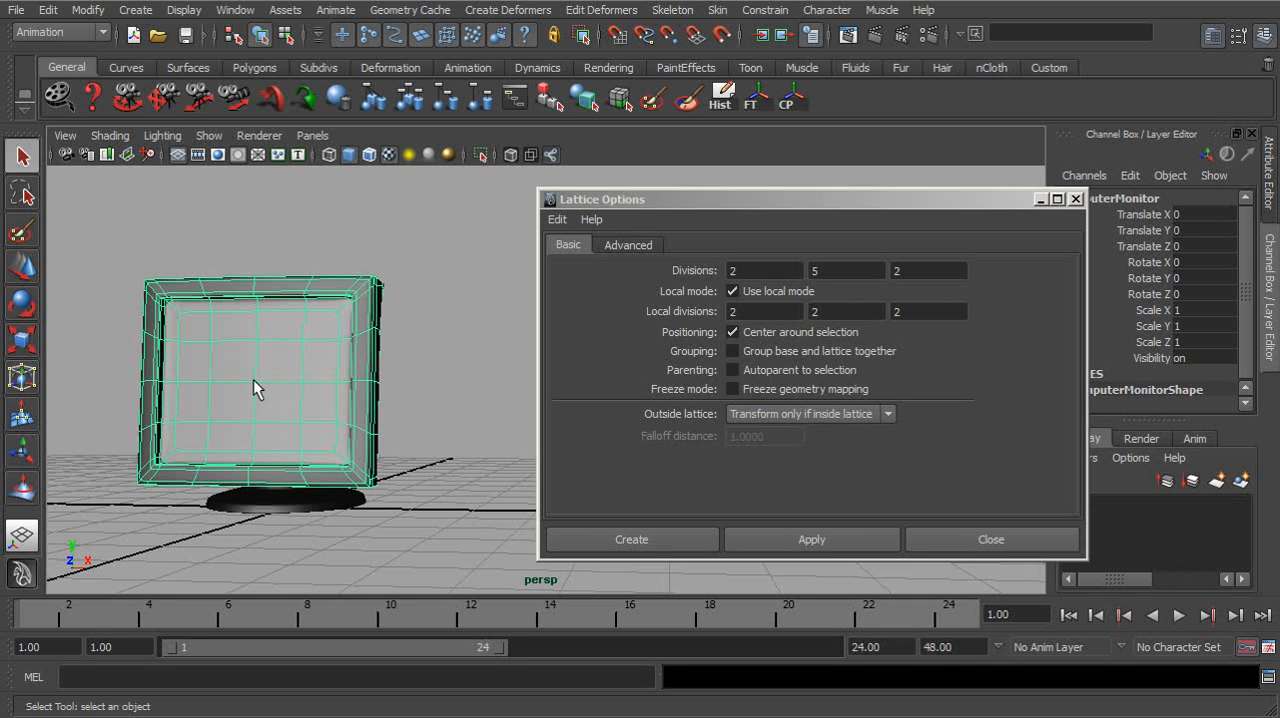
{"action": "mouse_move", "coordinate": [353, 410]}
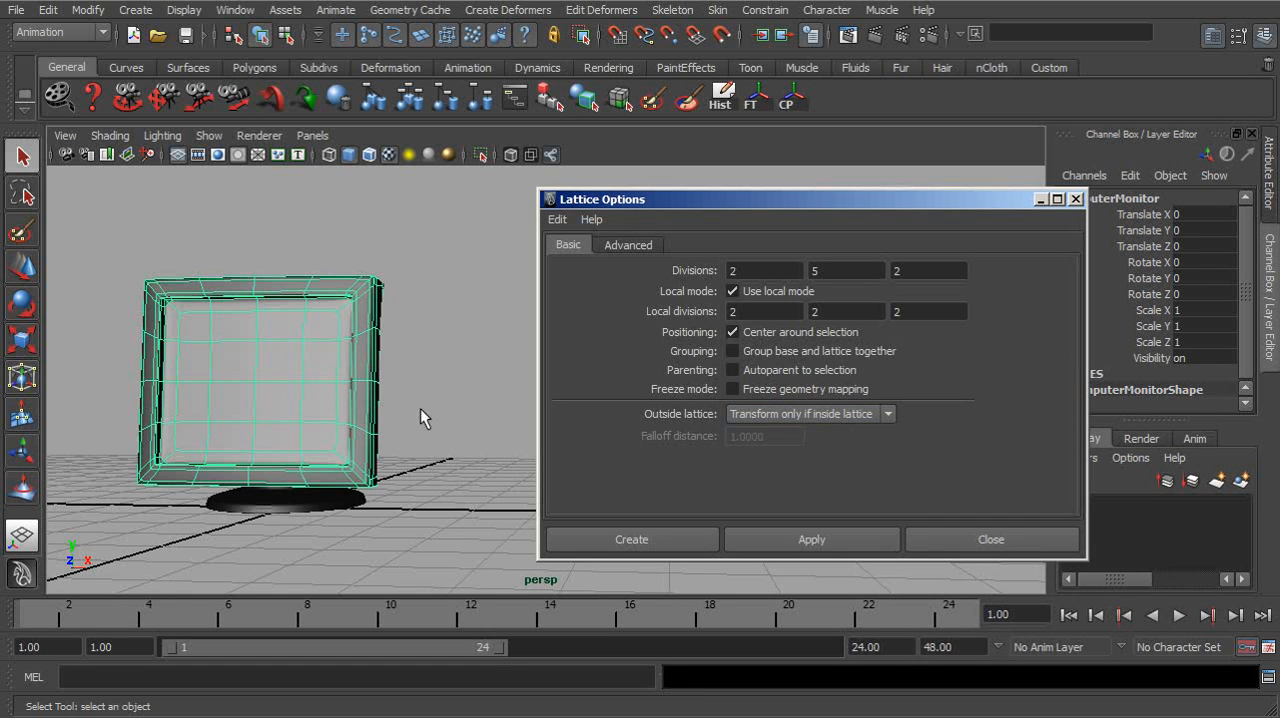
{"action": "mouse_move", "coordinate": [412, 400]}
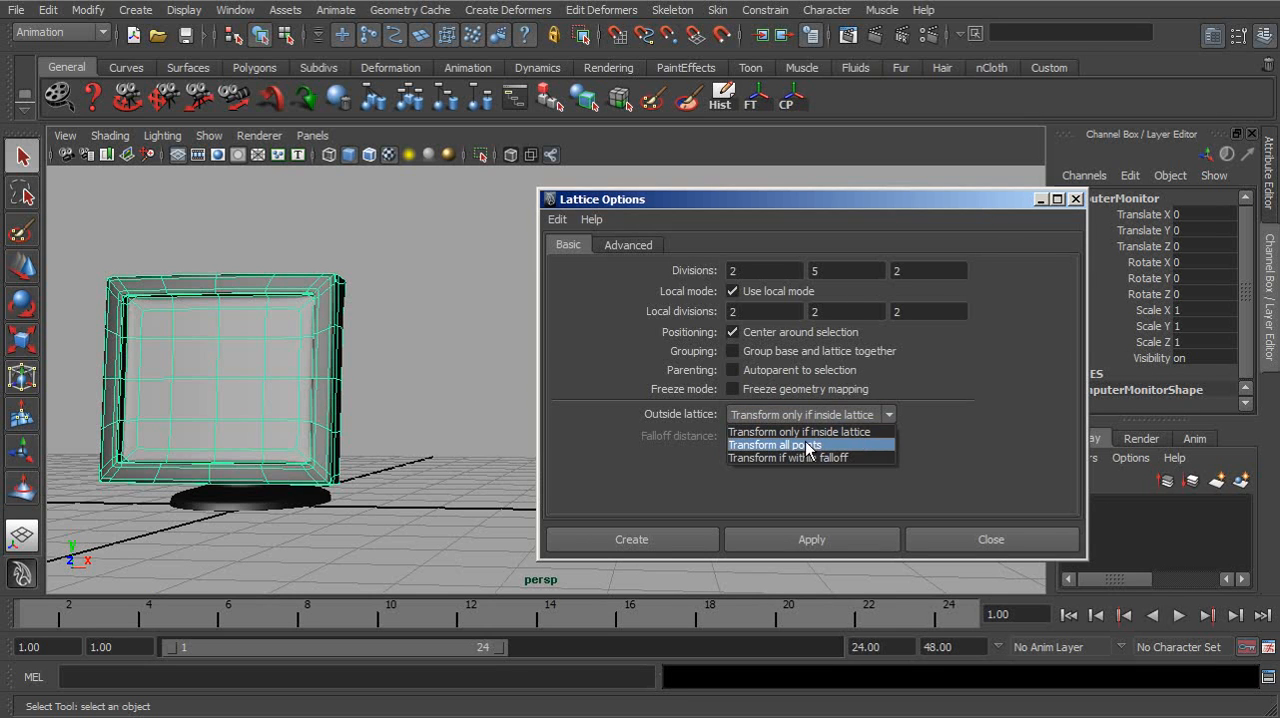
{"action": "mouse_move", "coordinate": [398, 358]}
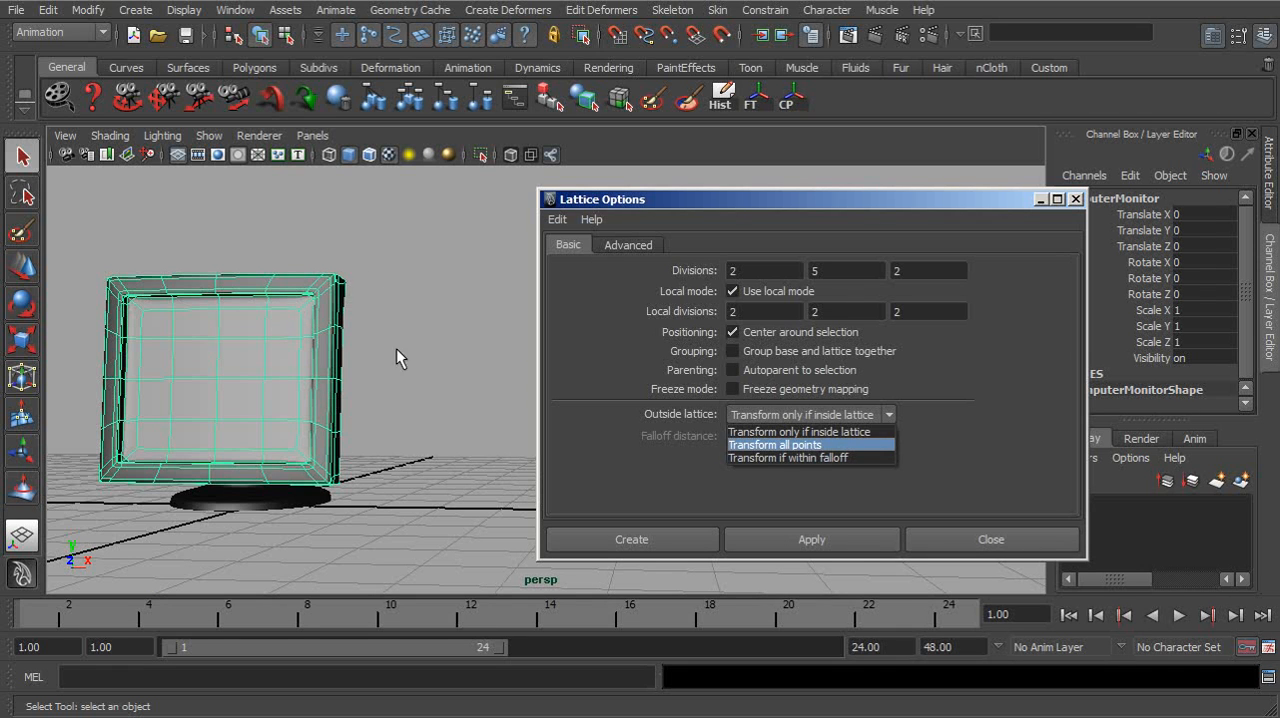
{"action": "mouse_move", "coordinate": [807, 457]}
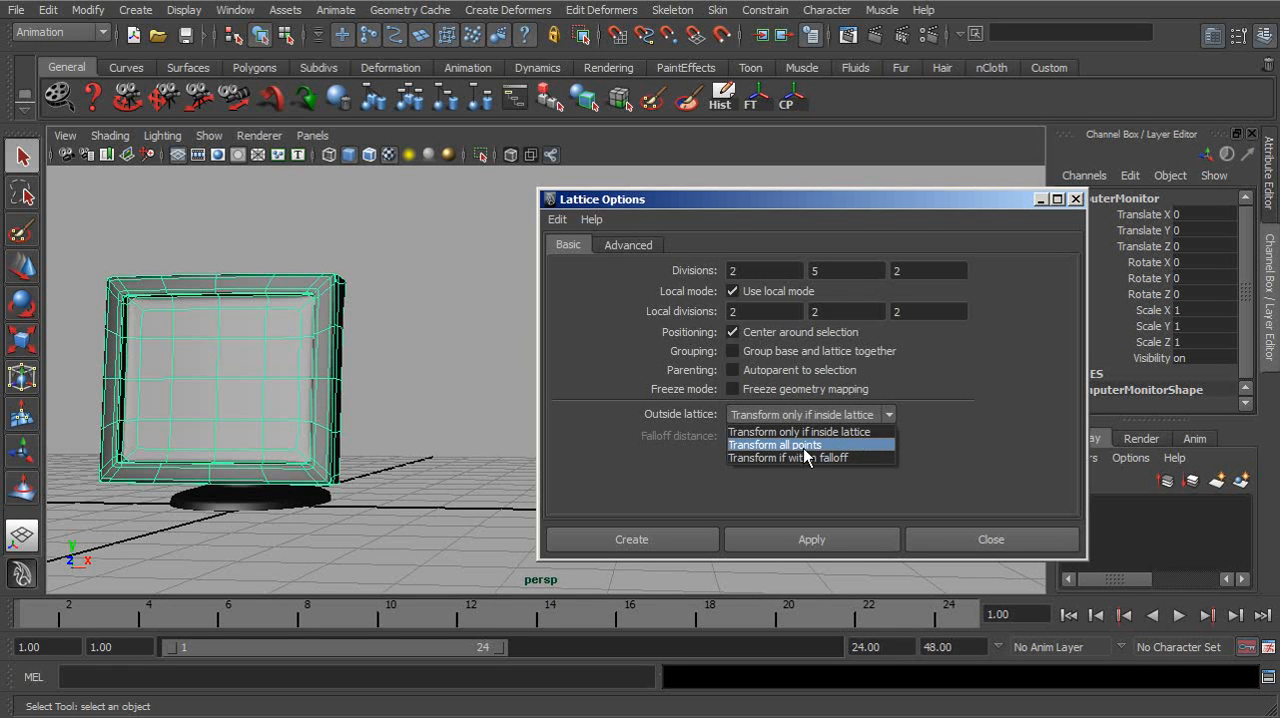
{"action": "mouse_move", "coordinate": [790, 457]}
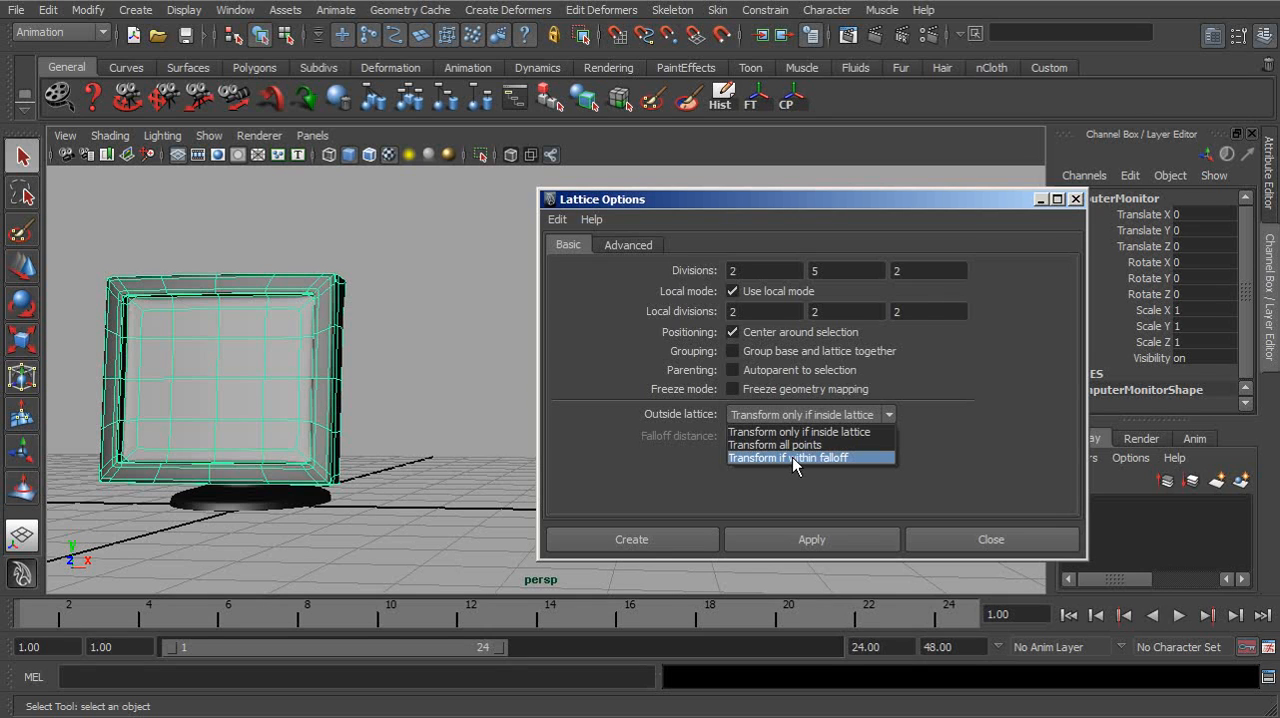
{"action": "mouse_move", "coordinate": [200, 350]}
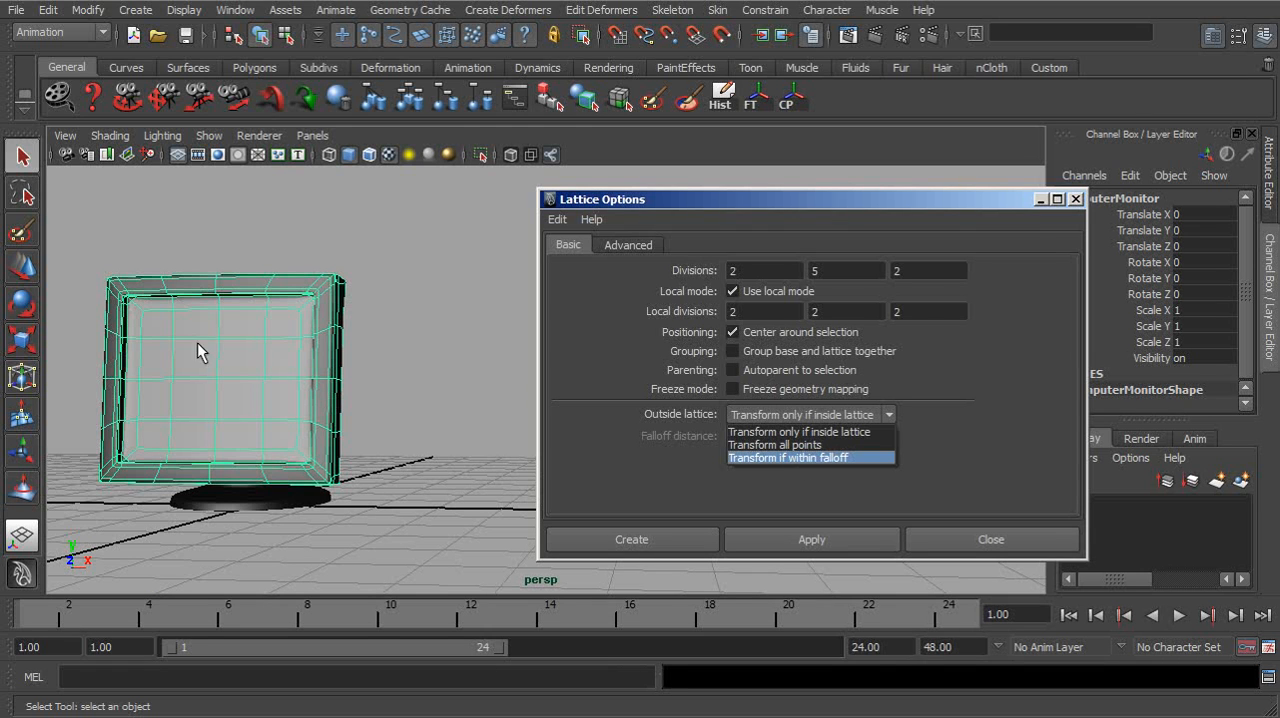
{"action": "mouse_move", "coordinate": [403, 345]}
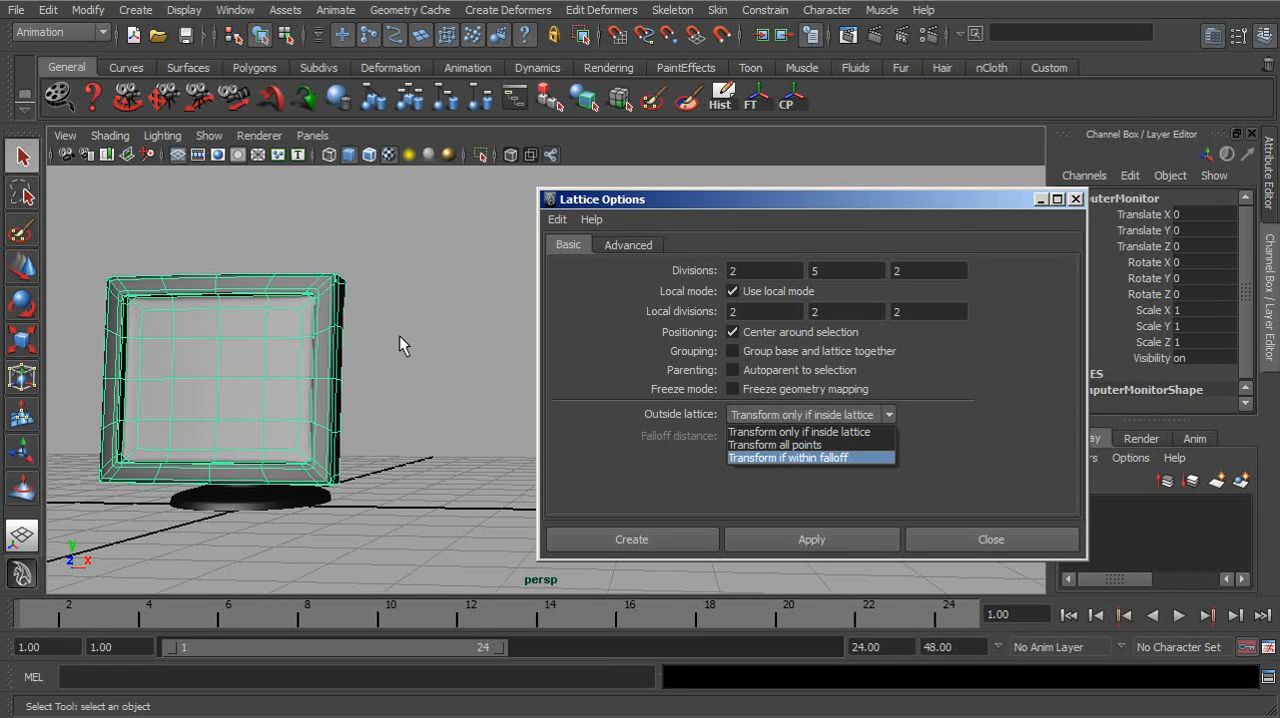
{"action": "mouse_move", "coordinate": [340, 370]}
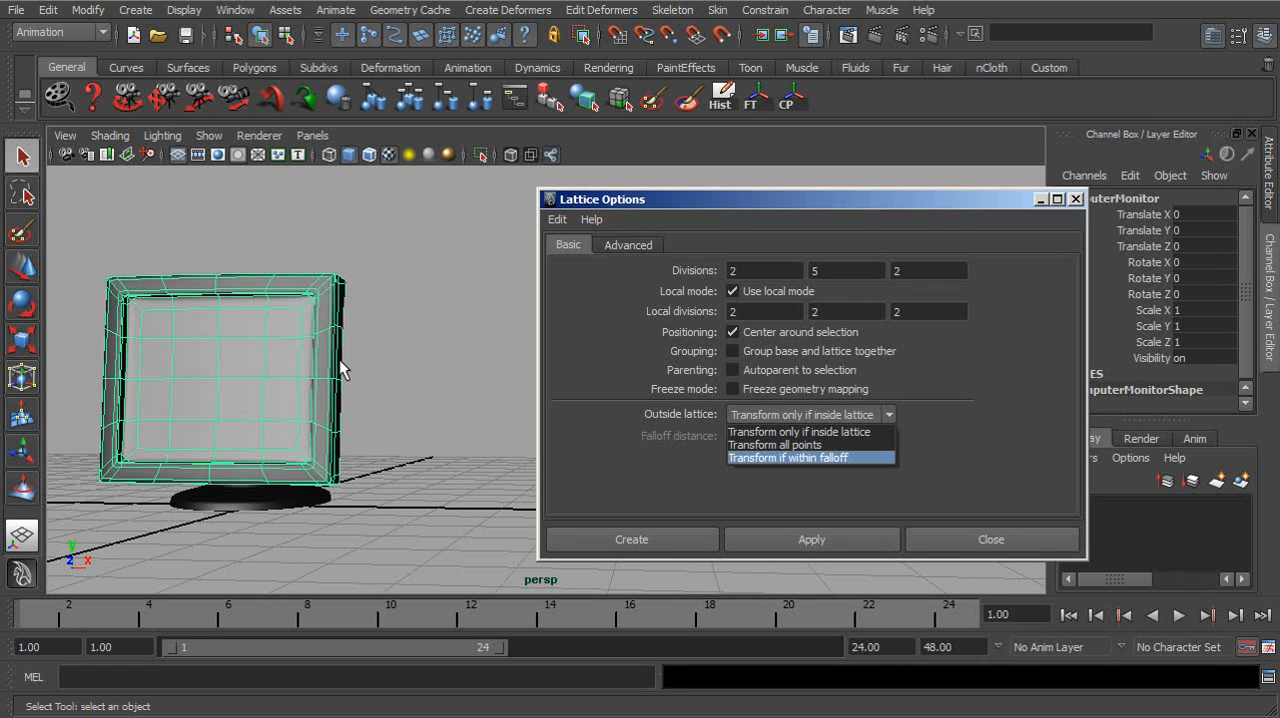
{"action": "mouse_move", "coordinate": [817, 463]}
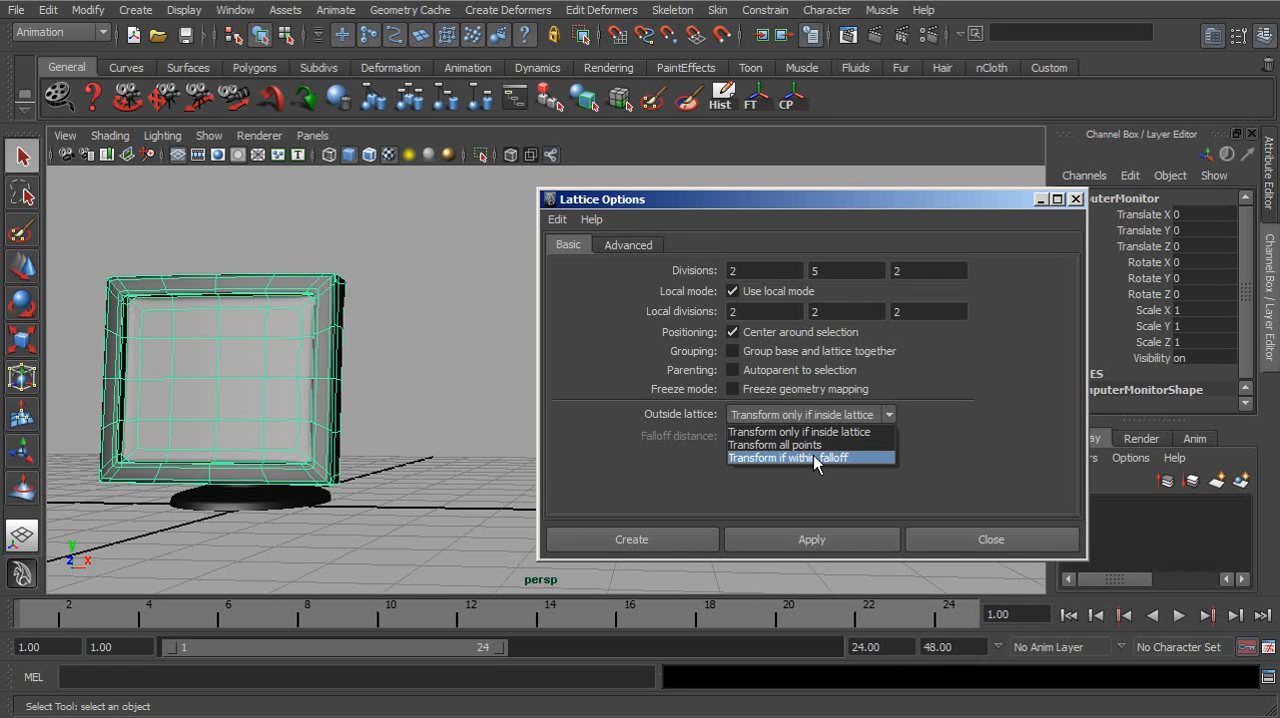
Set Outside Lattice to 'Transform if within falloff' in the lattice options
{"action": "left_click", "coordinate": [788, 457]}
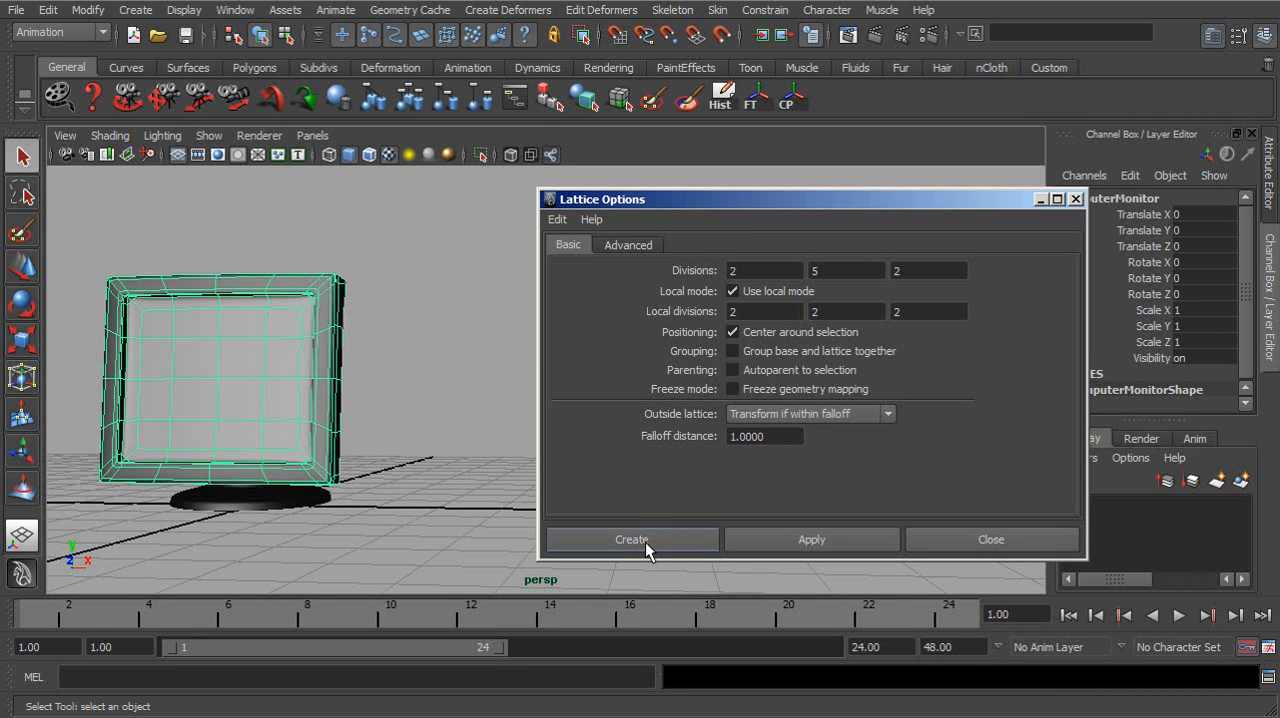
Create the 2×5×2 lattice and drag its corner points to sweep the monitor
{"action": "left_click", "coordinate": [631, 539]}
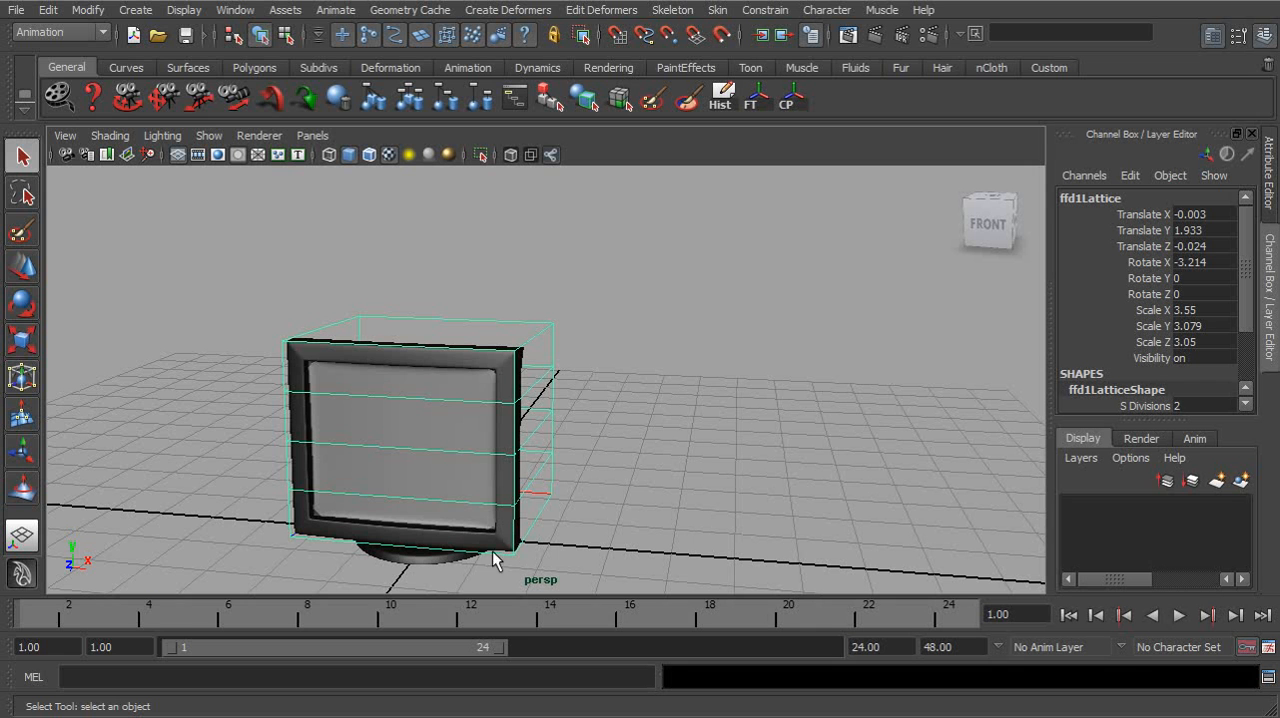
{"action": "mouse_move", "coordinate": [520, 418]}
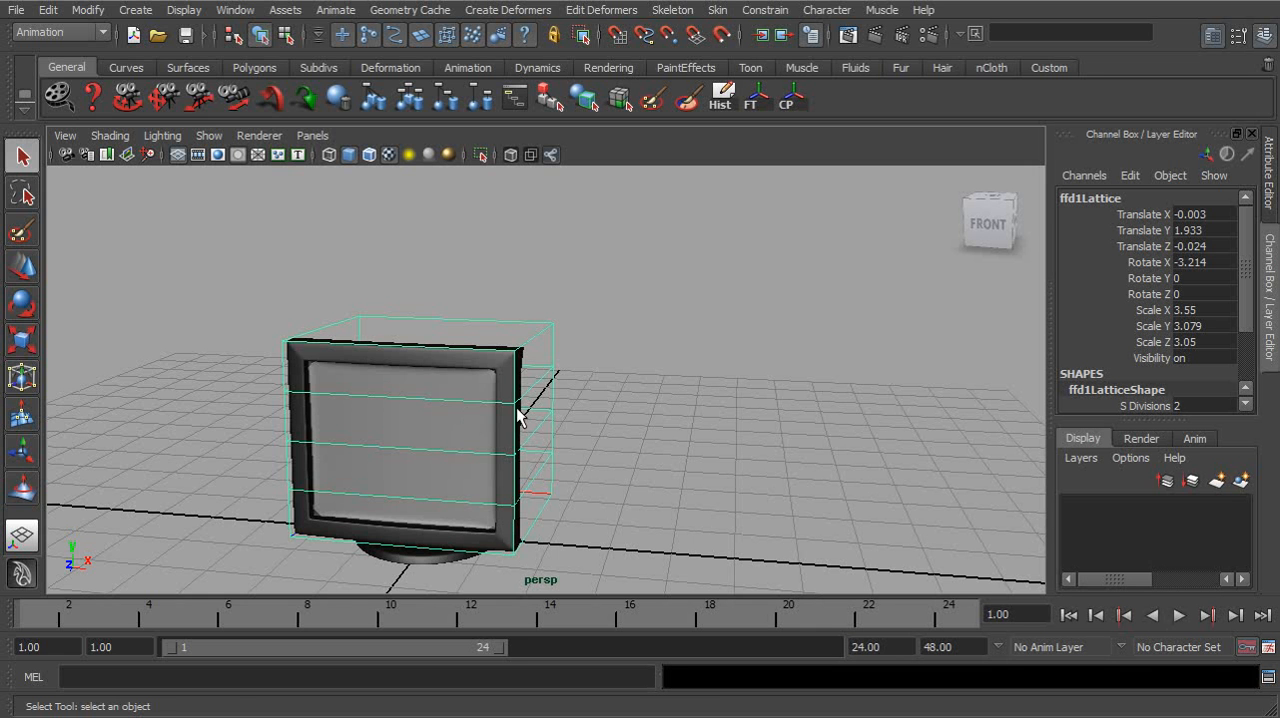
{"action": "left_click_drag", "start_coordinate": [520, 415], "coordinate": [560, 395]}
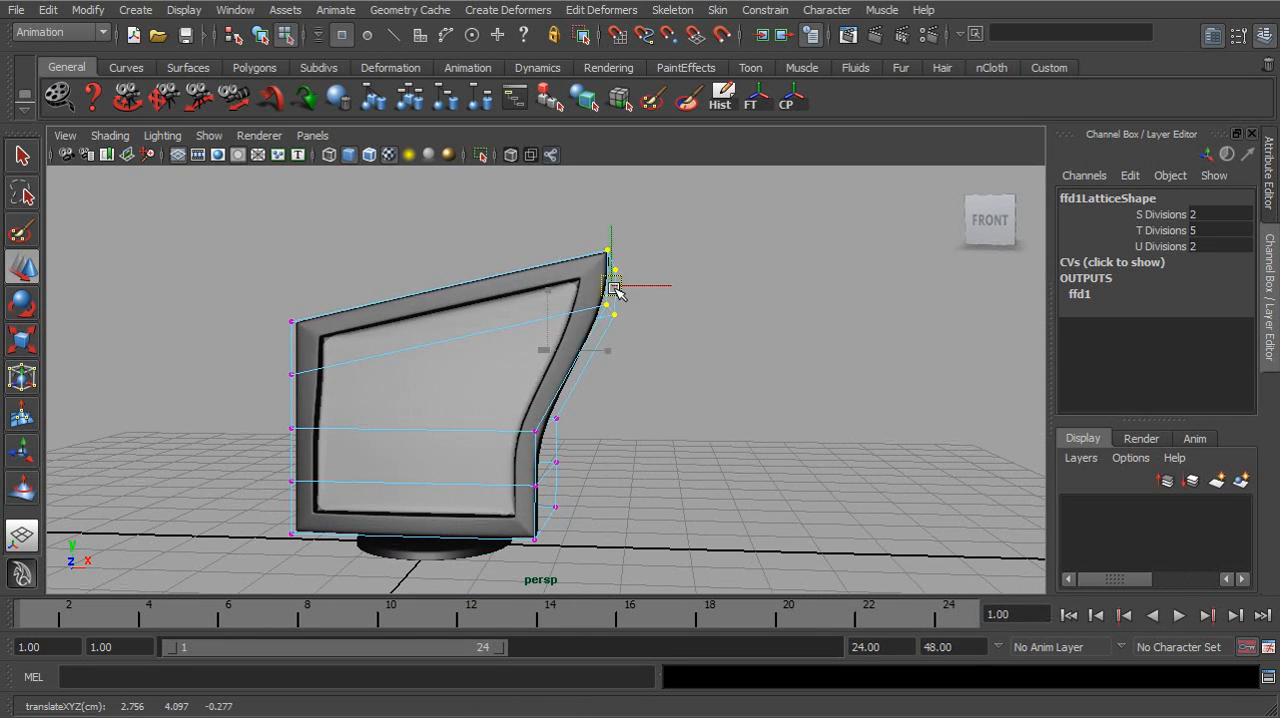
{"action": "left_click_drag", "start_coordinate": [613, 288], "coordinate": [718, 280]}
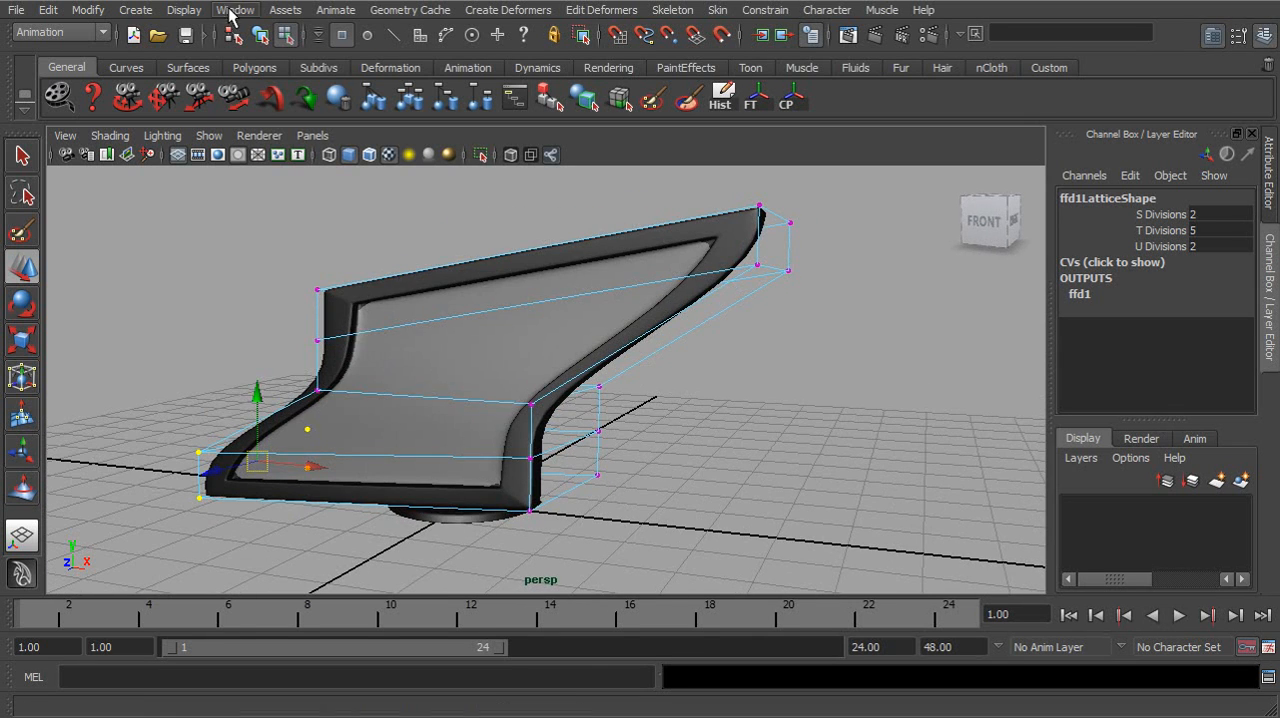
Open the Outliner and select ffd1Base, ffd1Lattice and group1 in turn
{"action": "left_click", "coordinate": [235, 9]}
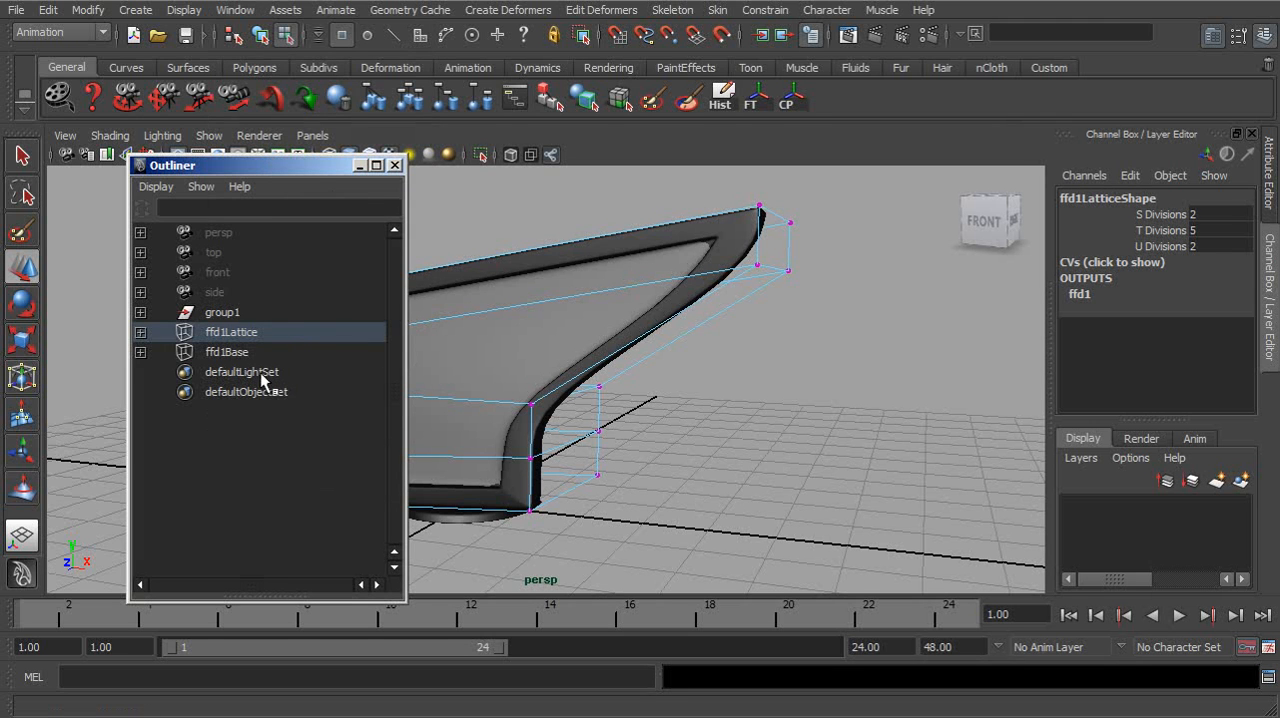
{"action": "left_click", "coordinate": [227, 352]}
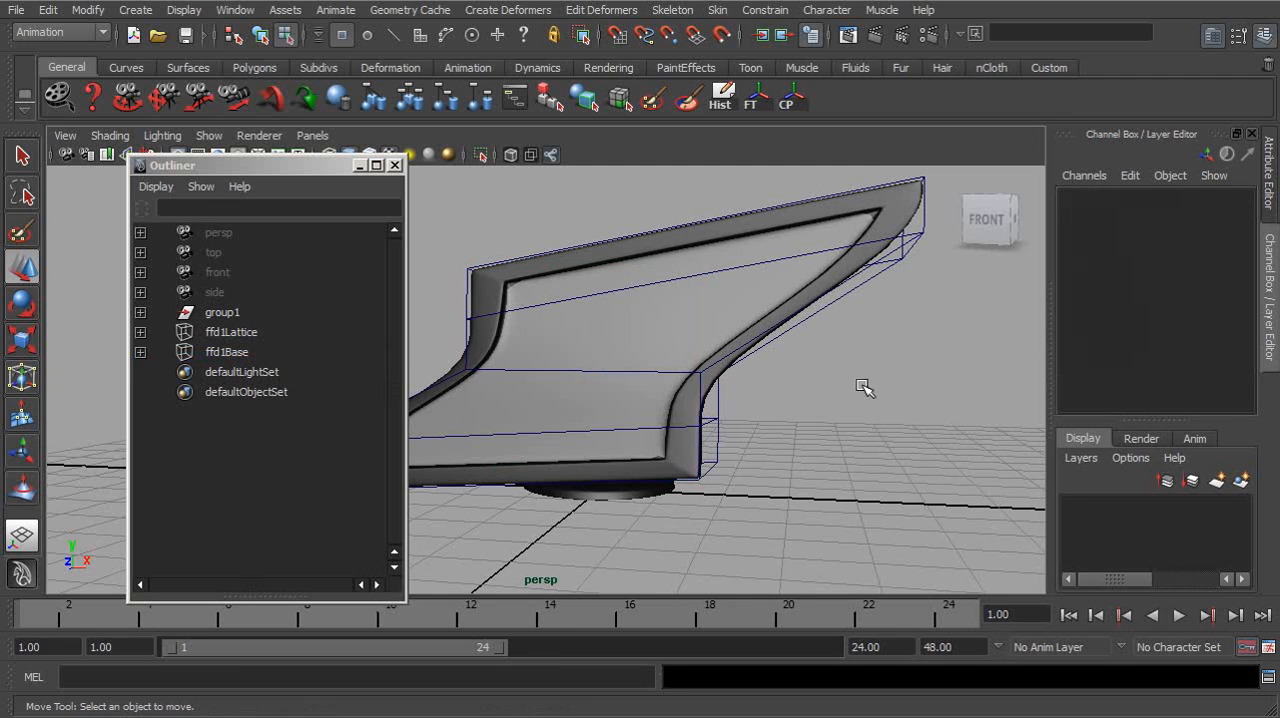
{"action": "left_click", "coordinate": [226, 351]}
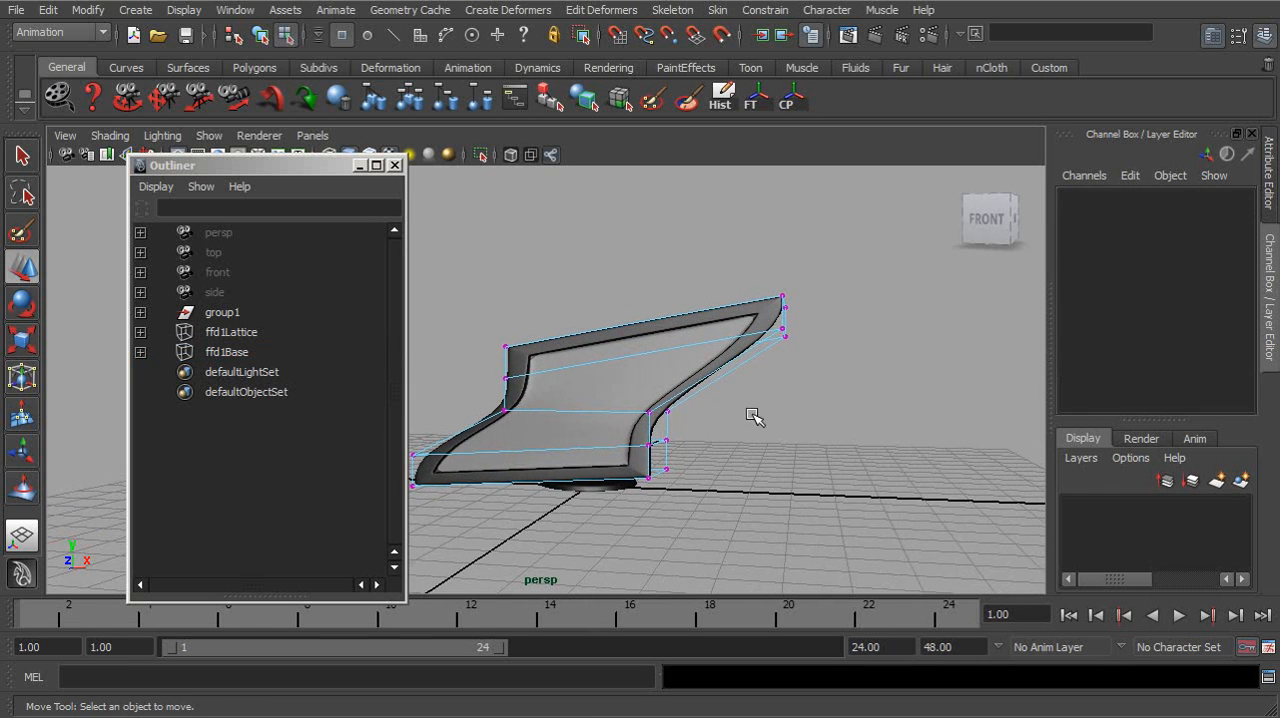
{"action": "left_click", "coordinate": [231, 331]}
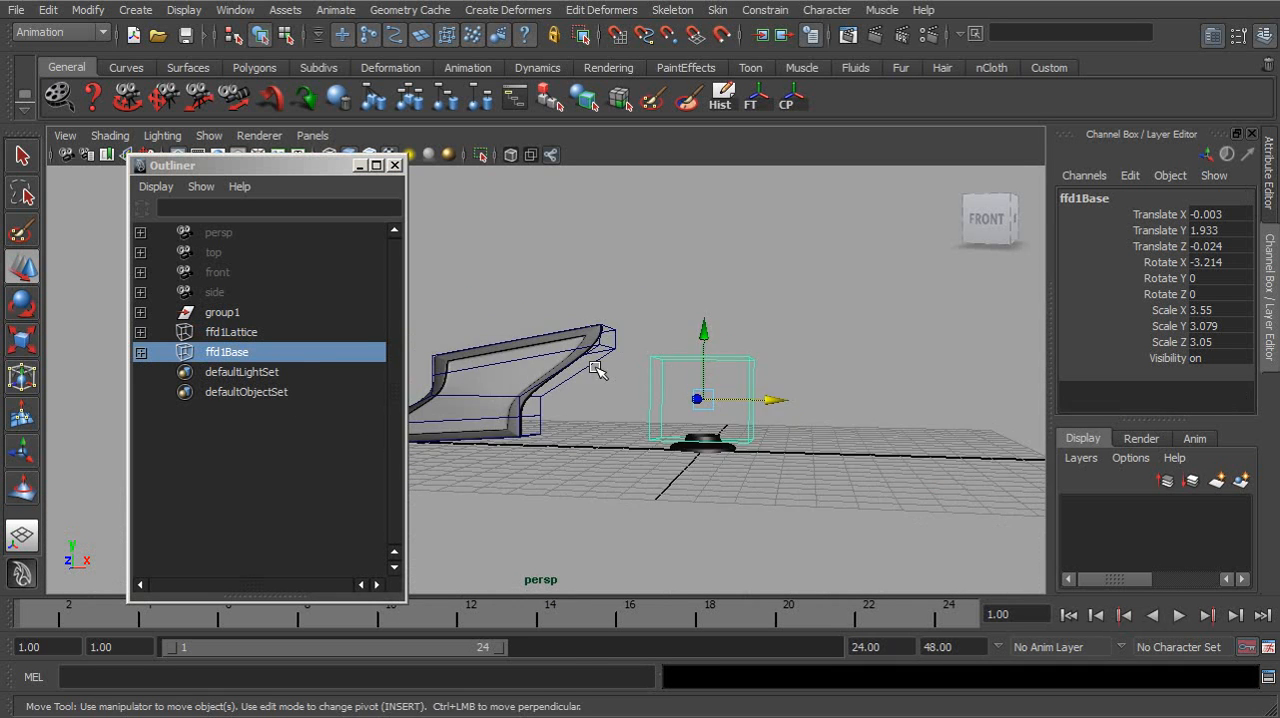
{"action": "left_click", "coordinate": [231, 331]}
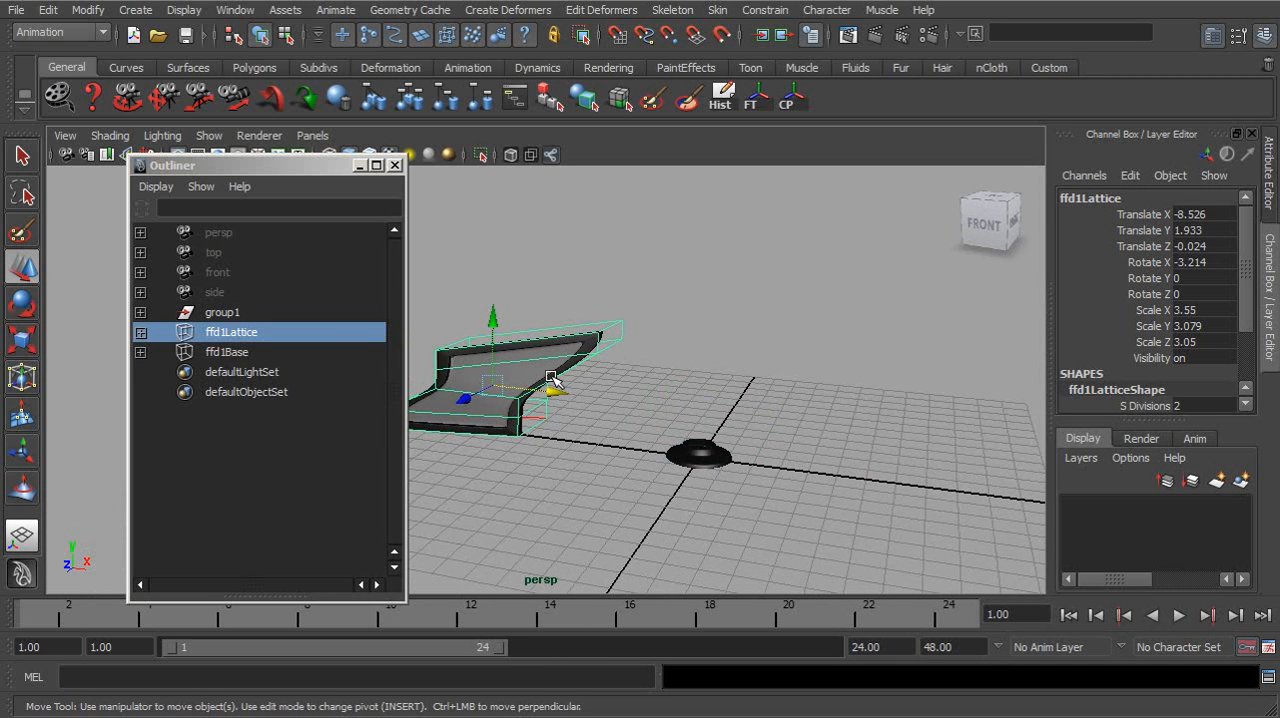
{"action": "left_click", "coordinate": [222, 312]}
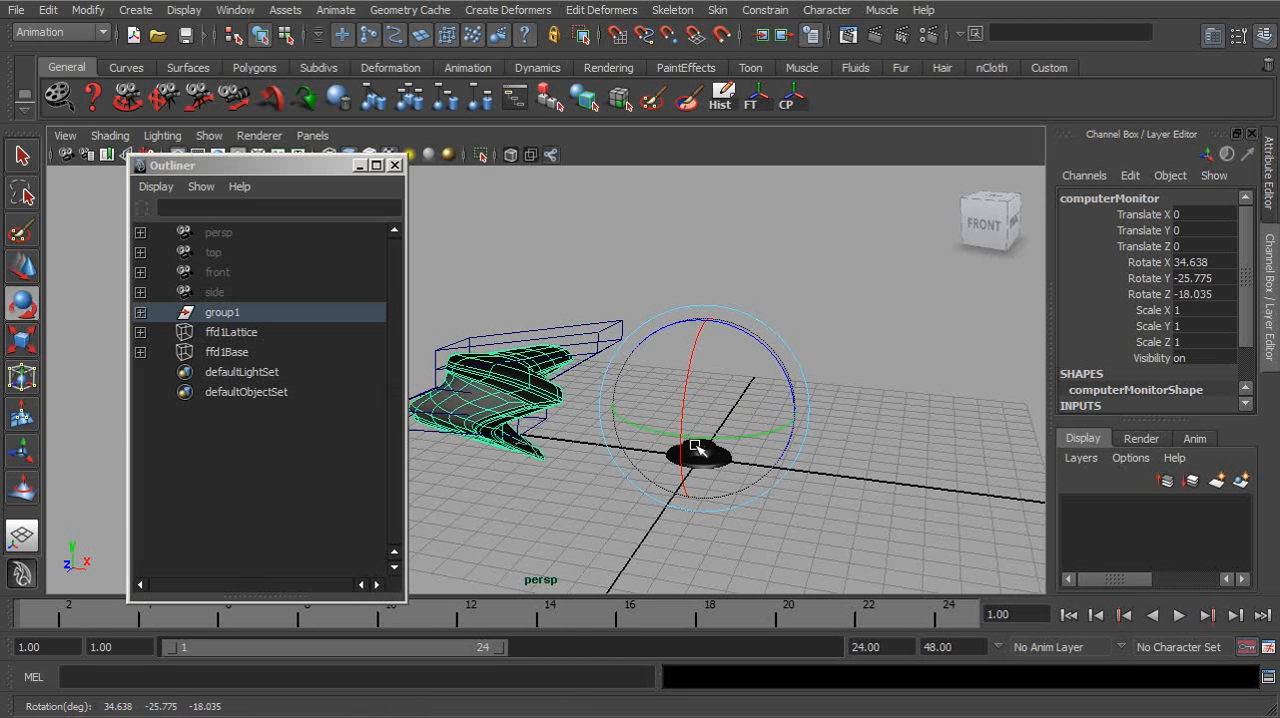
{"action": "left_click", "coordinate": [231, 331]}
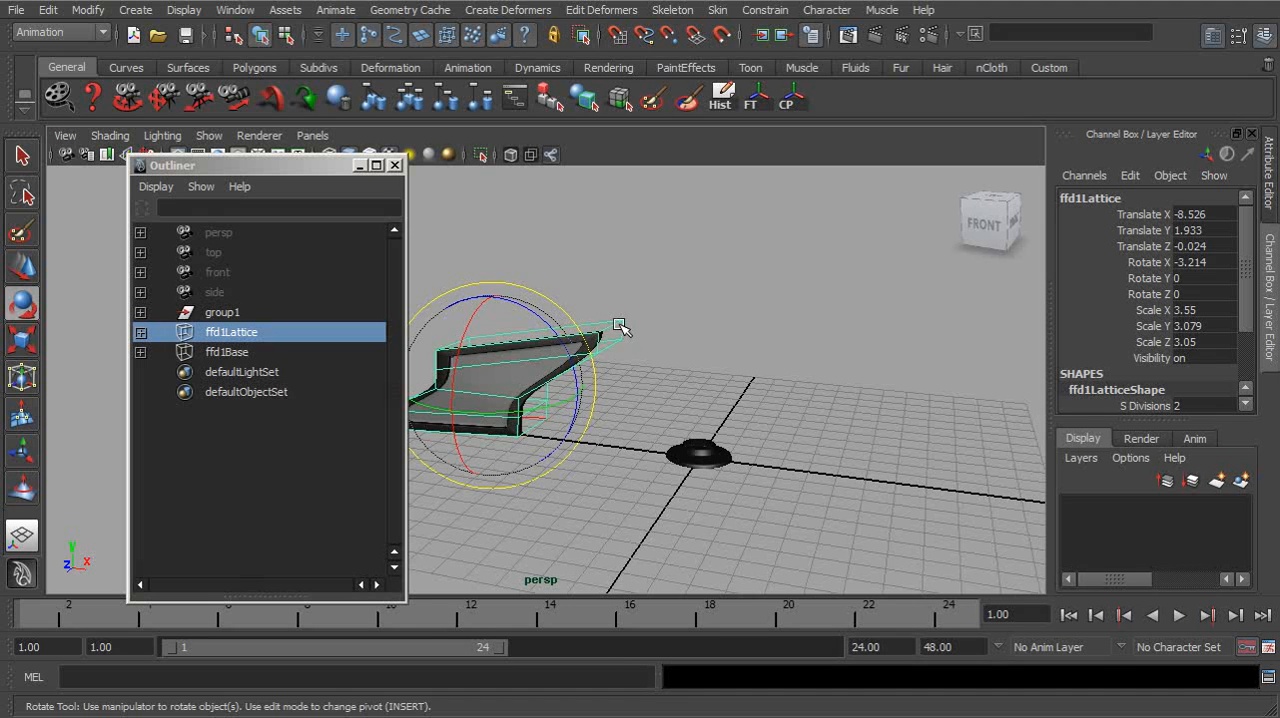
Rotate ffd1Lattice to slant the monitor into a swept outline, then deselect
{"action": "left_click_drag", "start_coordinate": [620, 328], "coordinate": [435, 430]}
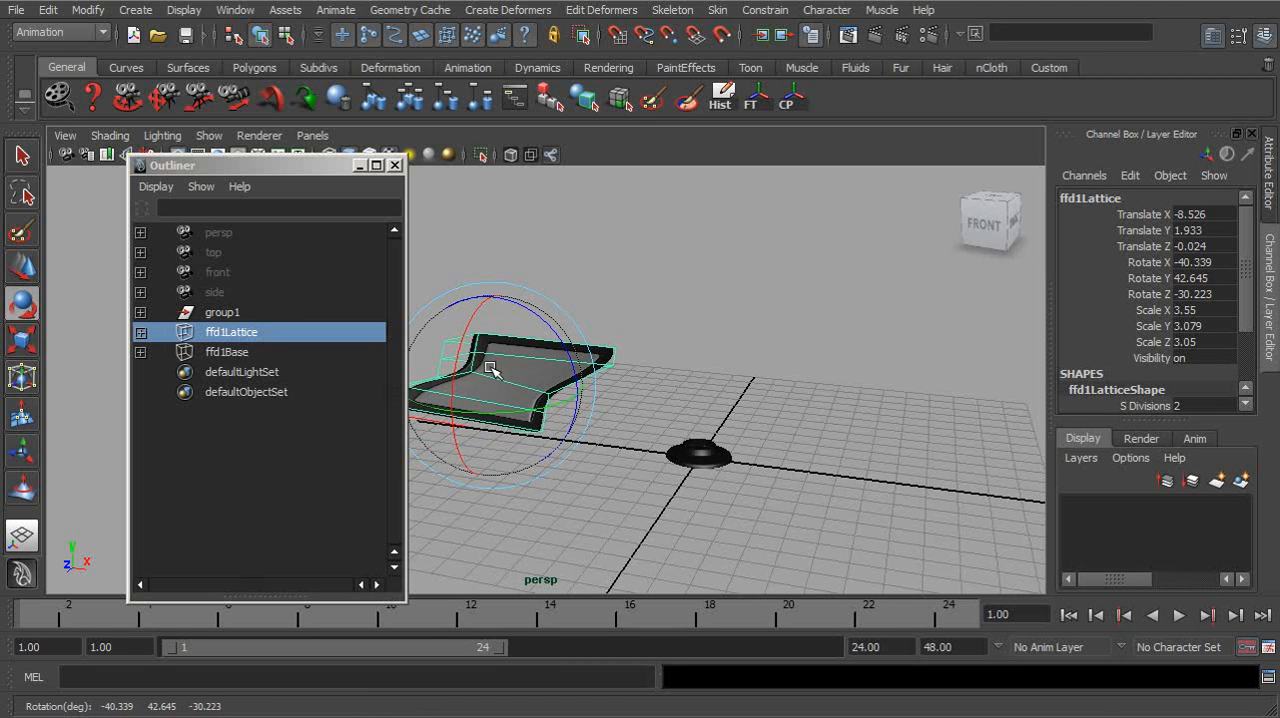
{"action": "left_click_drag", "start_coordinate": [490, 370], "coordinate": [480, 335]}
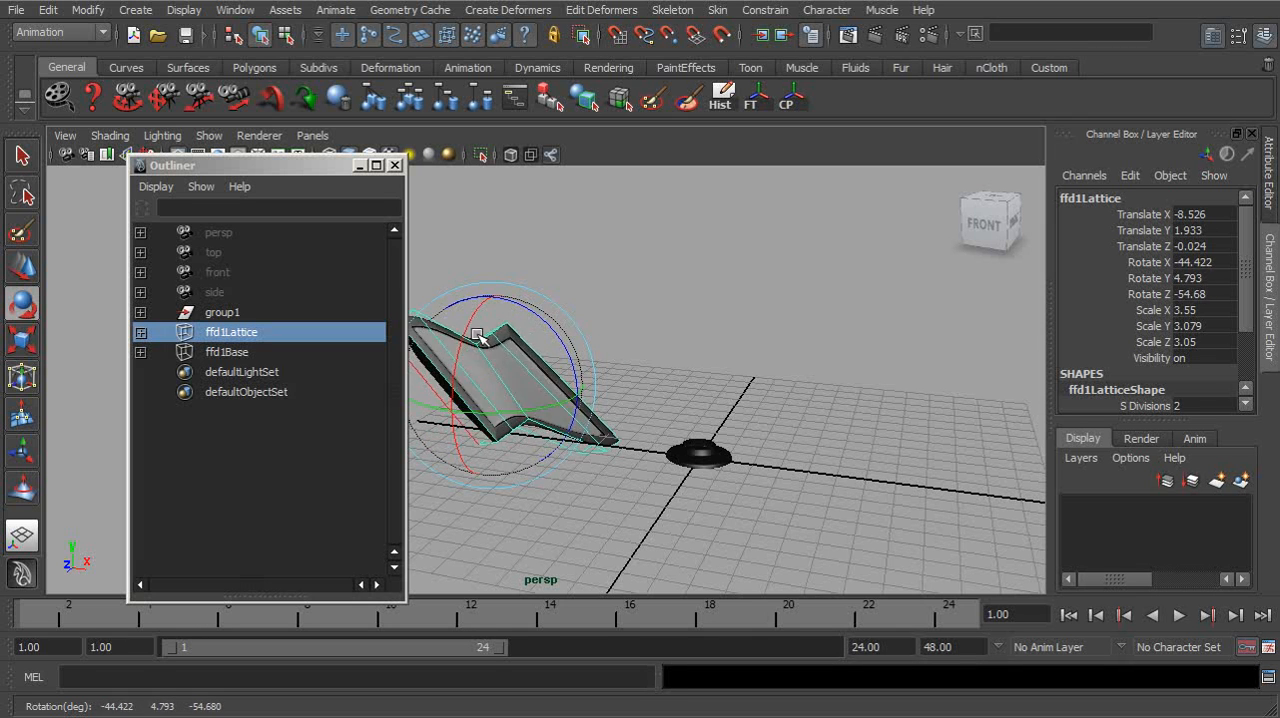
{"action": "left_click_drag", "start_coordinate": [480, 335], "coordinate": [525, 420]}
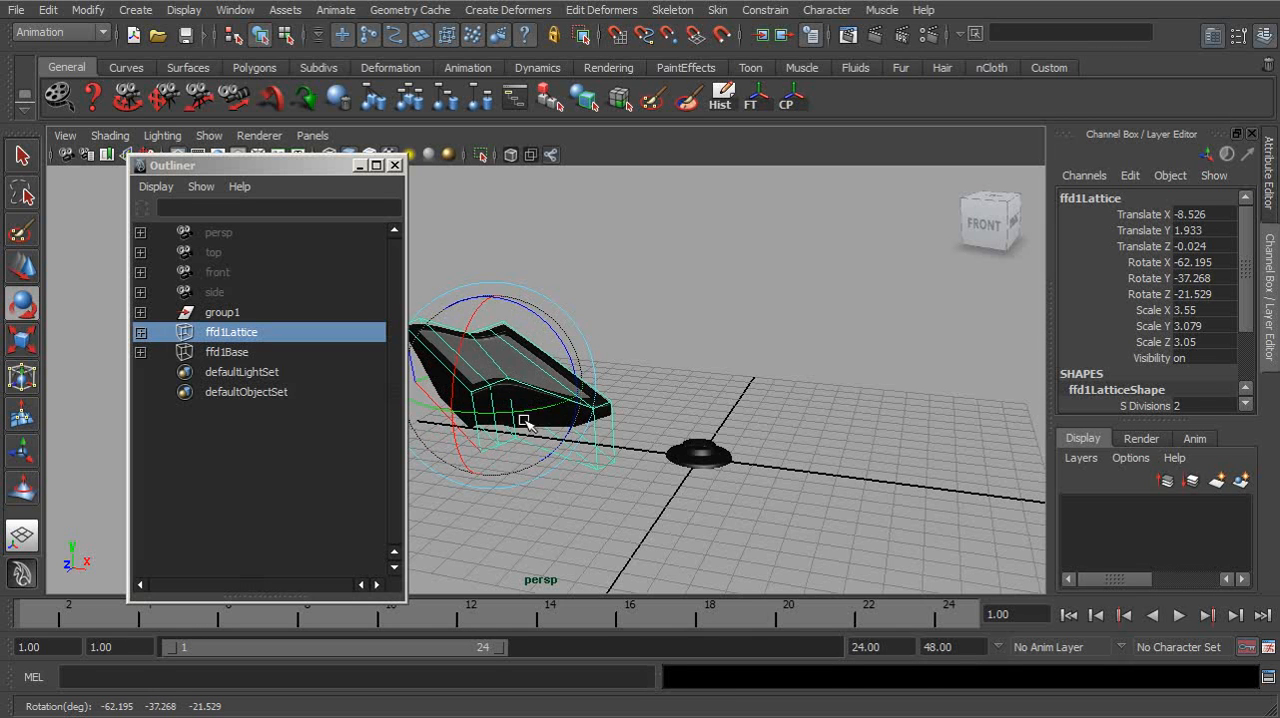
{"action": "left_click", "coordinate": [222, 312]}
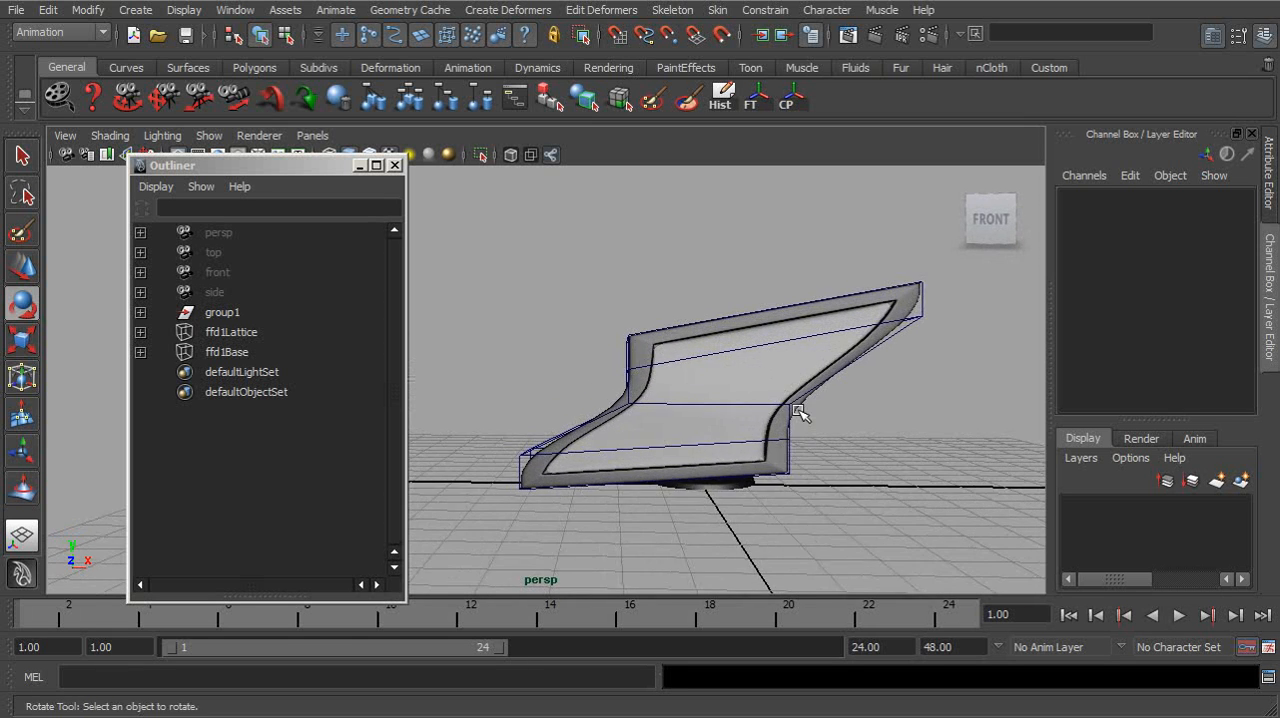
Select ffd1Lattice and set Local Influence S, T and U to 4 in the Channel Box
{"action": "left_click", "coordinate": [231, 331]}
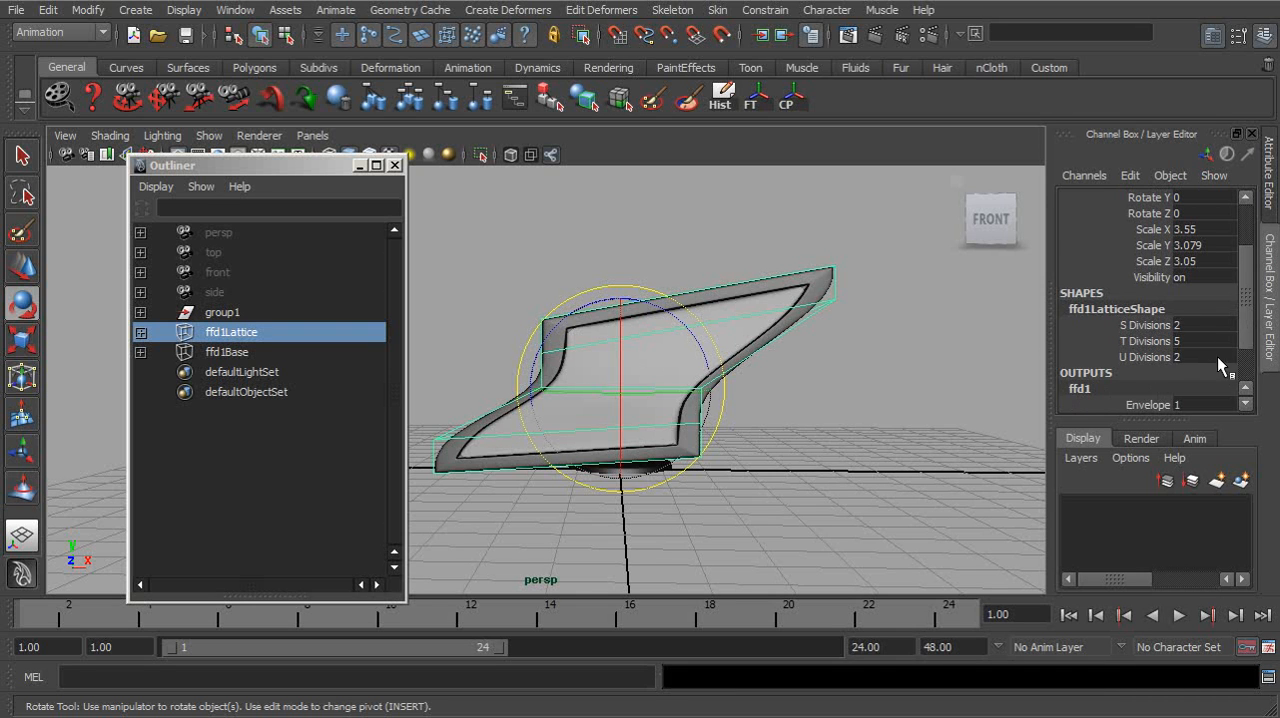
{"action": "scroll", "scroll_direction": "down", "scroll_amount": 3}
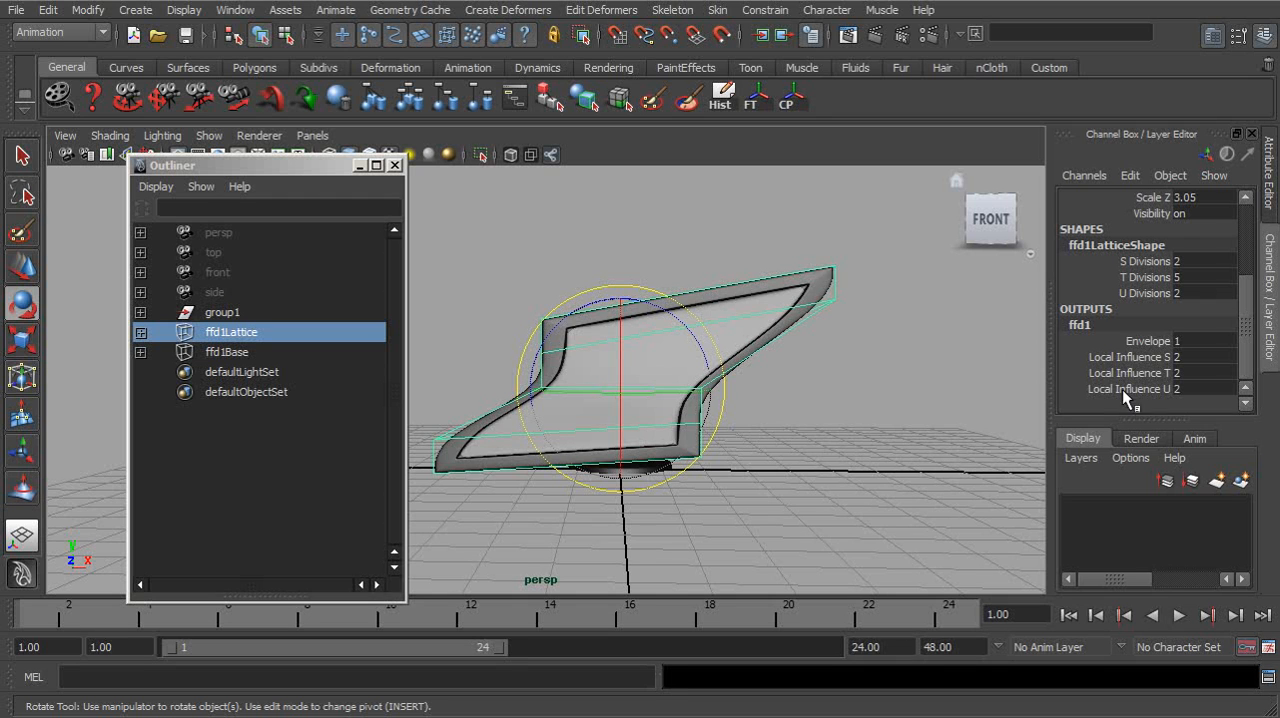
{"action": "mouse_move", "coordinate": [1110, 385]}
{"action": "type", "text": "4"}
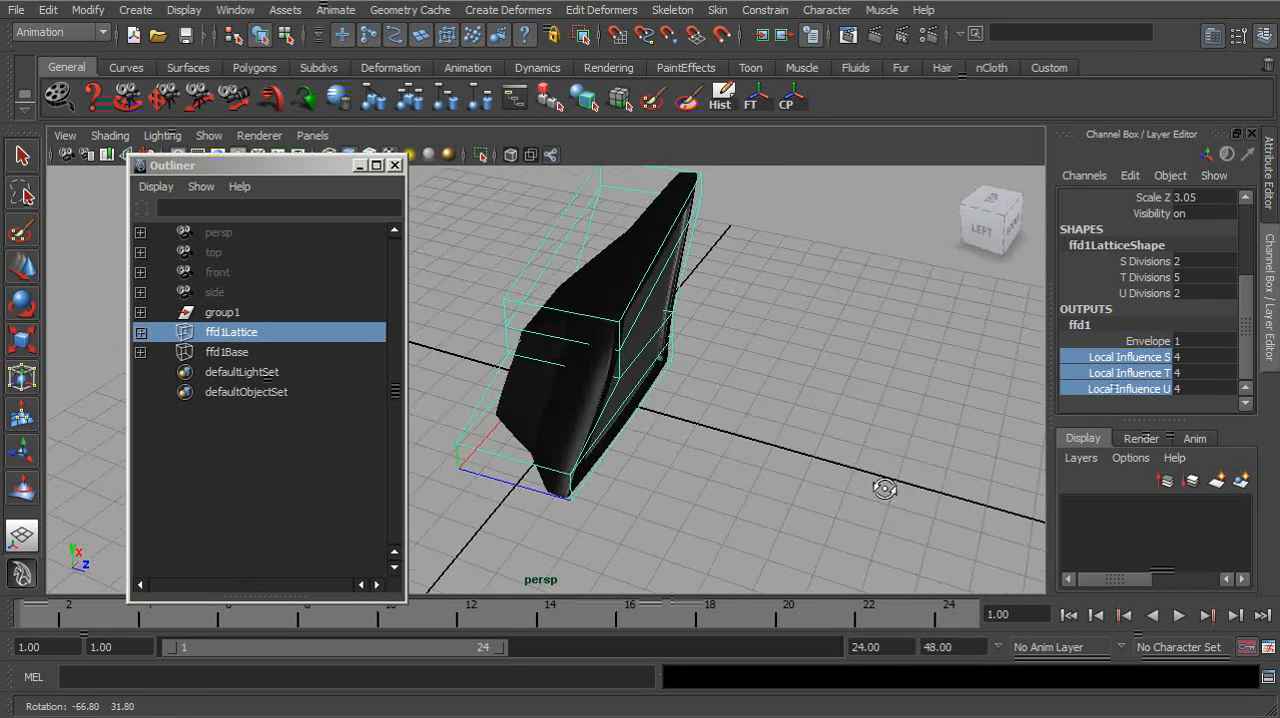
{"action": "left_click_drag", "start_coordinate": [880, 488], "coordinate": [710, 435]}
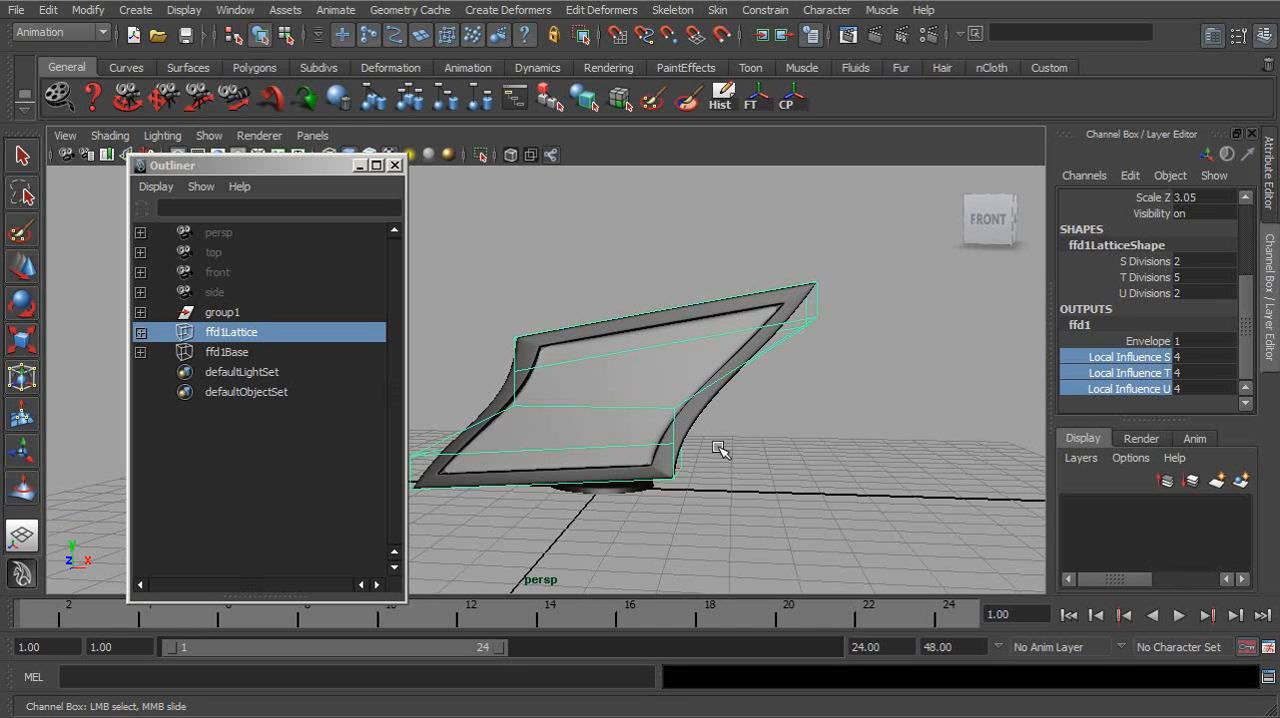
{"action": "mouse_move", "coordinate": [805, 335]}
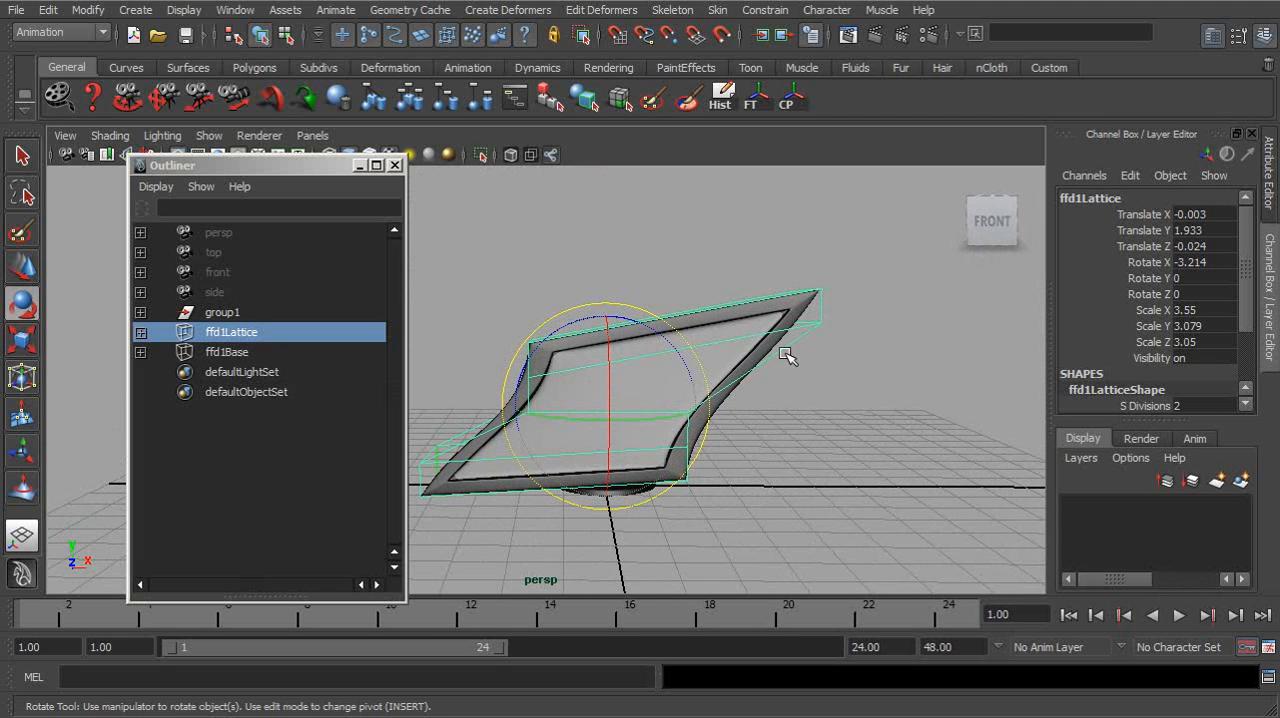
Apply Edit Deformers > Lattice > Remove Lattice Tweaks to clear all point pulls
{"action": "left_click", "coordinate": [601, 10]}
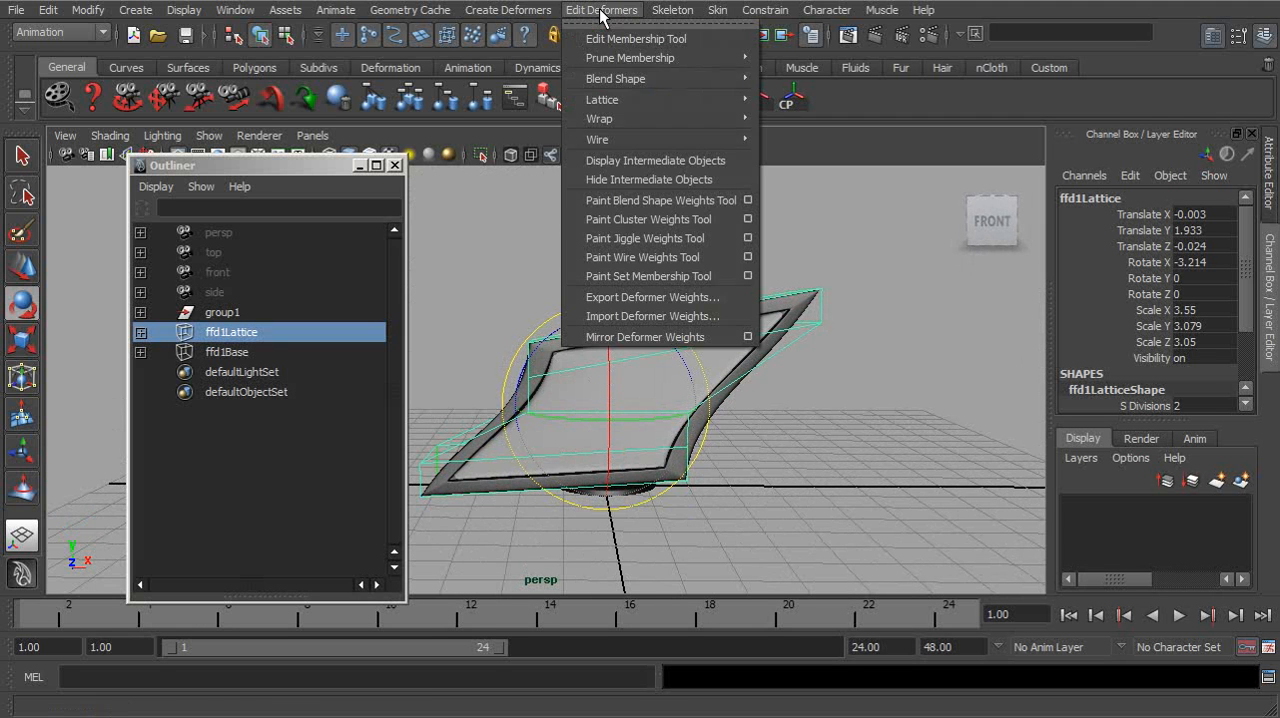
{"action": "mouse_move", "coordinate": [602, 99]}
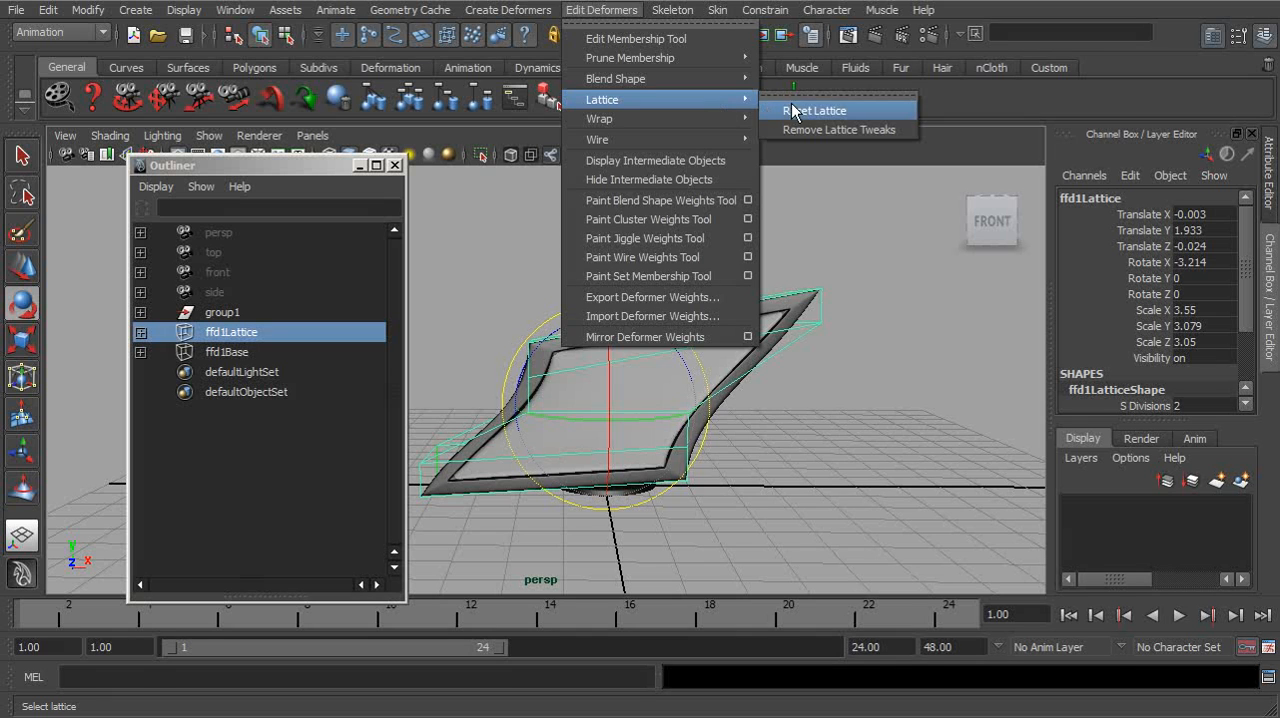
{"action": "mouse_move", "coordinate": [838, 130]}
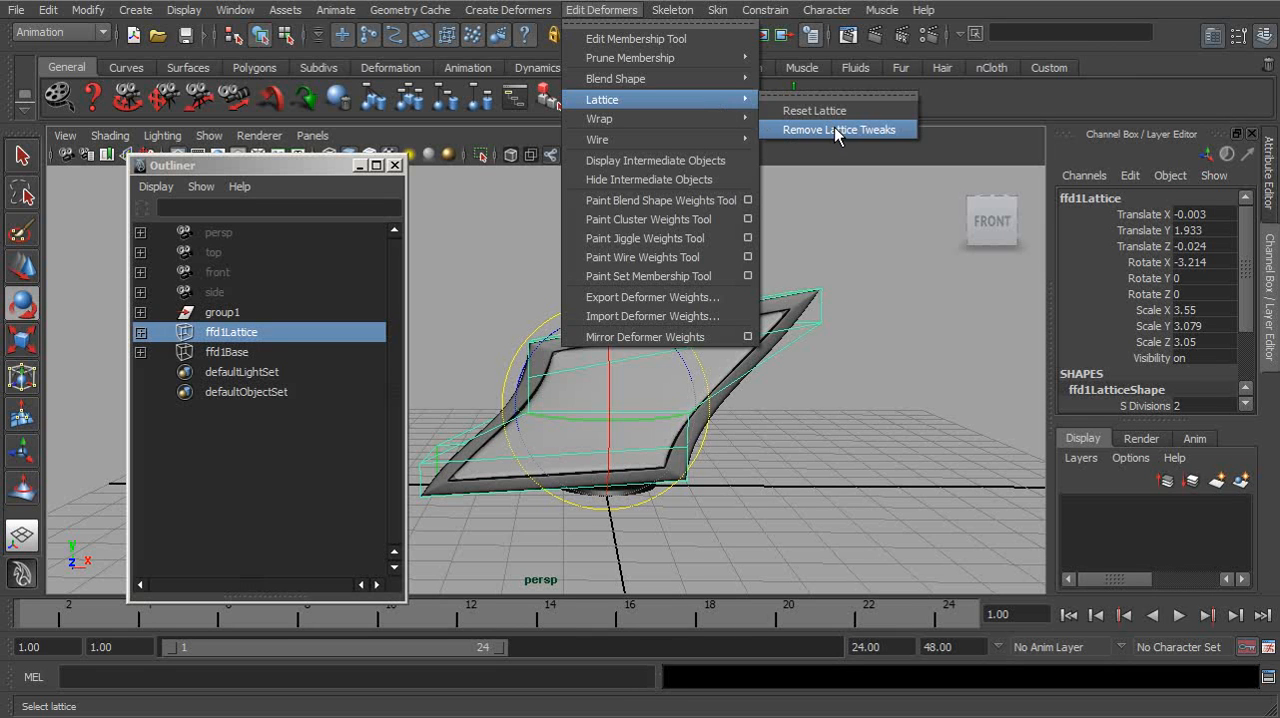
{"action": "left_click", "coordinate": [838, 129]}
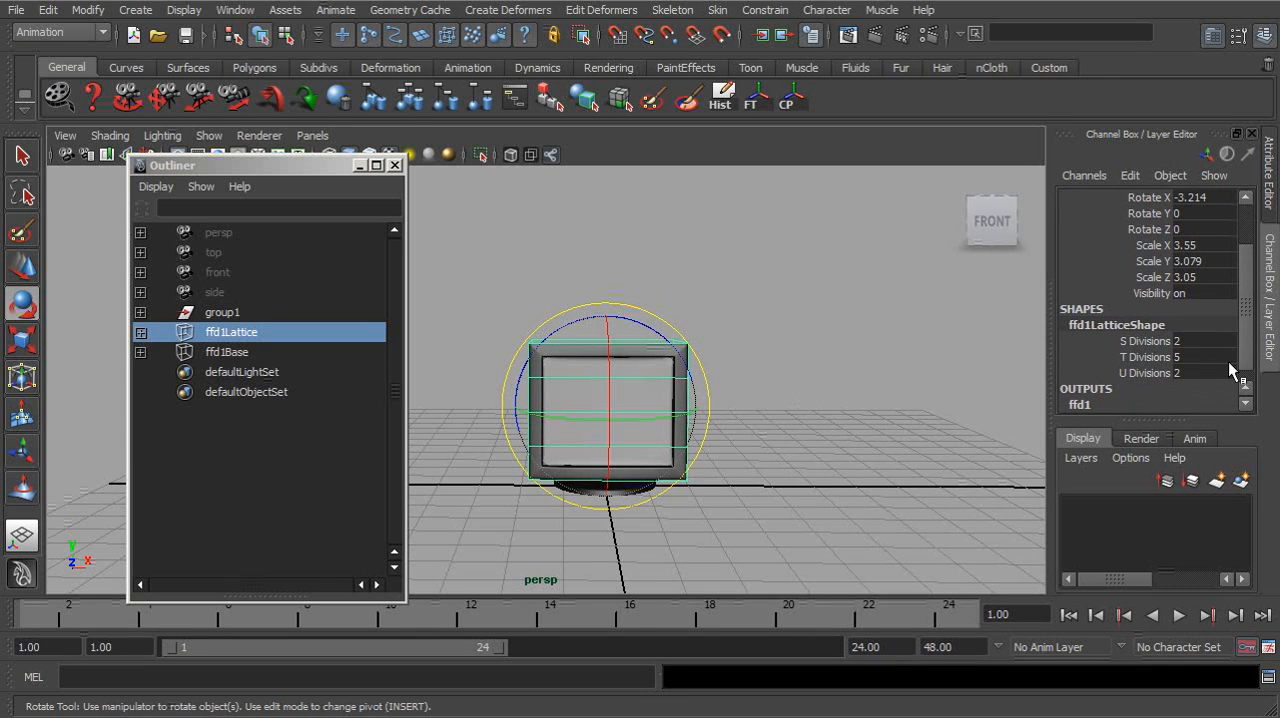
{"action": "left_click", "coordinate": [1185, 372]}
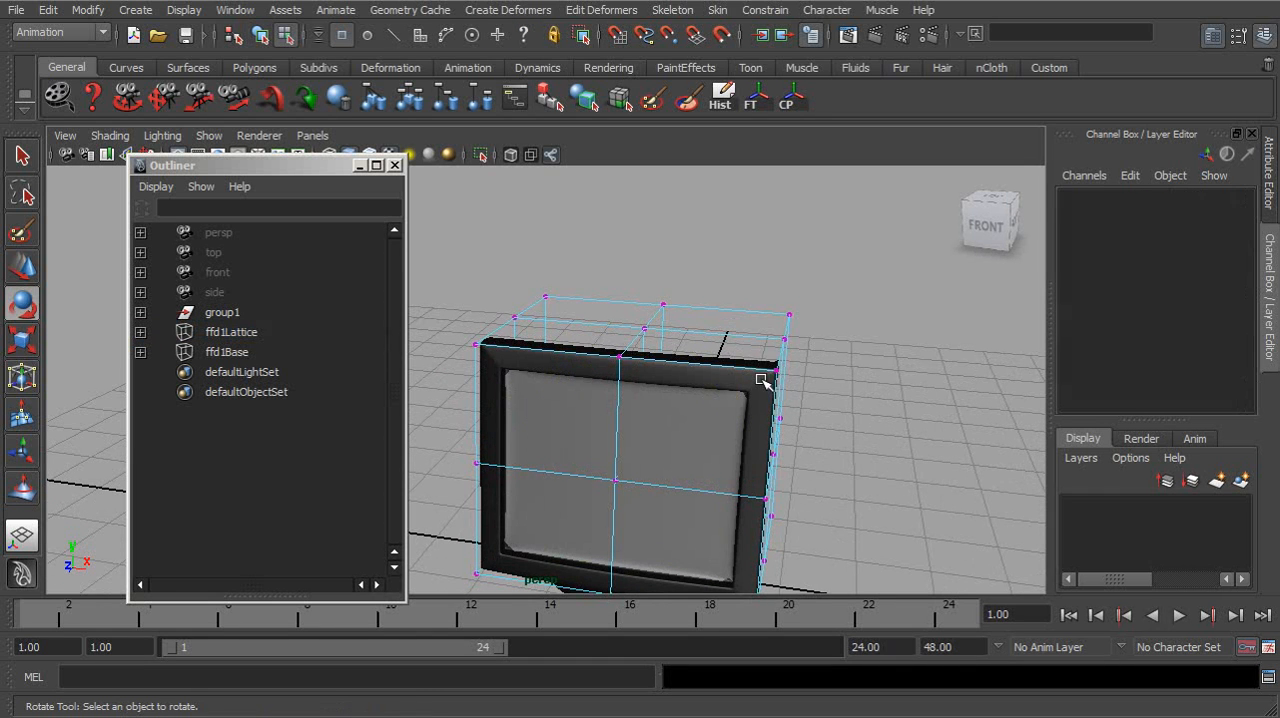
Select the lattice and move the raised lattice point back down
{"action": "left_click", "coordinate": [231, 331]}
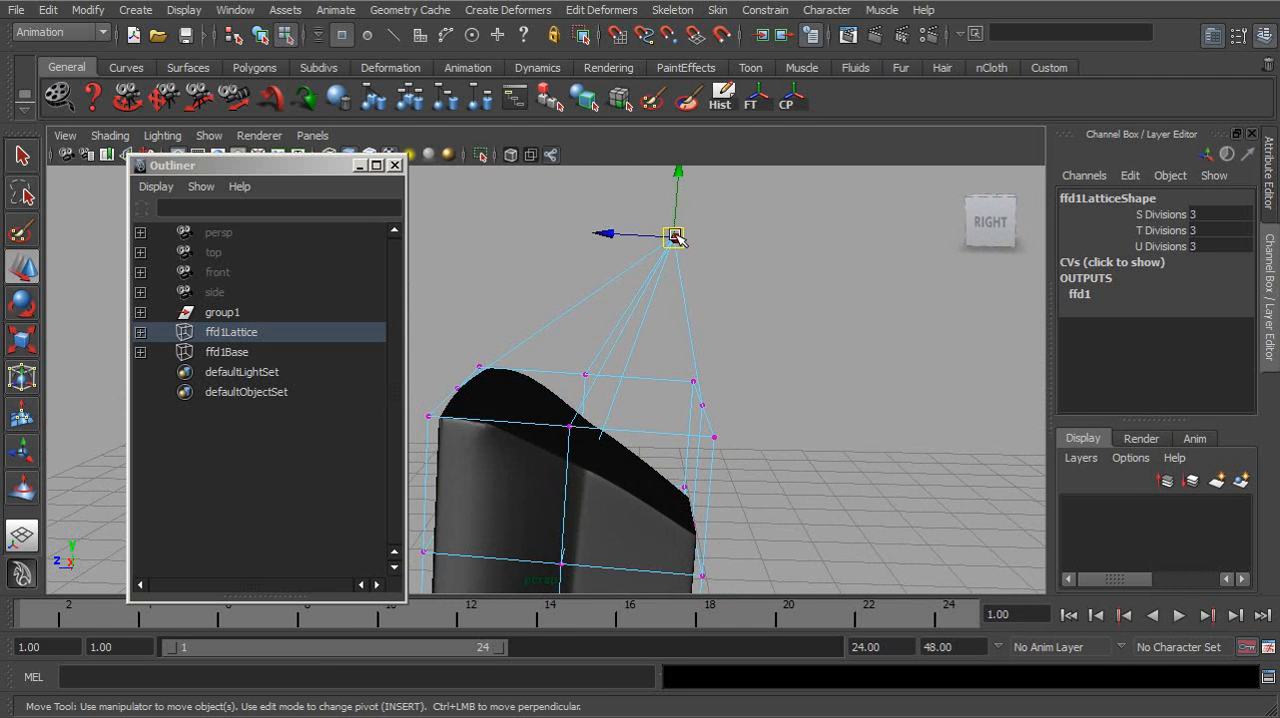
{"action": "left_click_drag", "start_coordinate": [675, 238], "coordinate": [575, 395]}
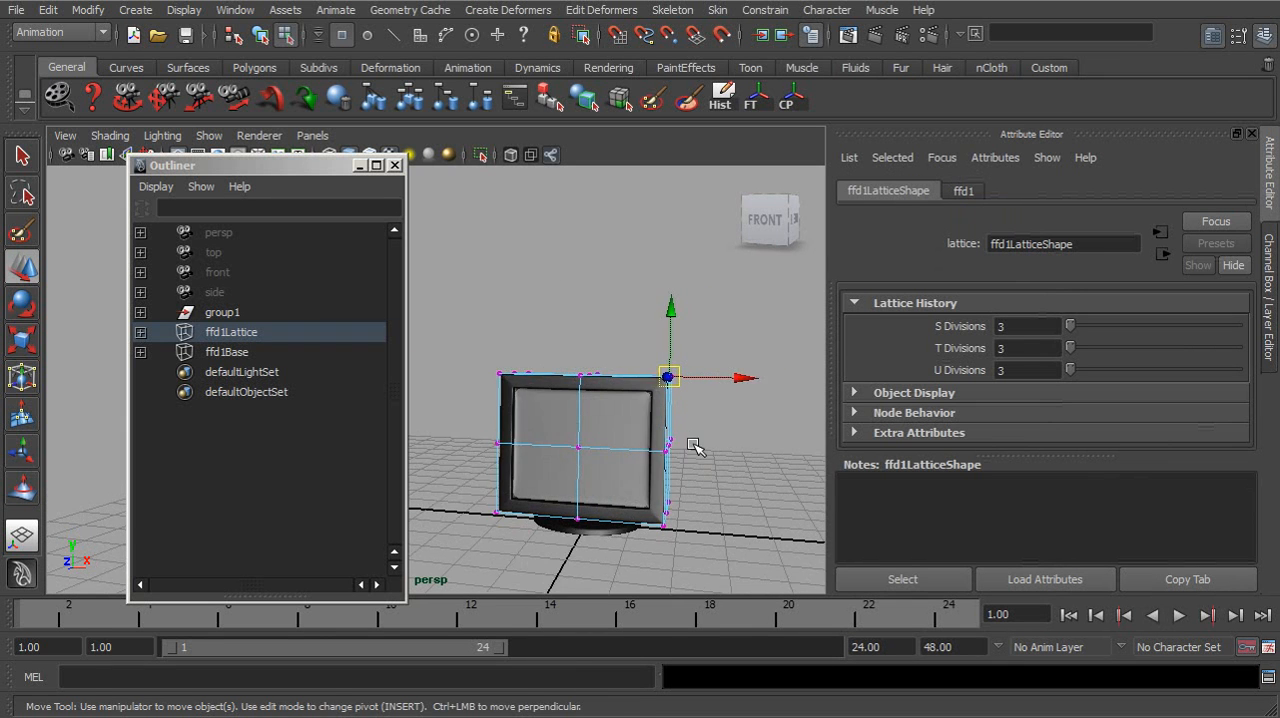
Select group1 and ffd1Lattice, then view the lattice divisions and ffd1 tab in the Attribute Editor
{"action": "left_click_drag", "start_coordinate": [668, 377], "coordinate": [610, 385]}
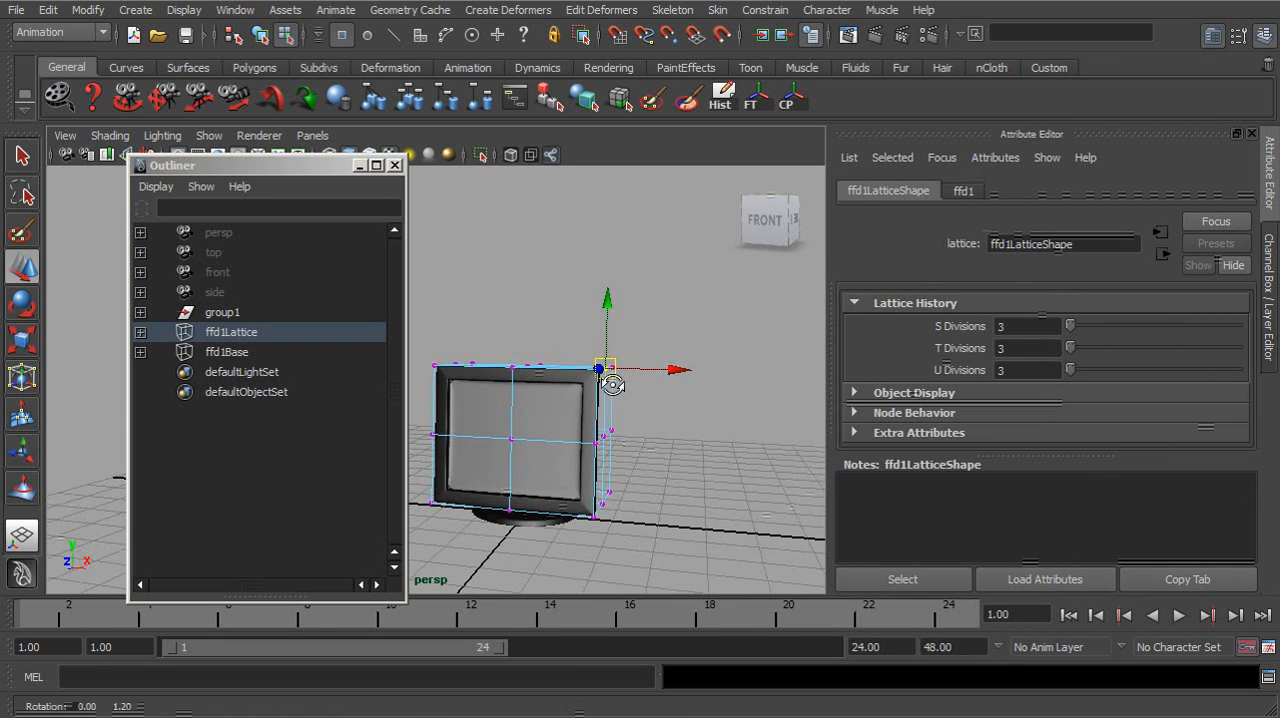
{"action": "left_click", "coordinate": [223, 312]}
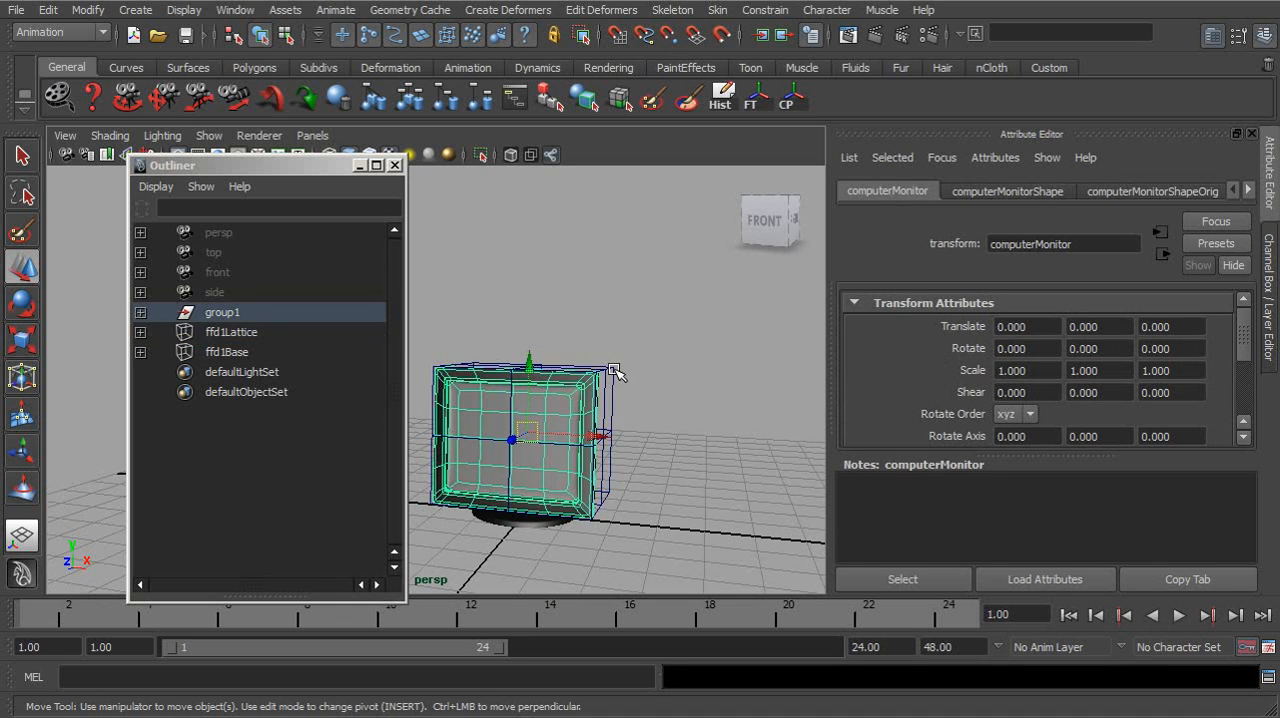
{"action": "left_click", "coordinate": [231, 331]}
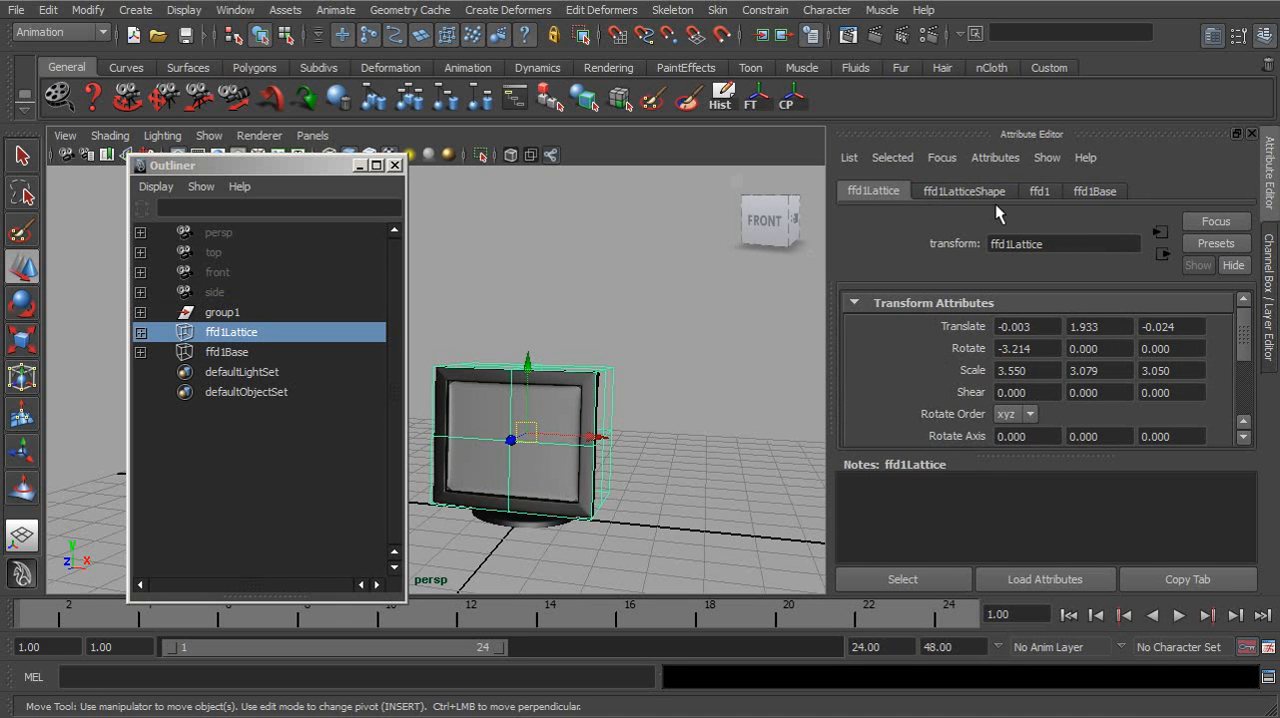
{"action": "left_click", "coordinate": [963, 191]}
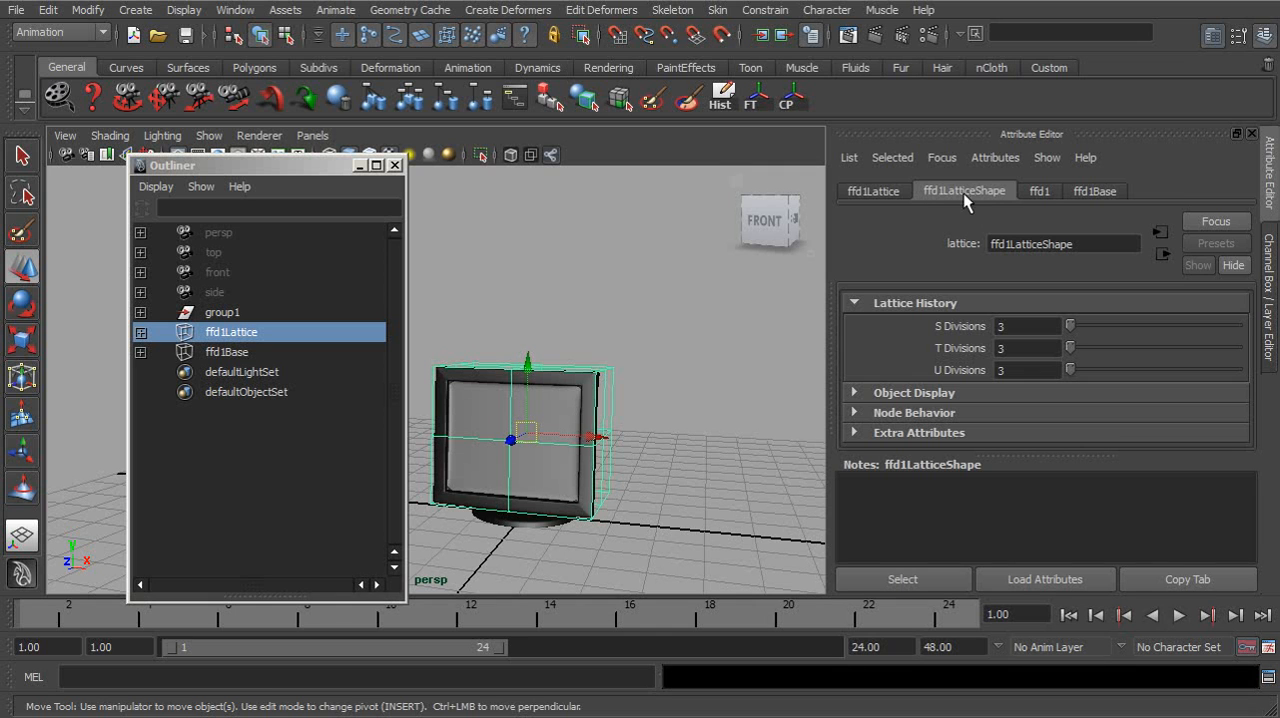
{"action": "mouse_move", "coordinate": [970, 215]}
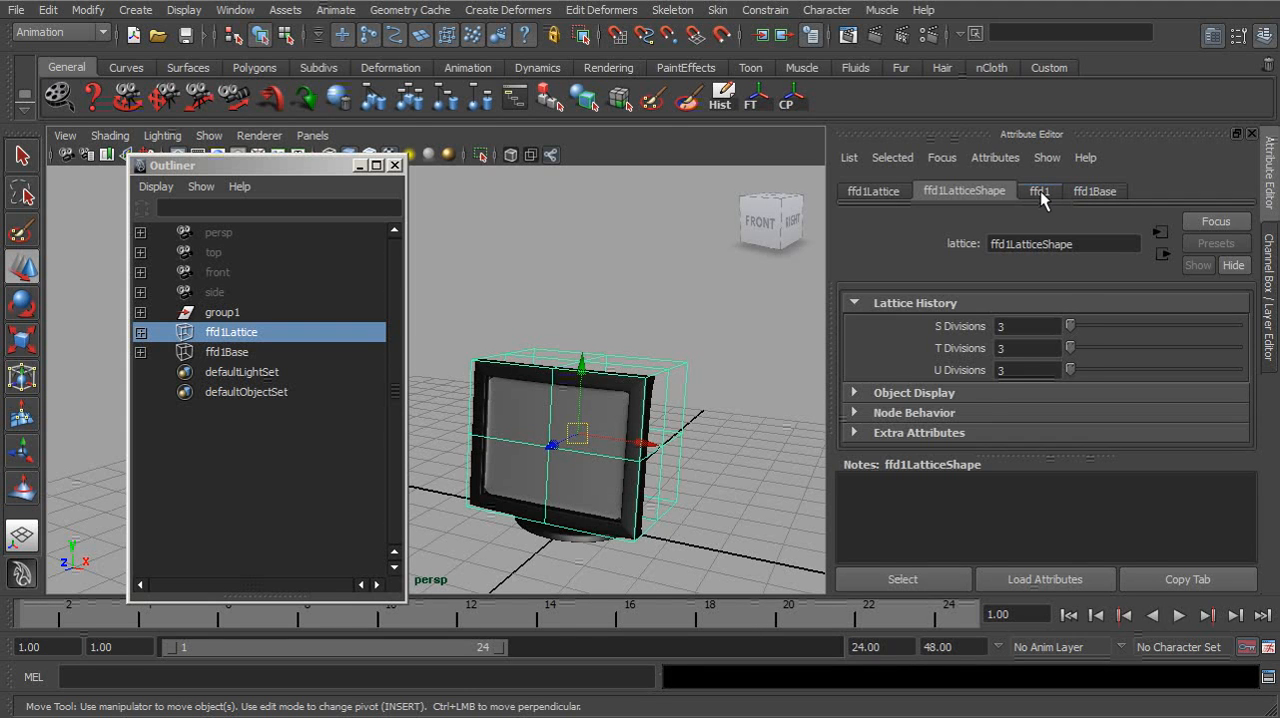
{"action": "left_click", "coordinate": [1039, 191]}
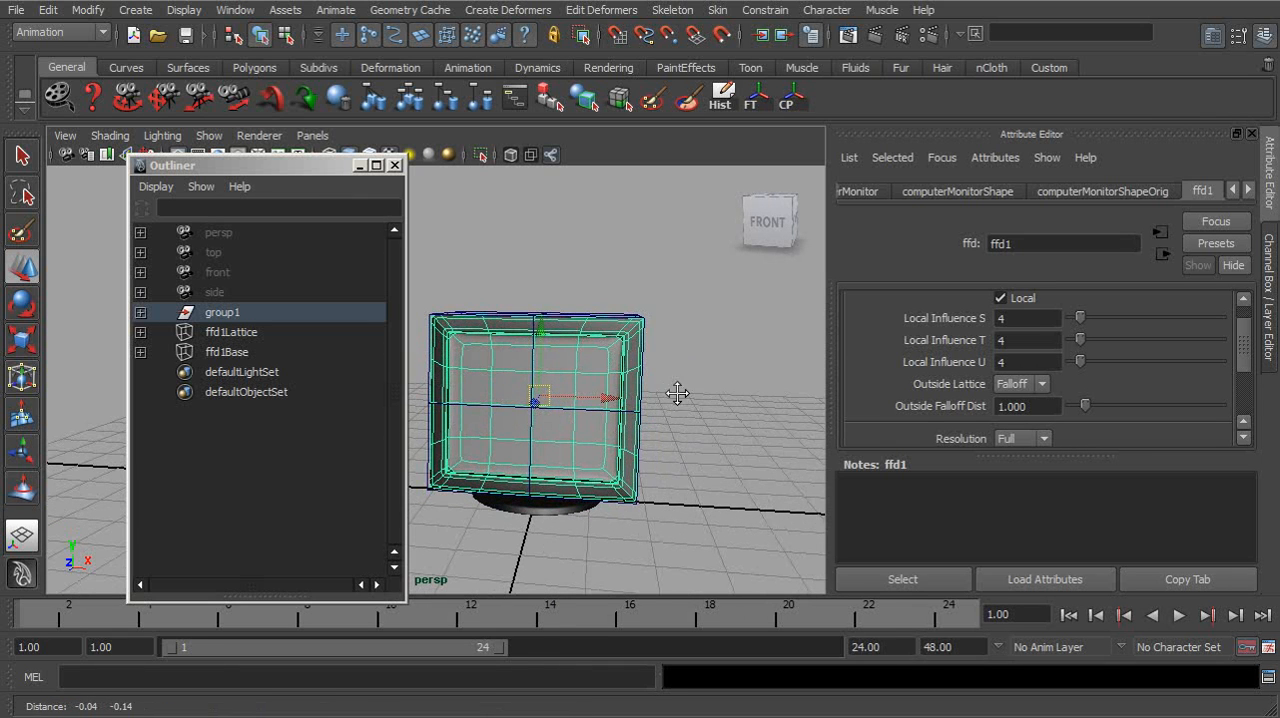
Keep Outside Lattice on Falloff and pull a top lattice corner up and outward
{"action": "left_click", "coordinate": [1043, 384]}
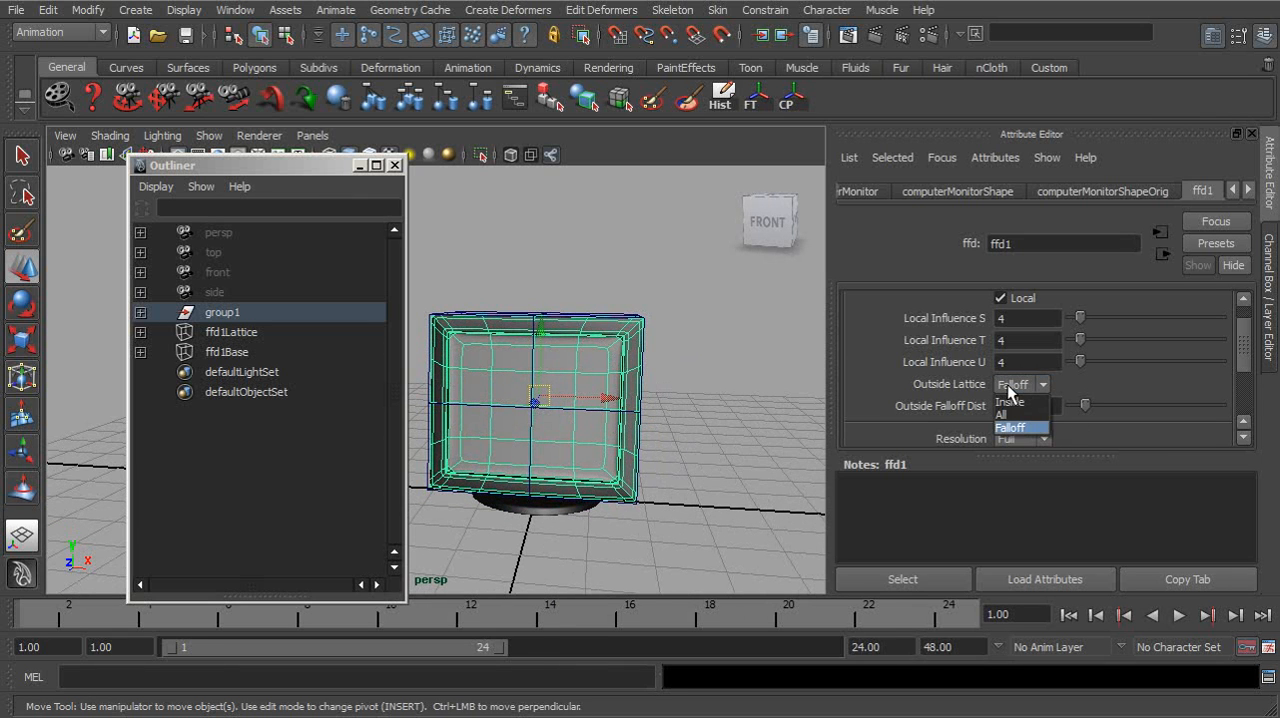
{"action": "left_click", "coordinate": [1009, 427]}
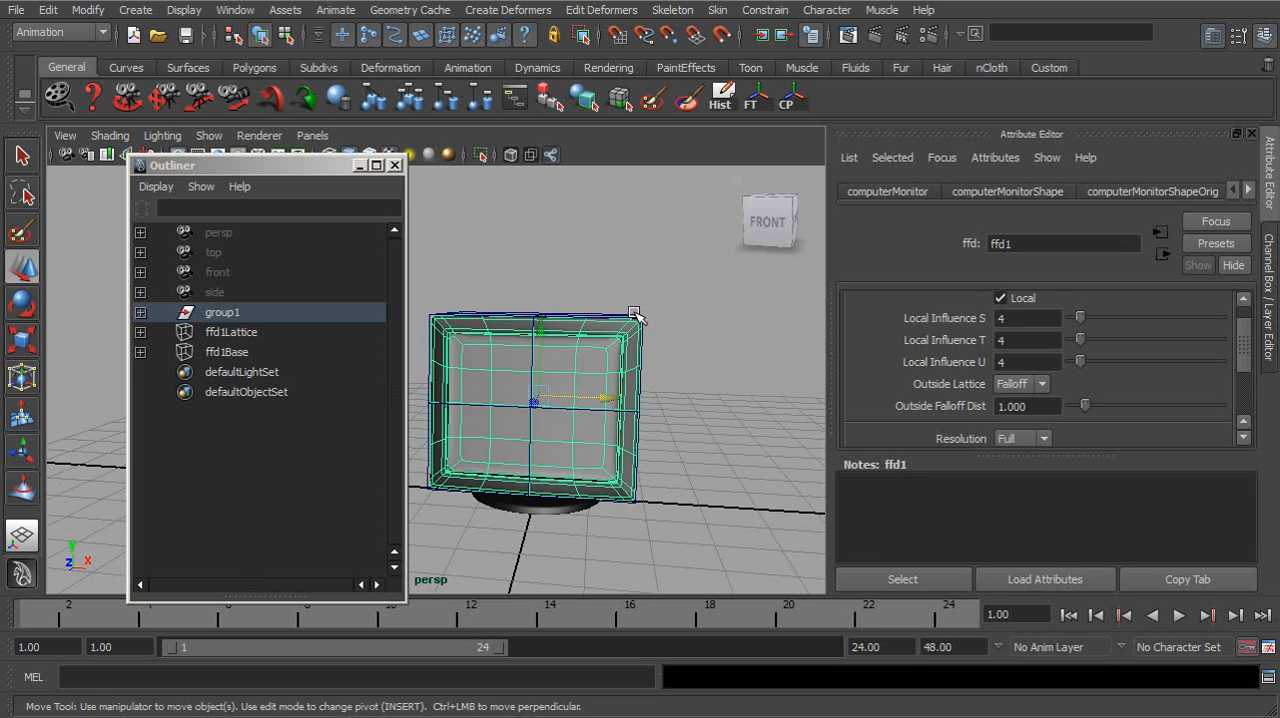
{"action": "left_click", "coordinate": [231, 331]}
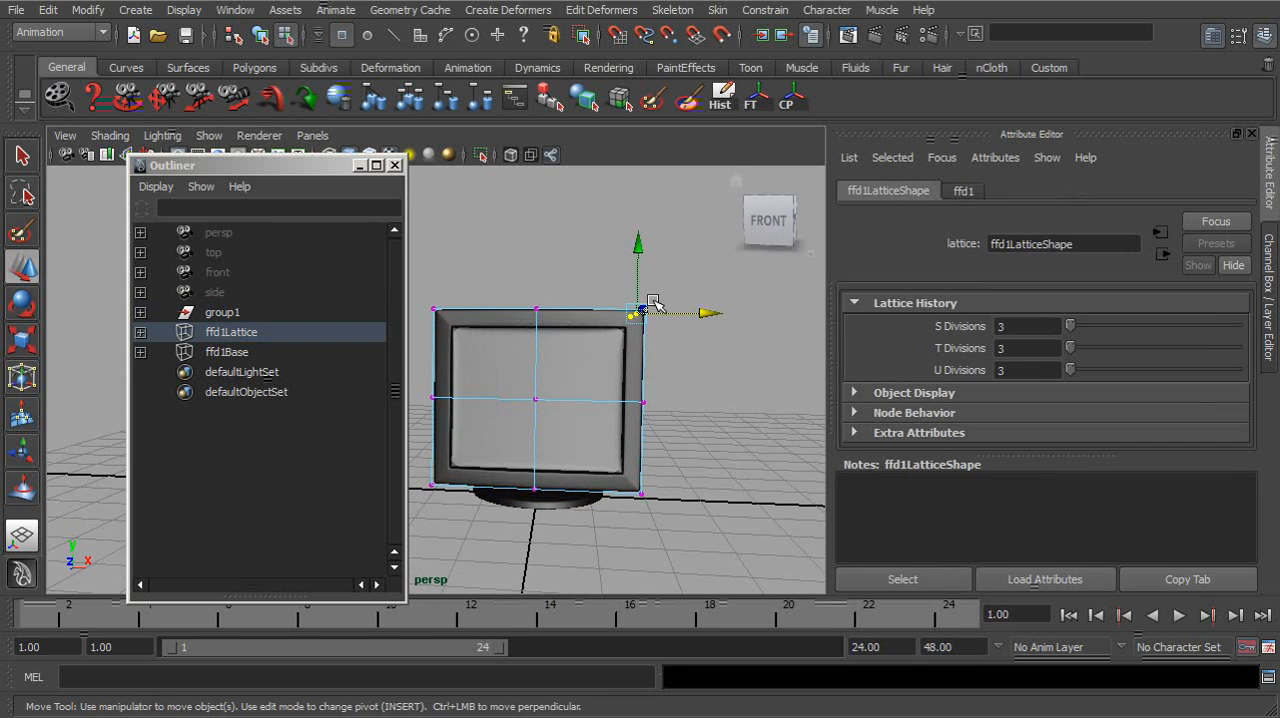
{"action": "left_click_drag", "start_coordinate": [640, 310], "coordinate": [705, 300]}
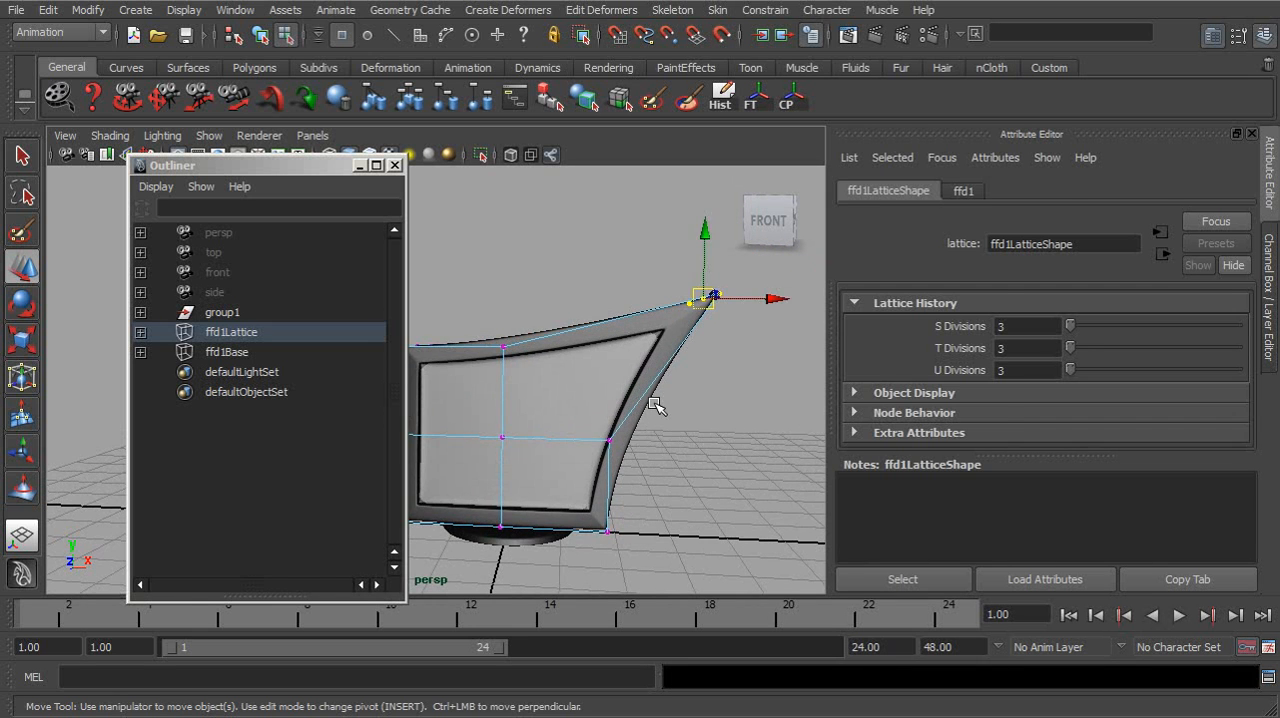
Slide group1 sideways partly outside the lattice to see the falloff deformation
{"action": "left_click", "coordinate": [222, 312]}
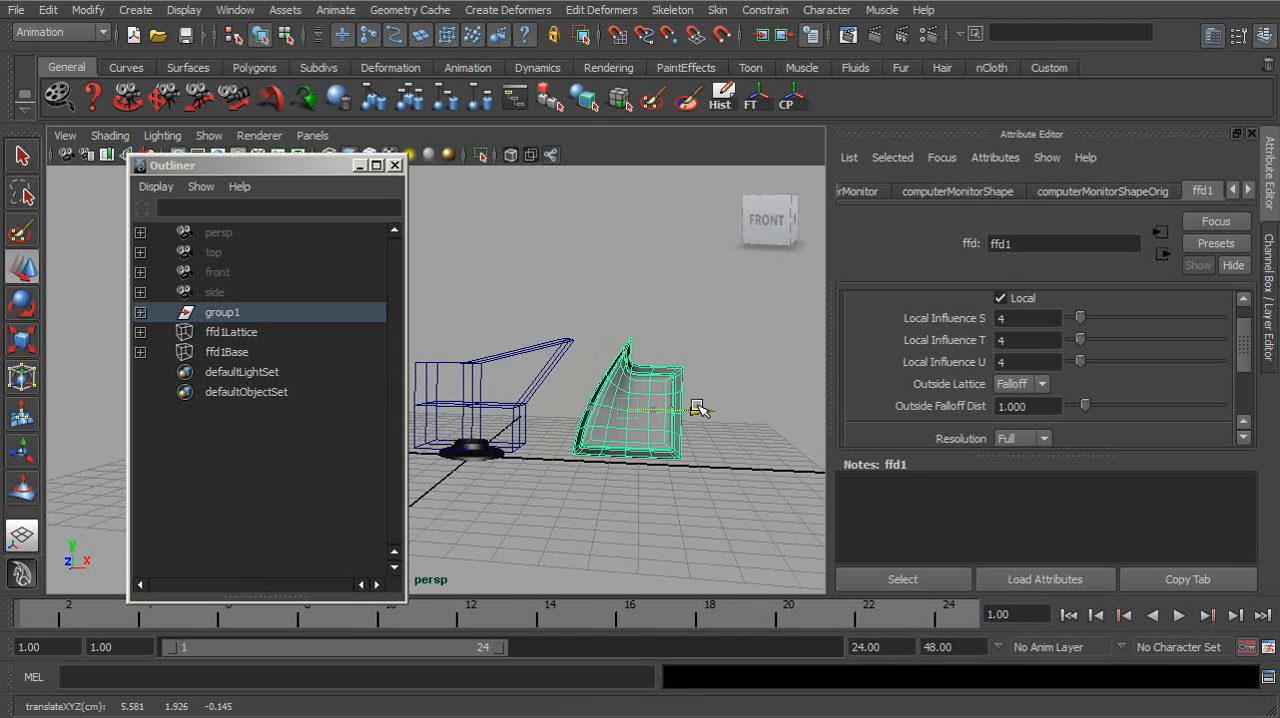
{"action": "left_click_drag", "start_coordinate": [680, 405], "coordinate": [576, 407]}
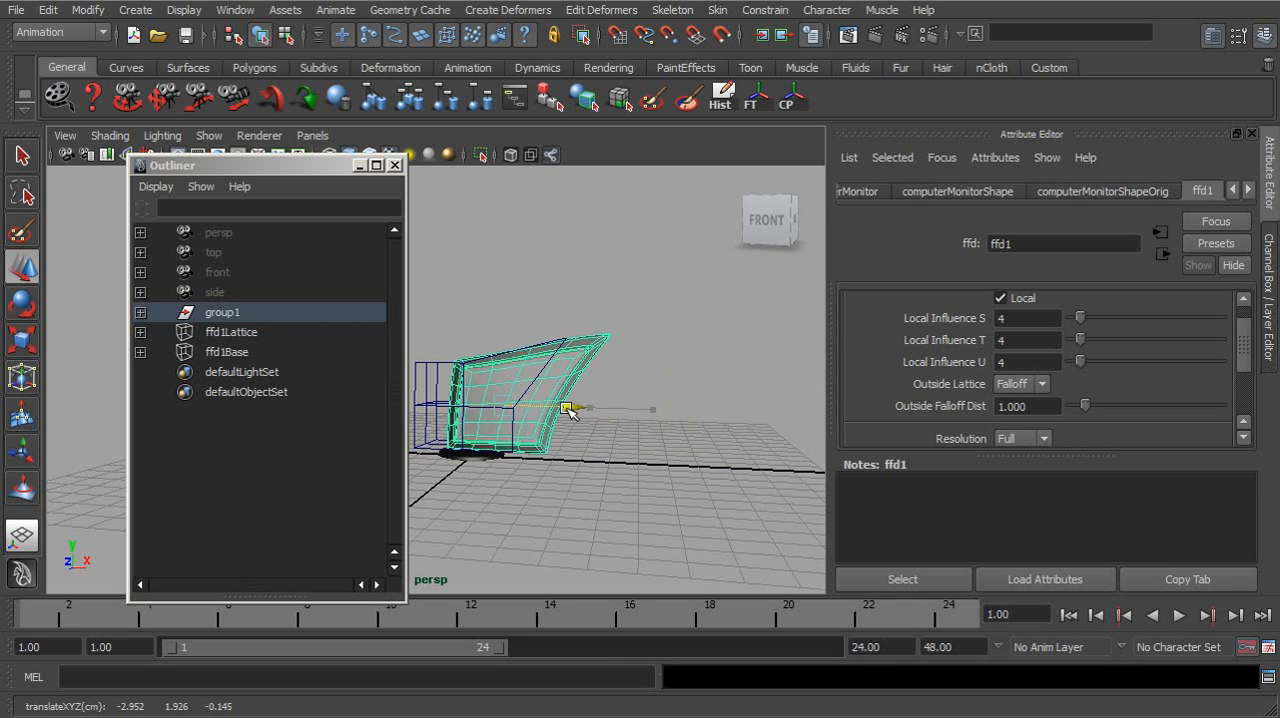
{"action": "left_click", "coordinate": [1040, 384]}
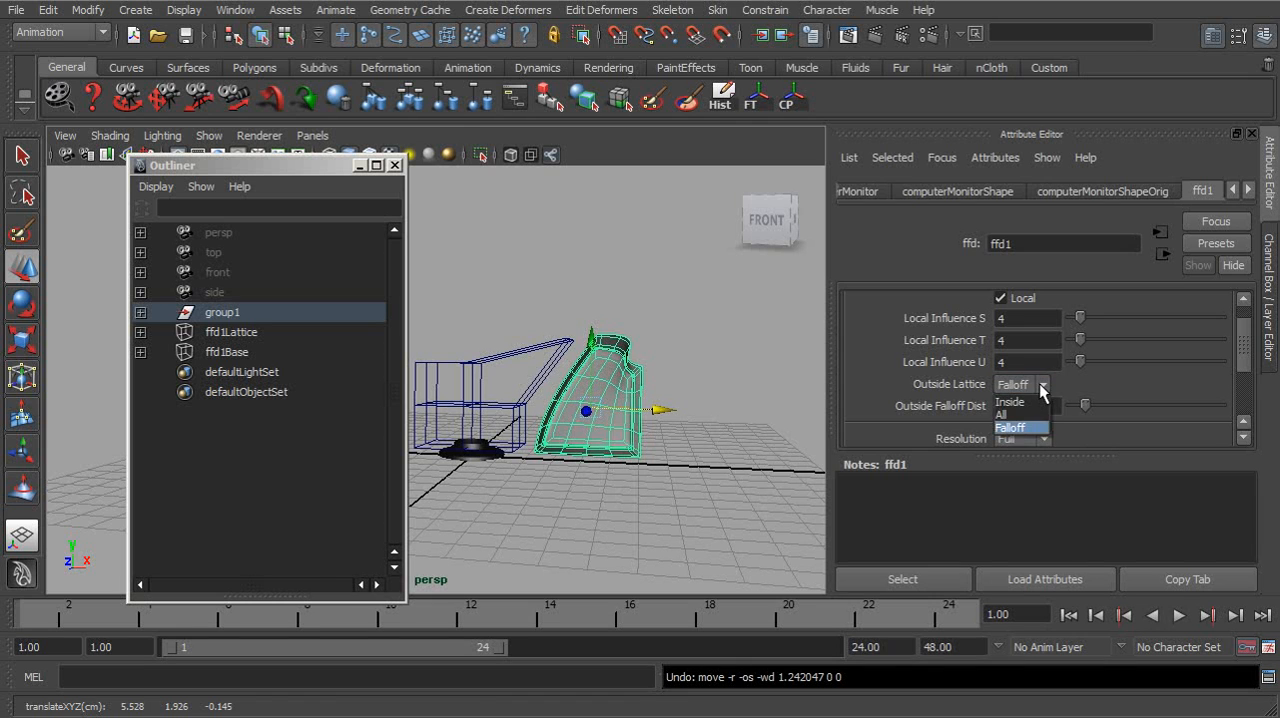
Switch Outside Lattice to All, then Inside, moving the monitor after each
{"action": "left_click", "coordinate": [1001, 414]}
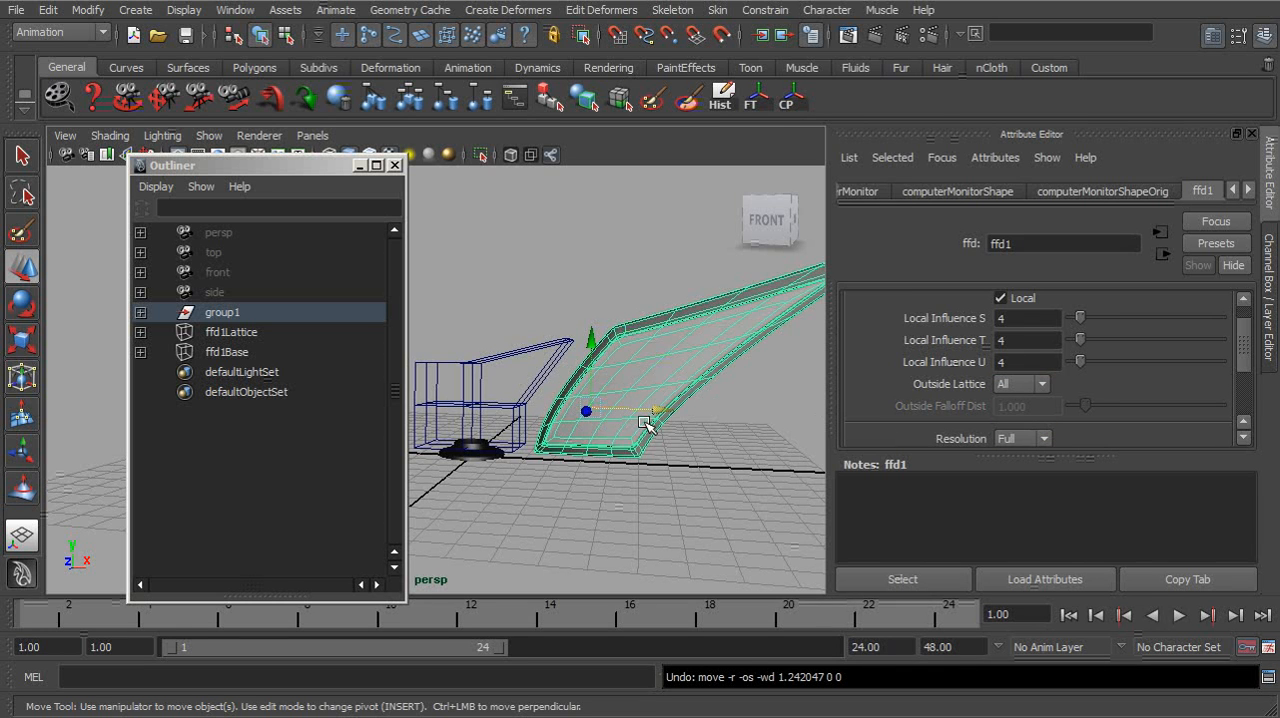
{"action": "left_click_drag", "start_coordinate": [650, 420], "coordinate": [710, 430]}
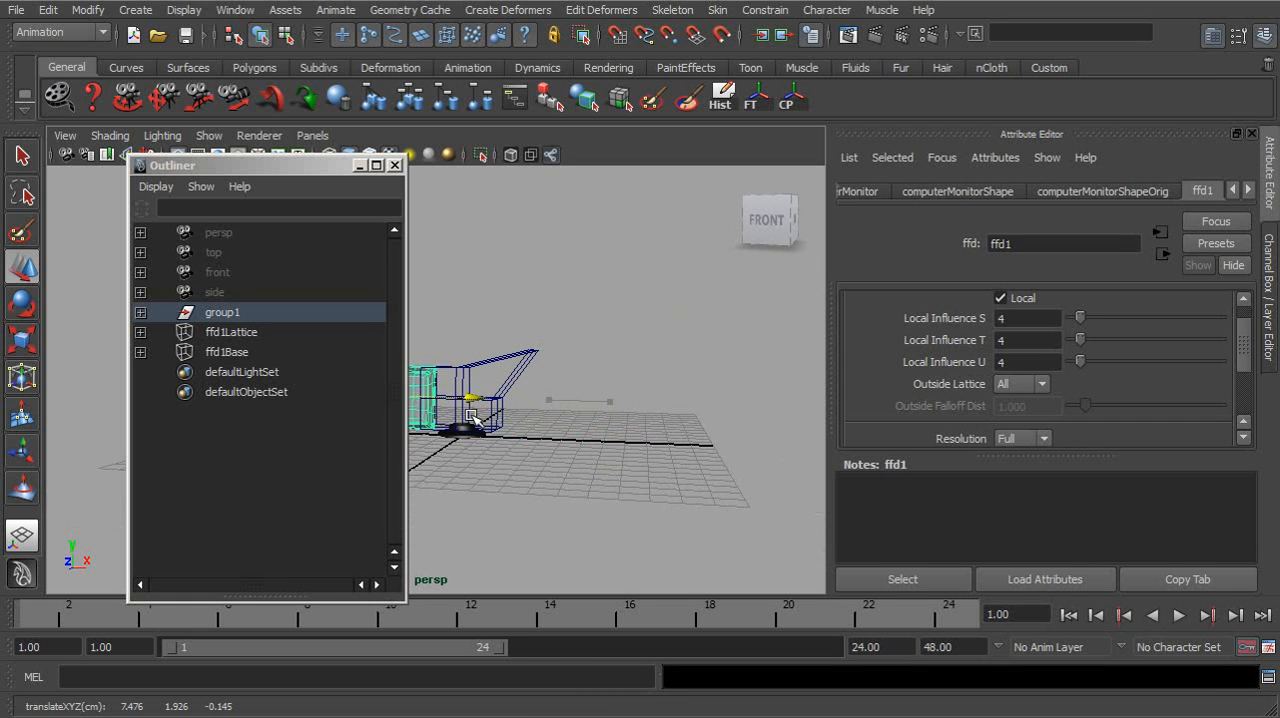
{"action": "left_click", "coordinate": [1040, 384]}
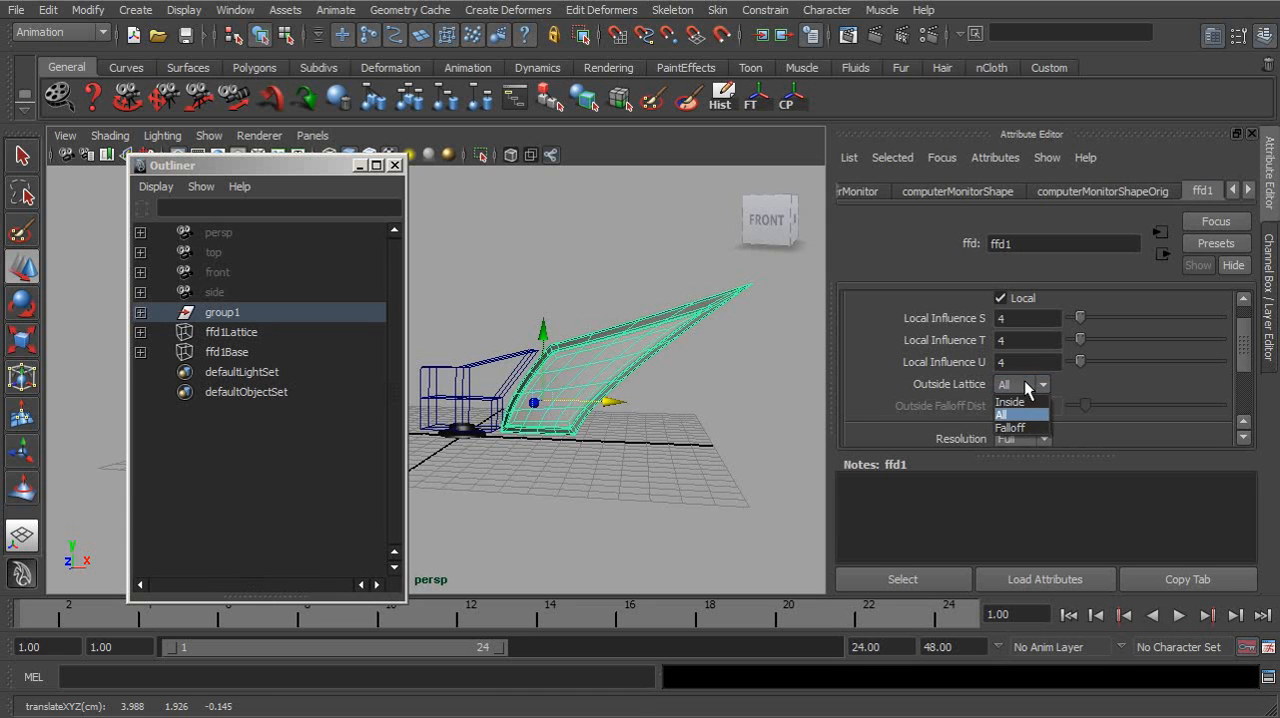
{"action": "left_click", "coordinate": [1010, 401]}
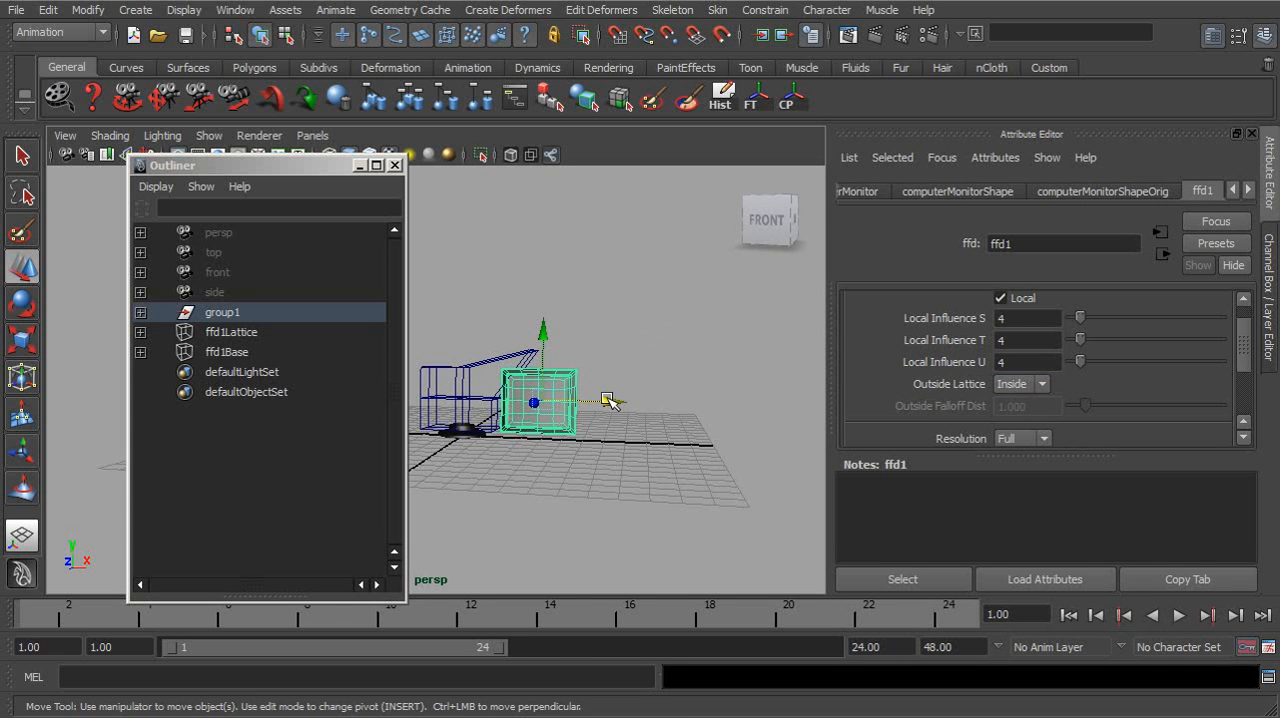
{"action": "left_click_drag", "start_coordinate": [610, 400], "coordinate": [588, 405]}
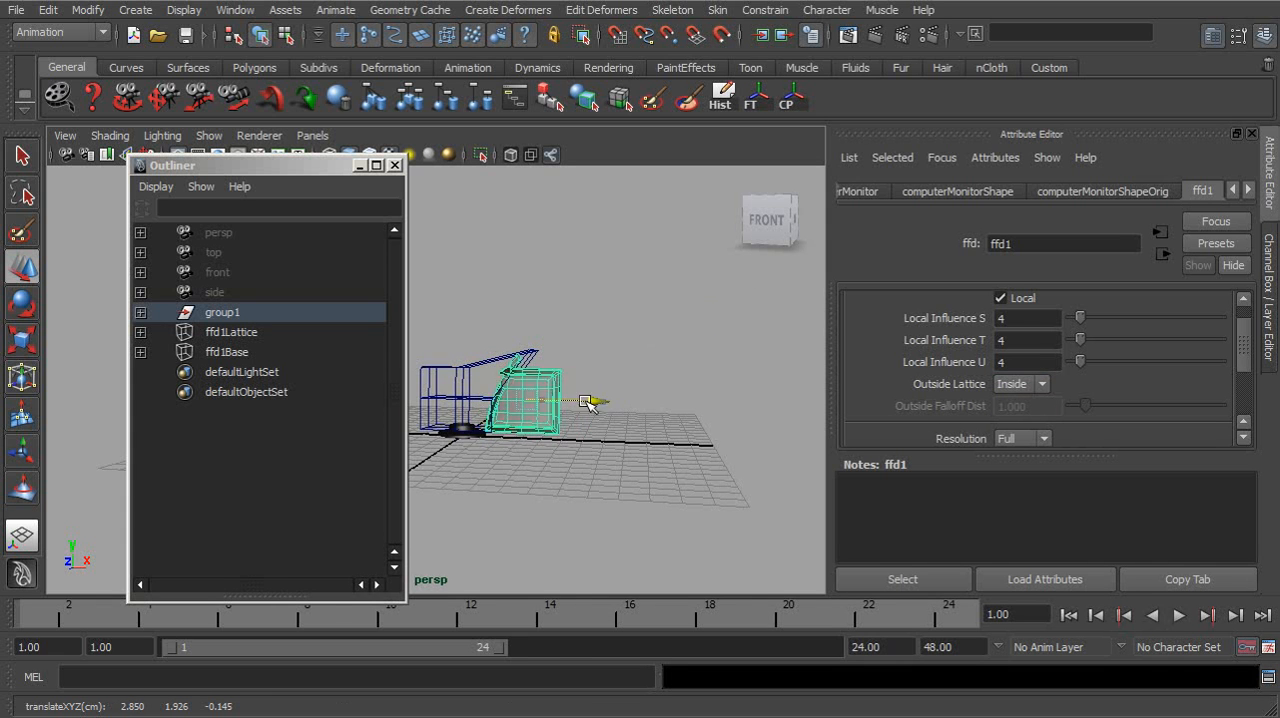
{"action": "left_click_drag", "start_coordinate": [585, 402], "coordinate": [568, 405]}
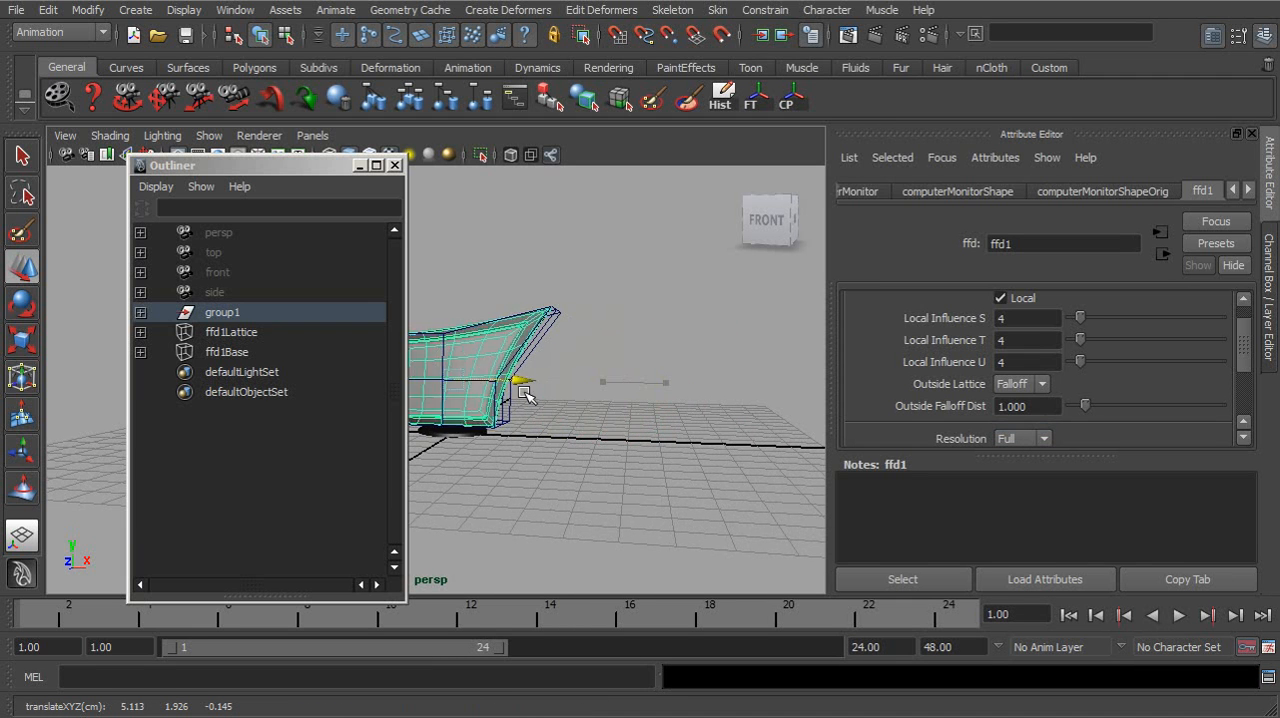
Move the monitor fully away from and back toward the lattice, then scroll the Attribute Editor
{"action": "left_click_drag", "start_coordinate": [525, 385], "coordinate": [760, 410]}
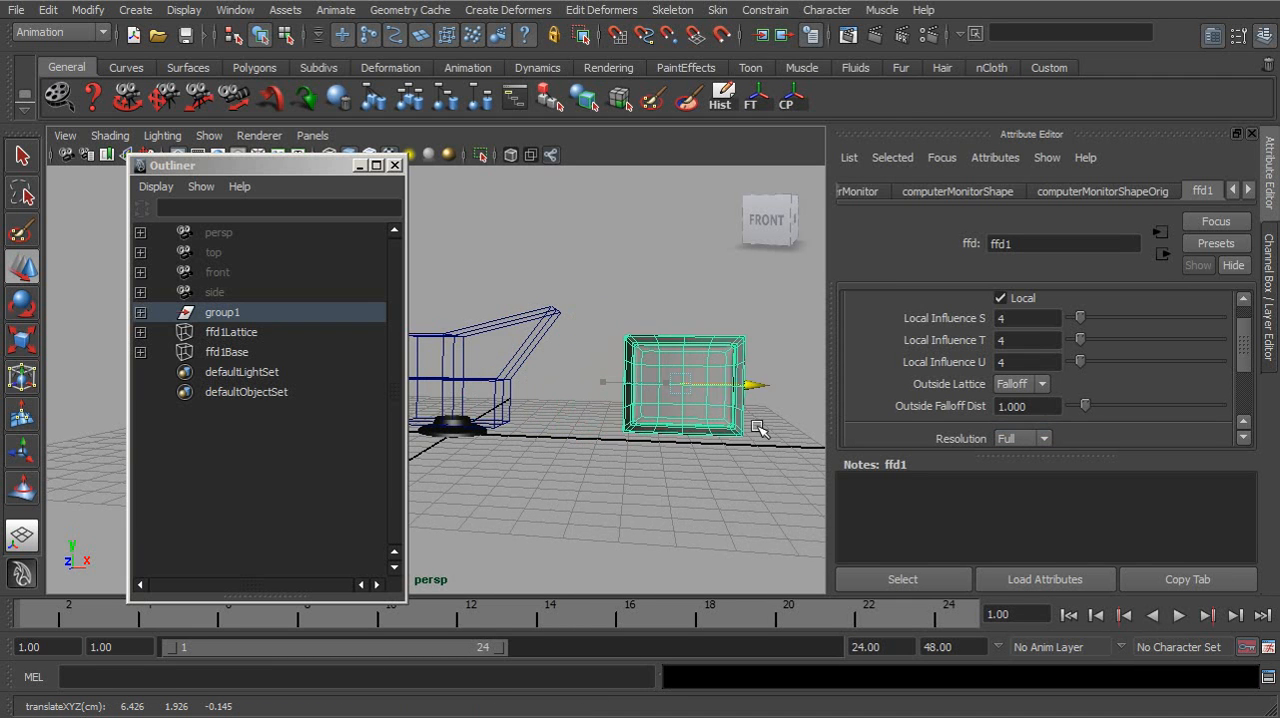
{"action": "left_click_drag", "start_coordinate": [760, 428], "coordinate": [752, 442]}
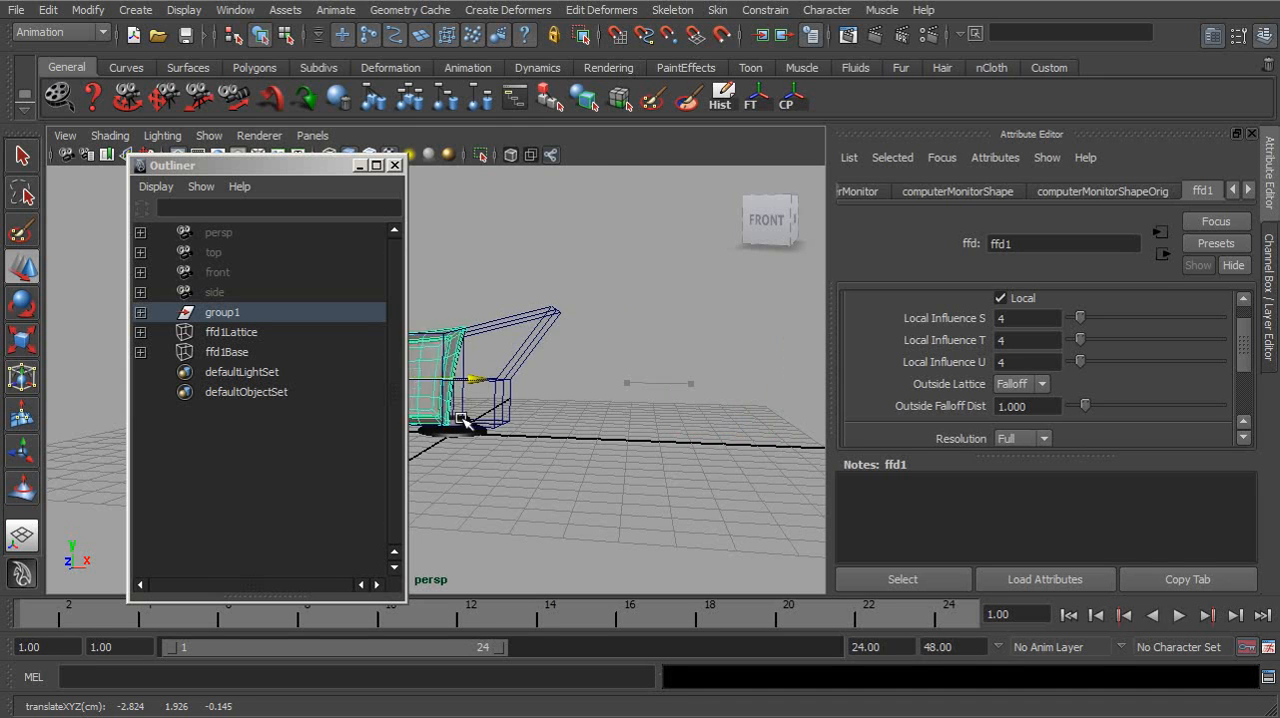
{"action": "left_click_drag", "start_coordinate": [460, 420], "coordinate": [760, 445]}
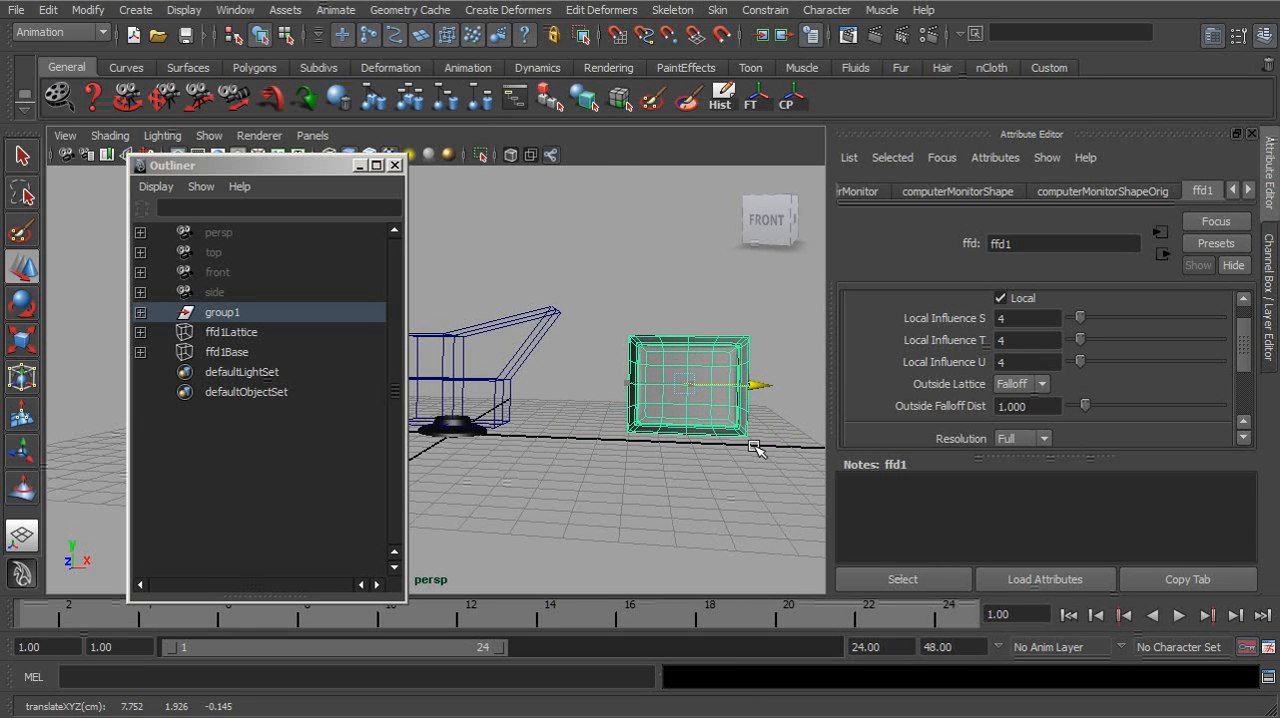
{"action": "scroll", "scroll_direction": "down", "scroll_amount": 3}
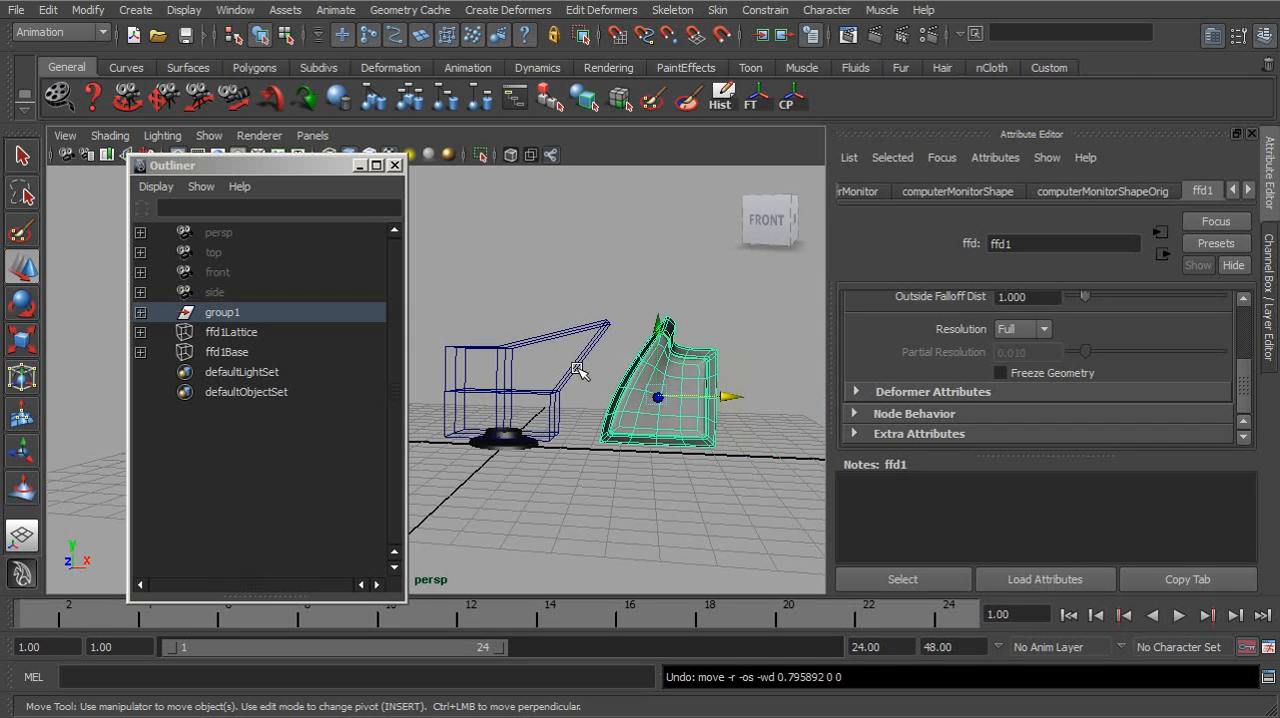
Turn on Freeze Geometry for ffd1 and drag group1 back inside the lattice
{"action": "left_click", "coordinate": [231, 332]}
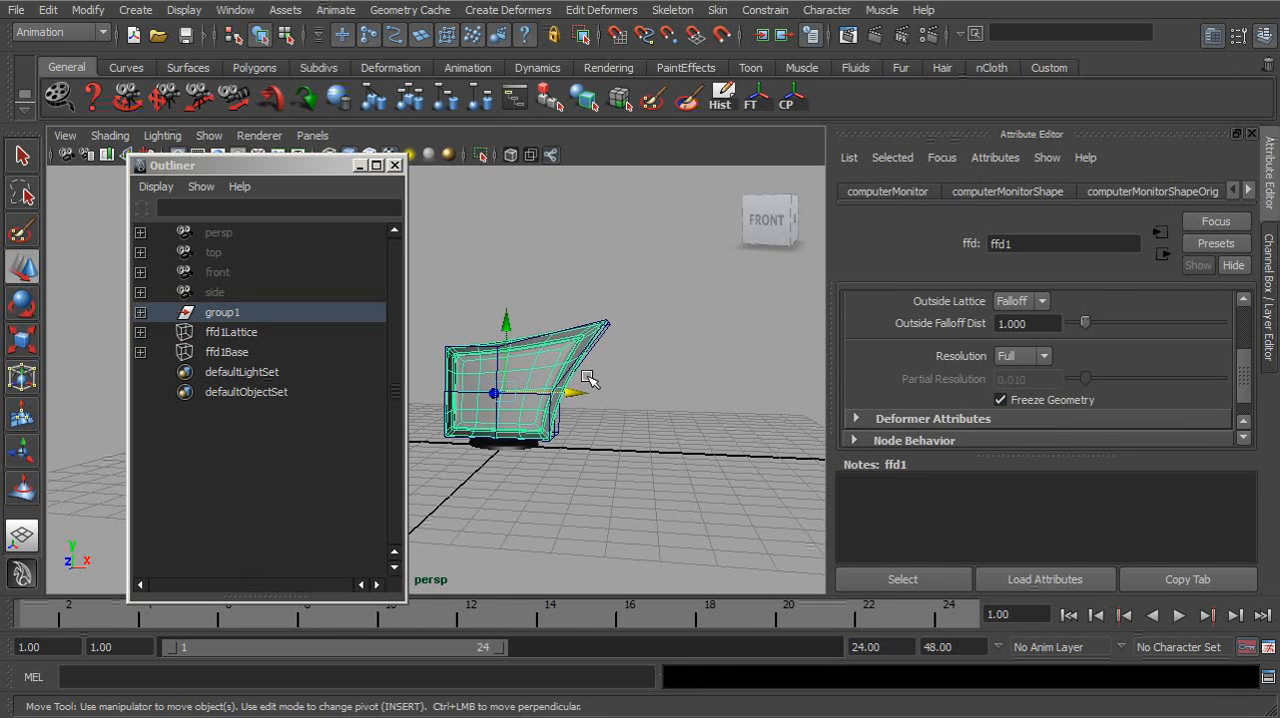
{"action": "left_click_drag", "start_coordinate": [590, 378], "coordinate": [535, 413]}
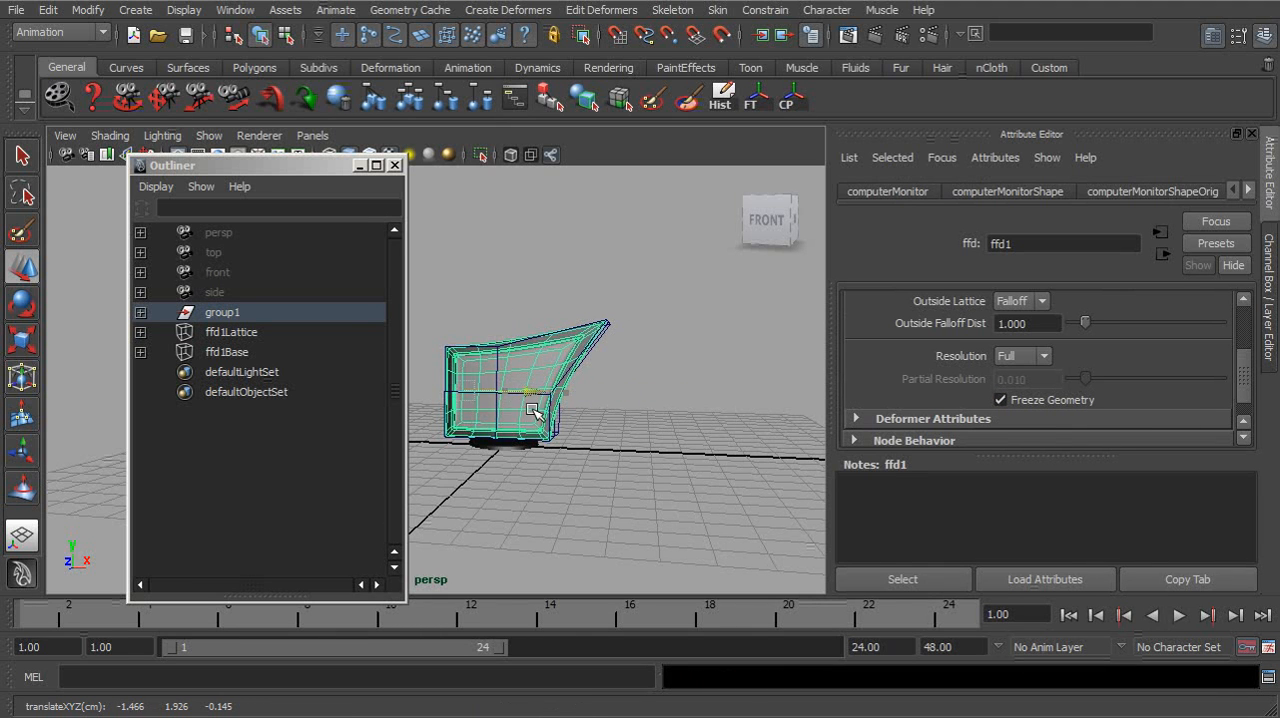
{"action": "left_click_drag", "start_coordinate": [535, 410], "coordinate": [590, 400]}
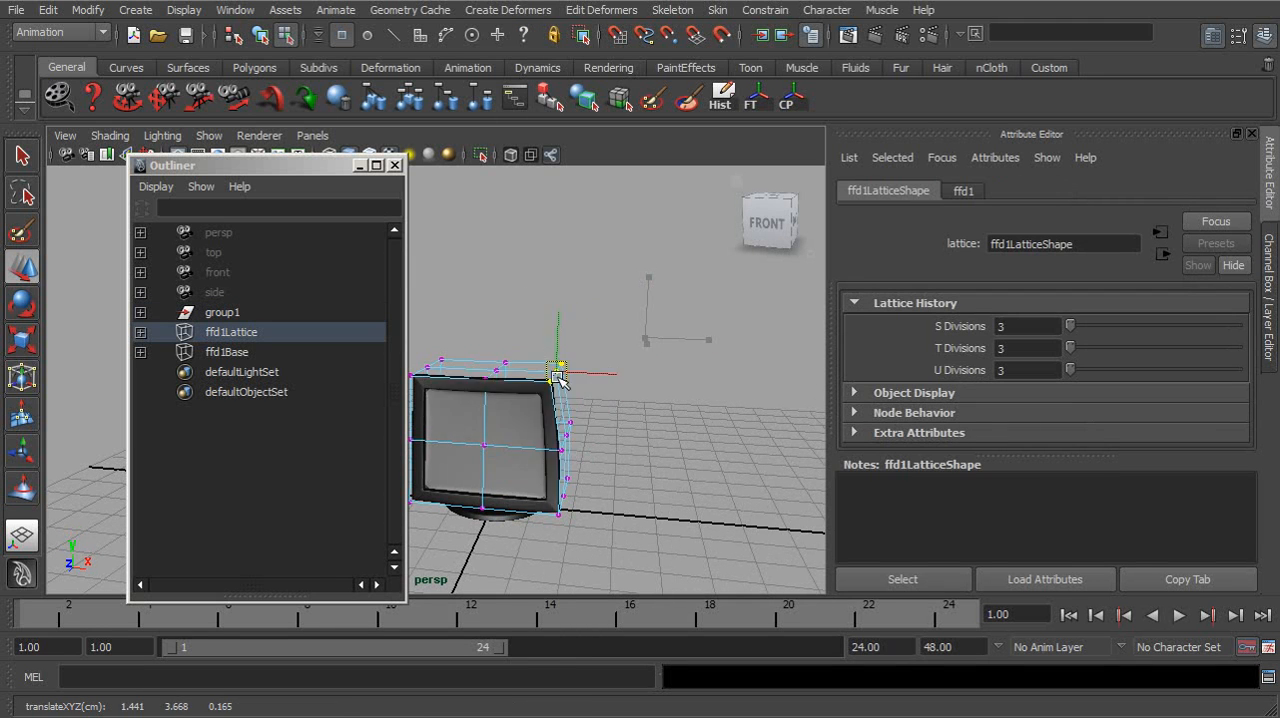
Raise the top-right lattice corner, then pull the middle right-edge point outward to flare the monitor
{"action": "left_click_drag", "start_coordinate": [560, 375], "coordinate": [680, 322]}
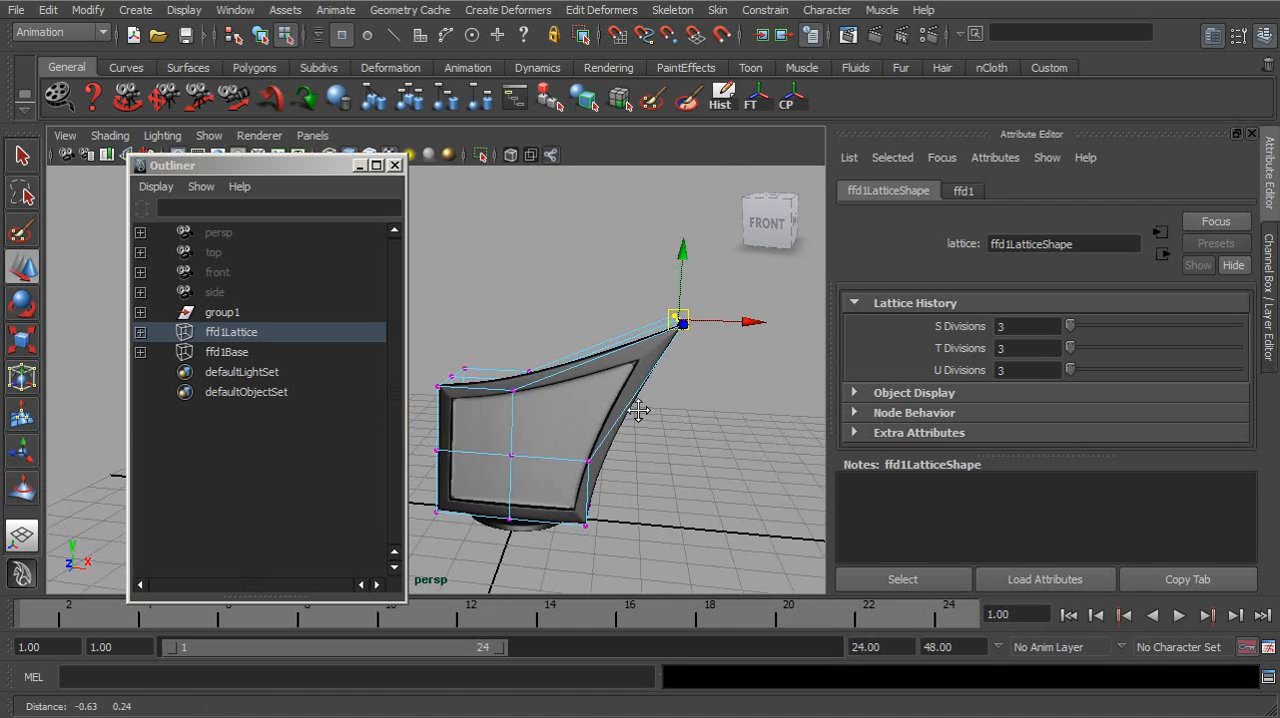
{"action": "left_click_drag", "start_coordinate": [640, 410], "coordinate": [697, 386]}
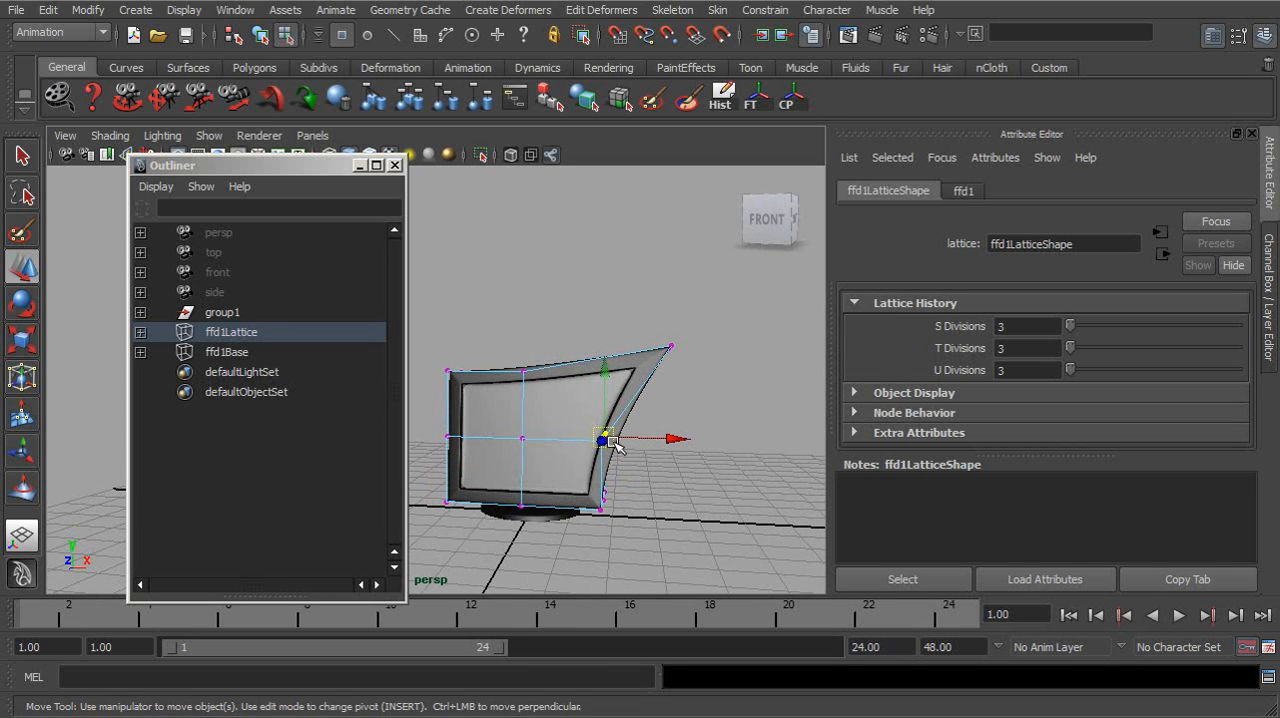
{"action": "left_click_drag", "start_coordinate": [605, 440], "coordinate": [715, 460]}
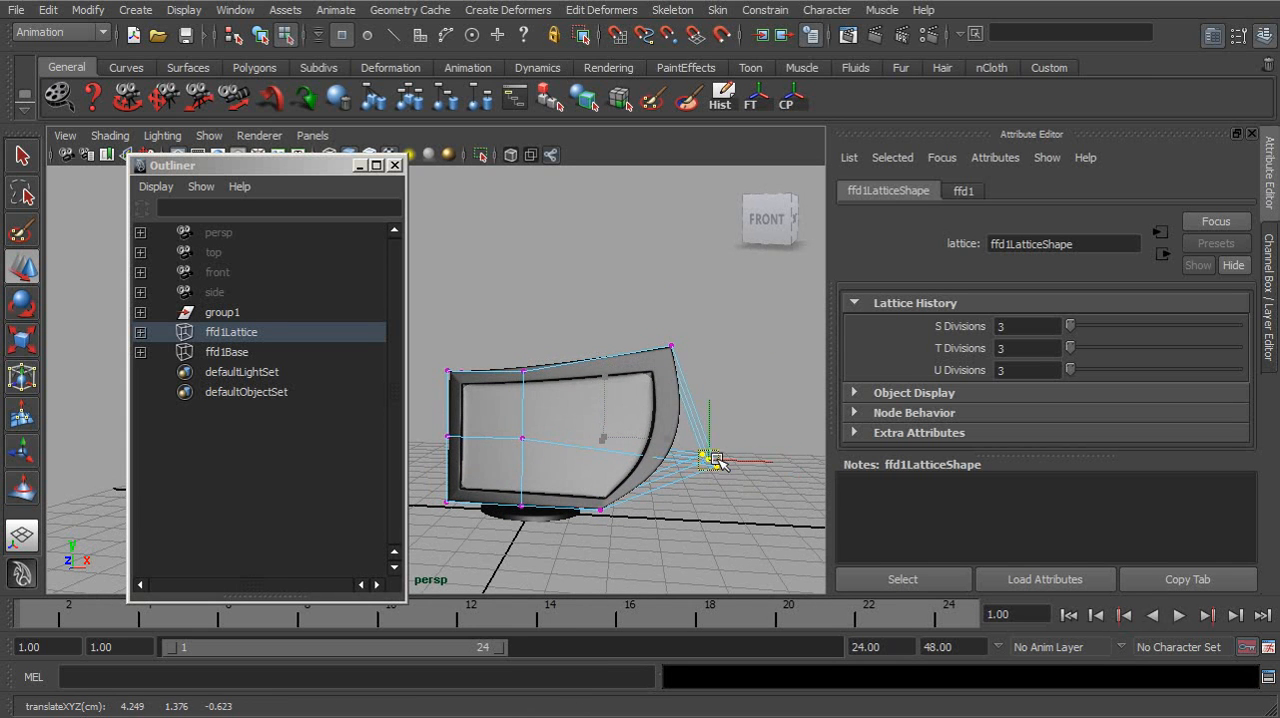